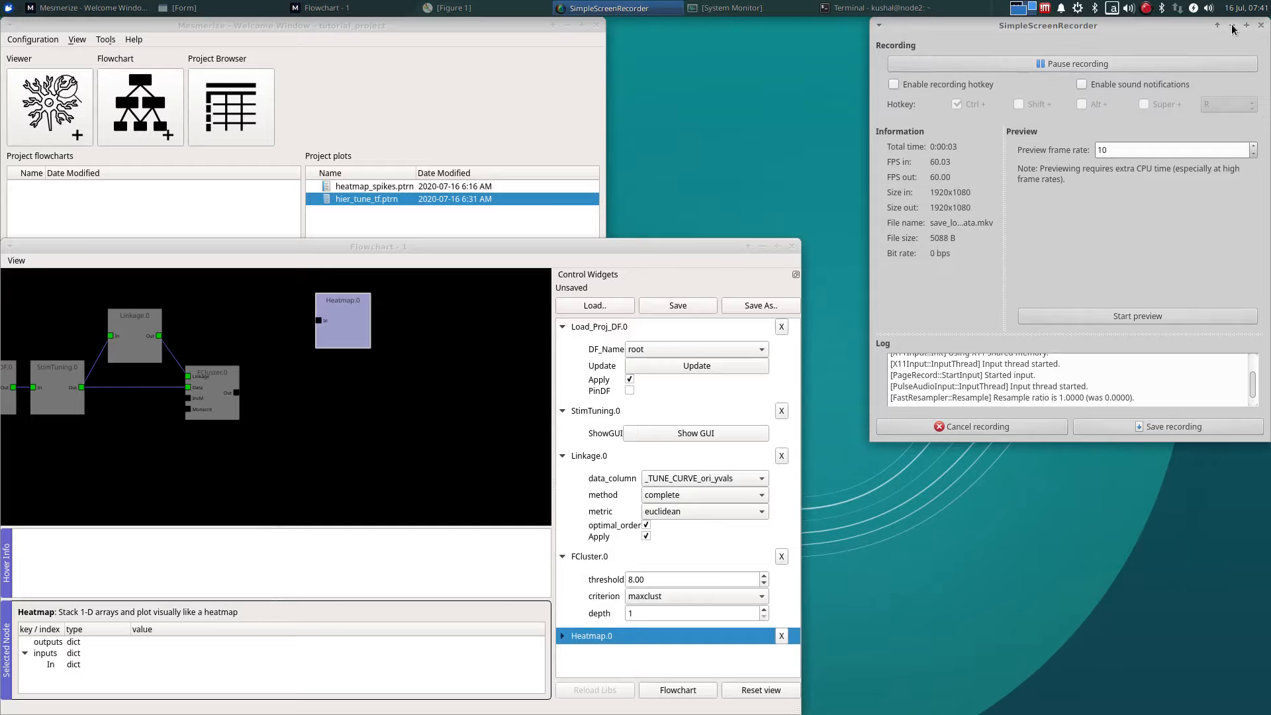
# Connect the FCluster node's output to the Heatmap node's input.
pyautogui.click(1247, 26)
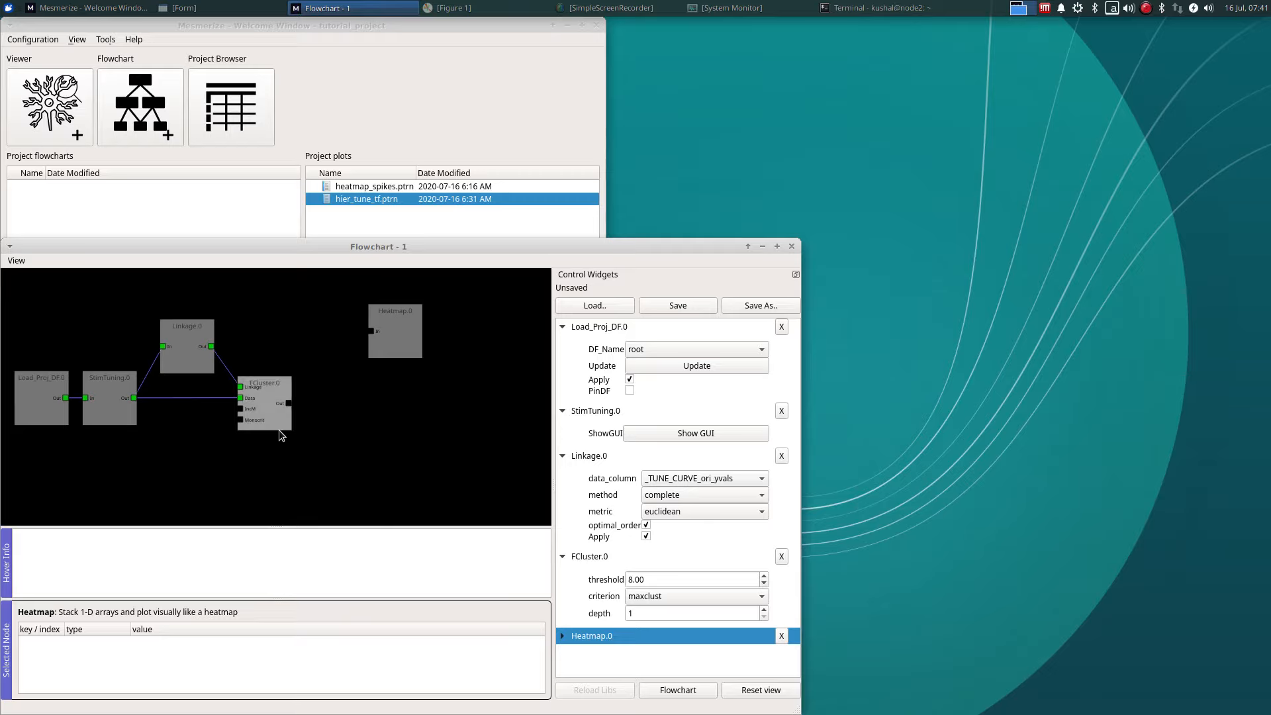
pyautogui.click(264, 404)
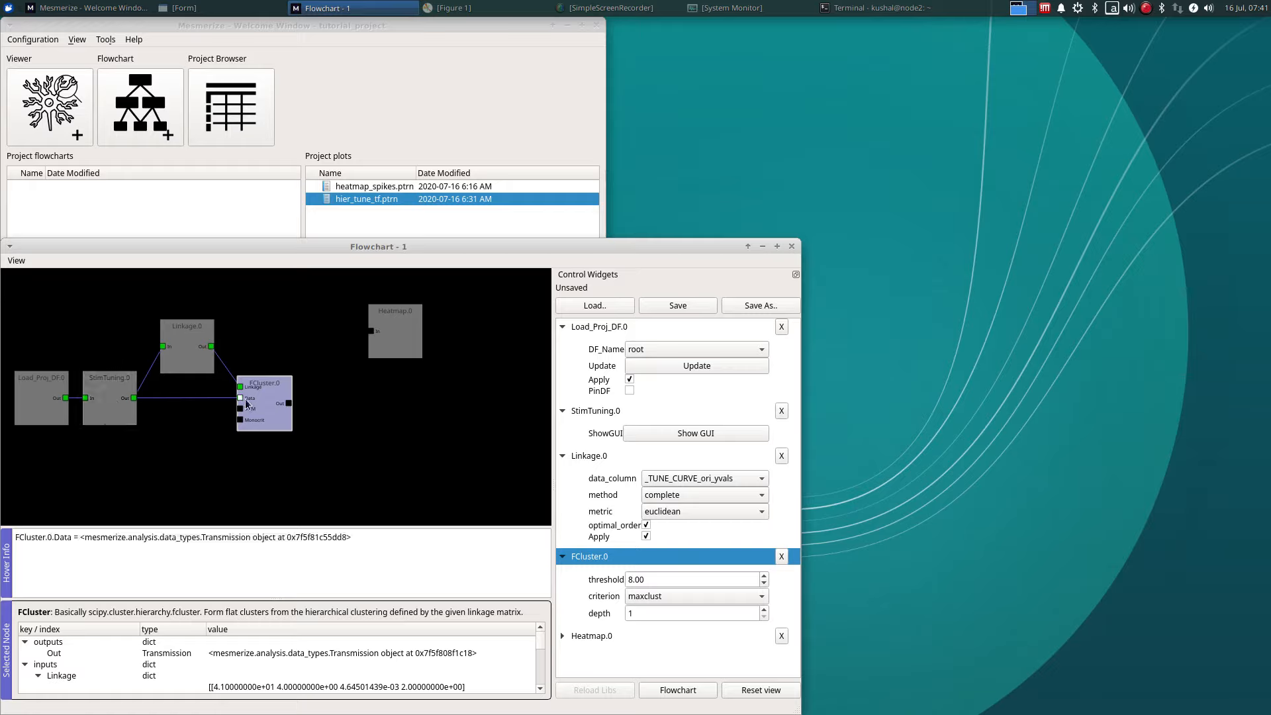
pyautogui.moveTo(285, 404)
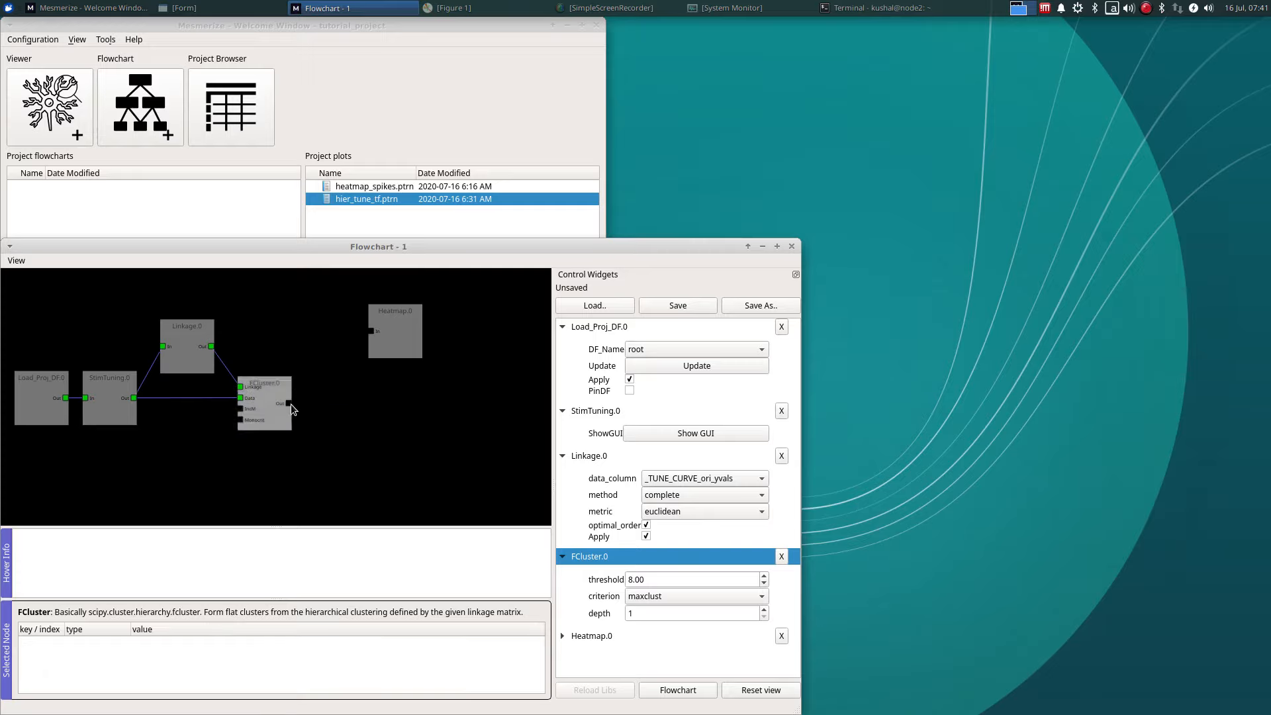
pyautogui.click(395, 331)
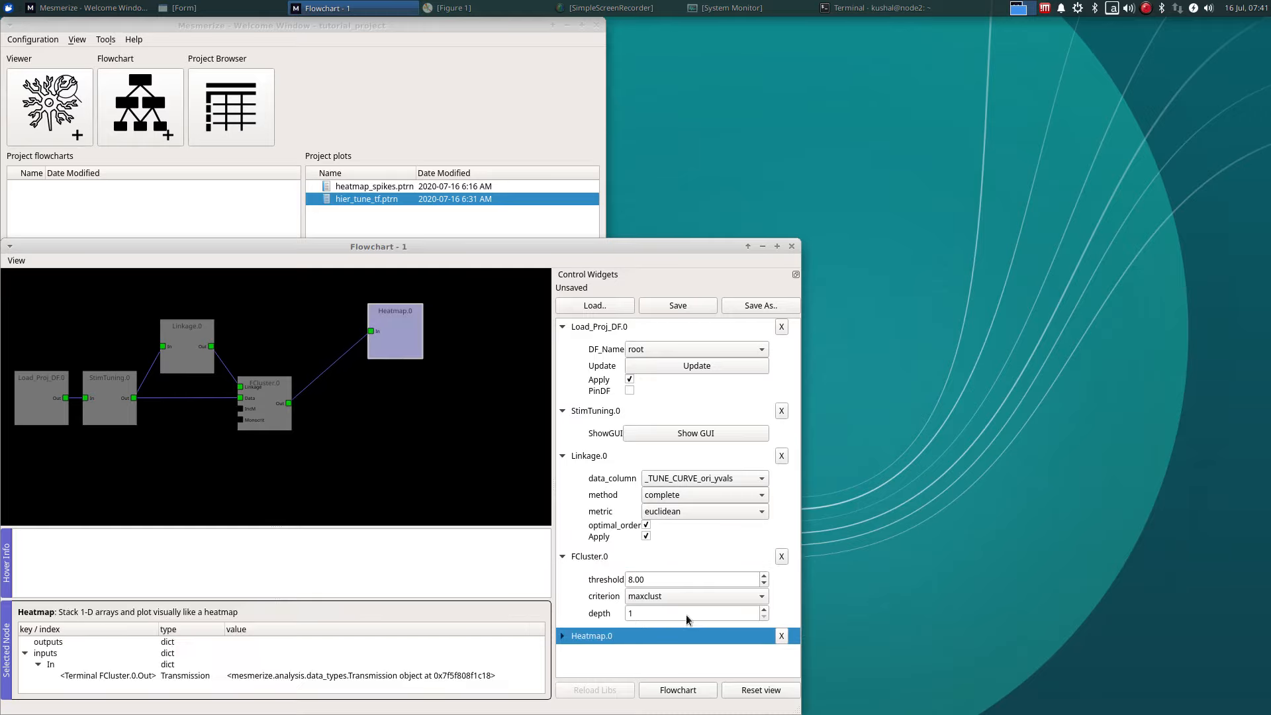
# Show the Heatmap GUI and plot the _TUNE_CURVE_sf_yvals data column.
pyautogui.click(592, 635)
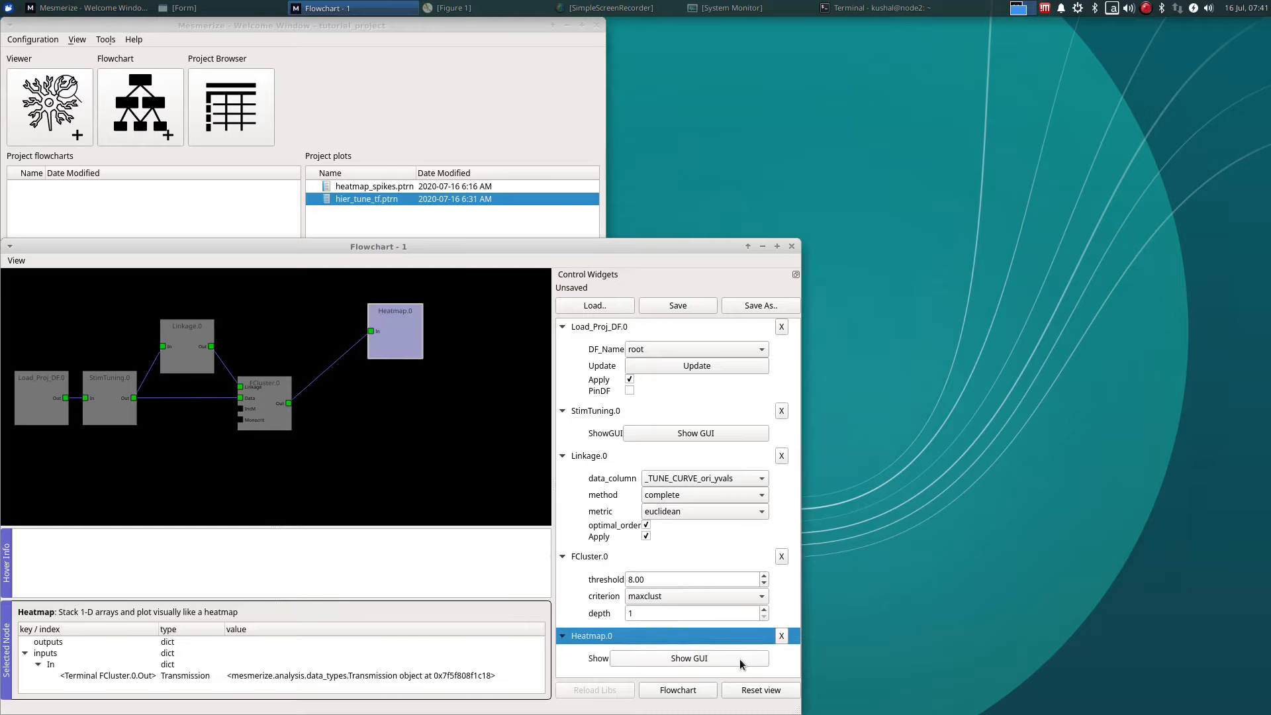
pyautogui.click(689, 658)
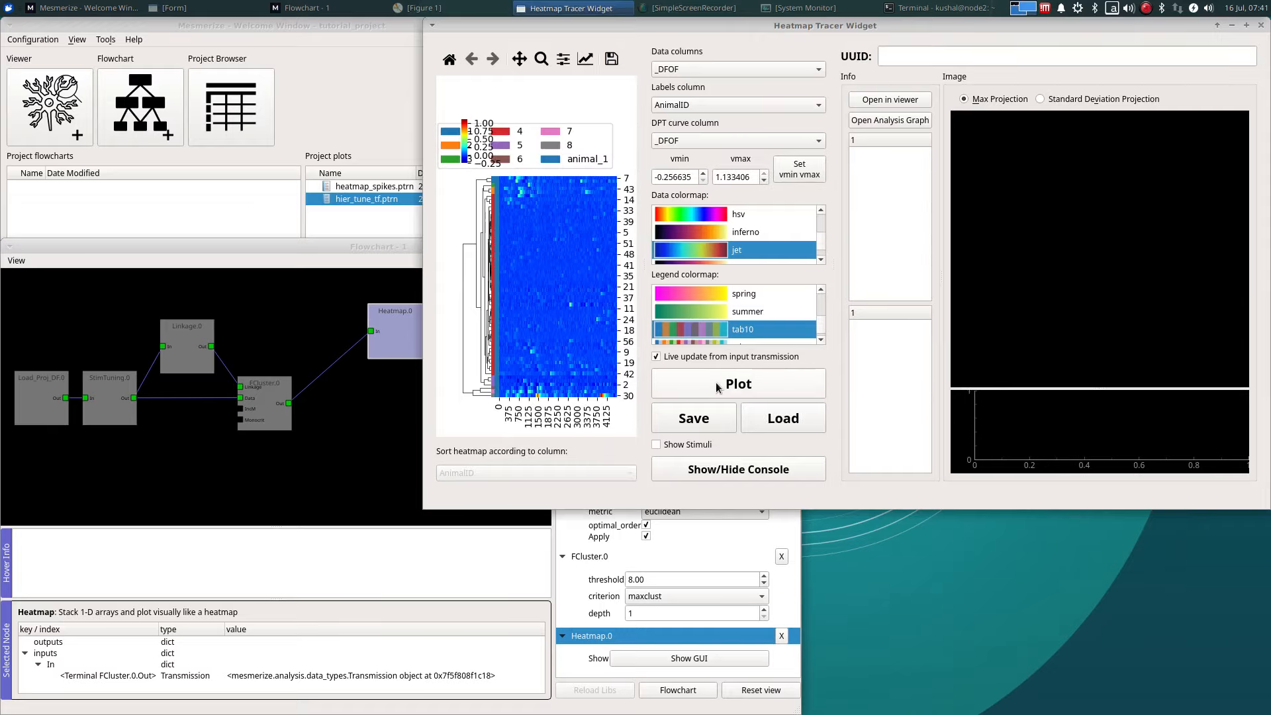
pyautogui.click(736, 69)
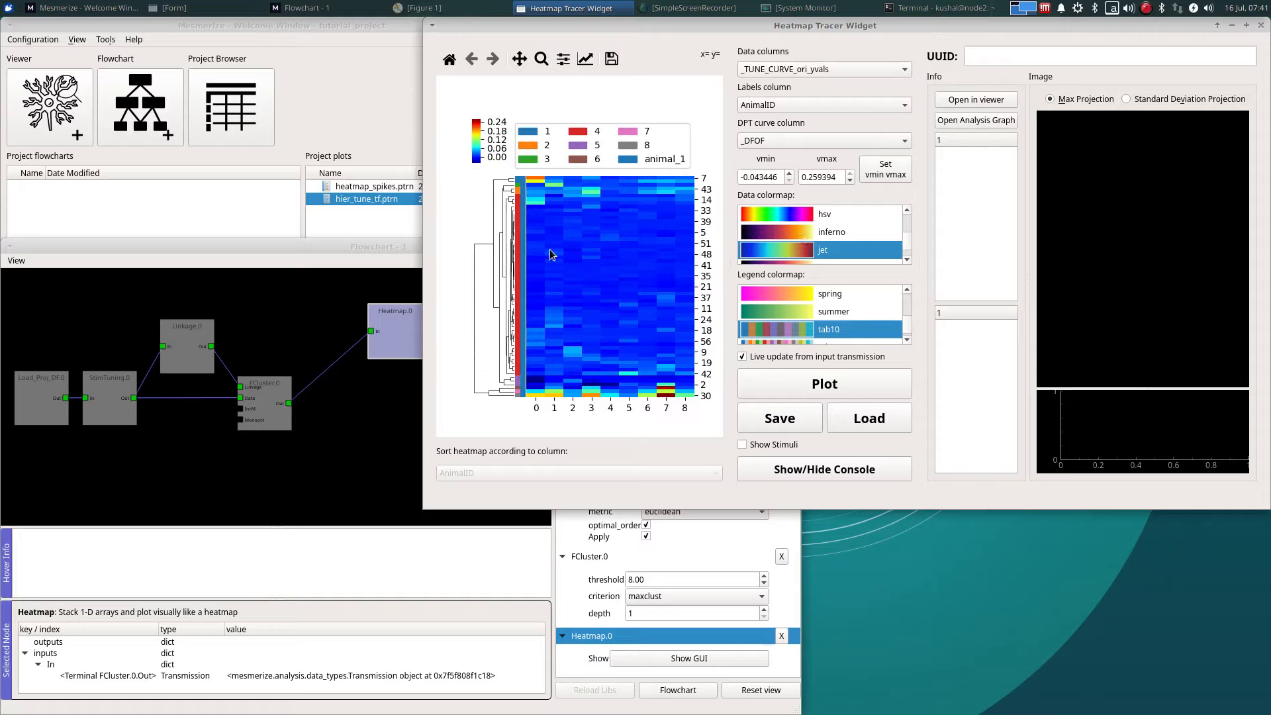
pyautogui.click(819, 69)
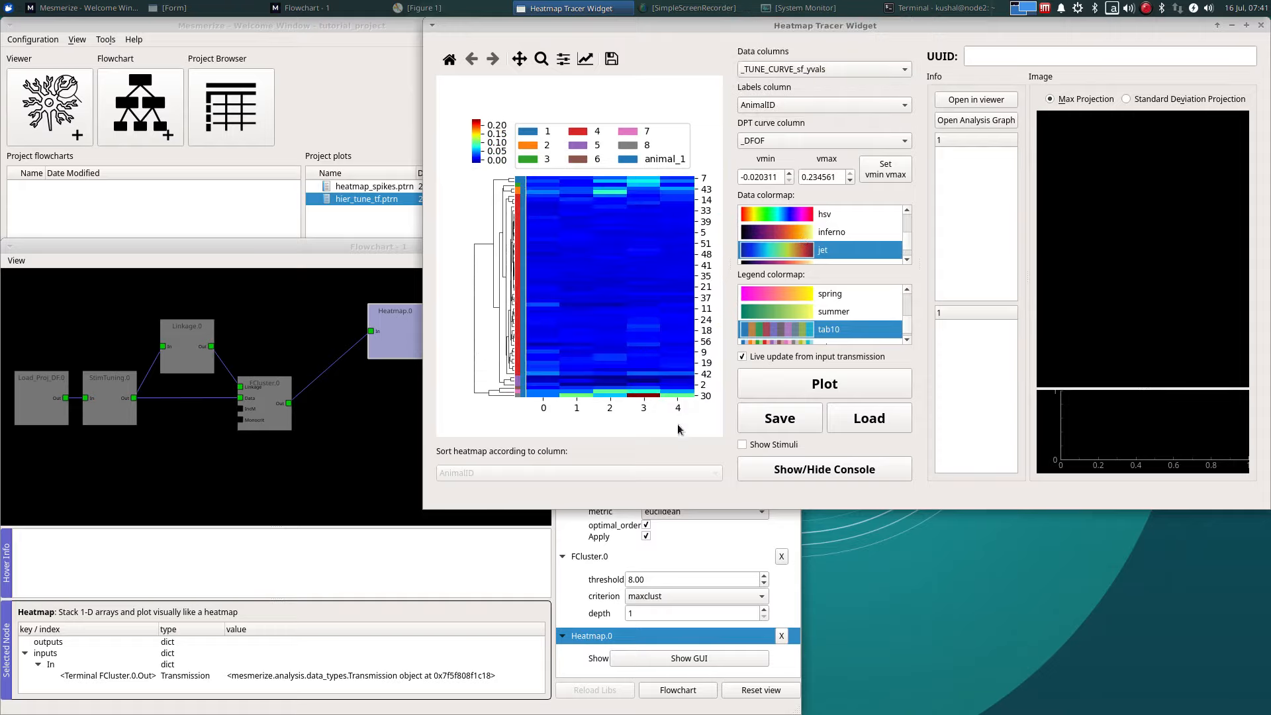
pyautogui.moveTo(711, 81)
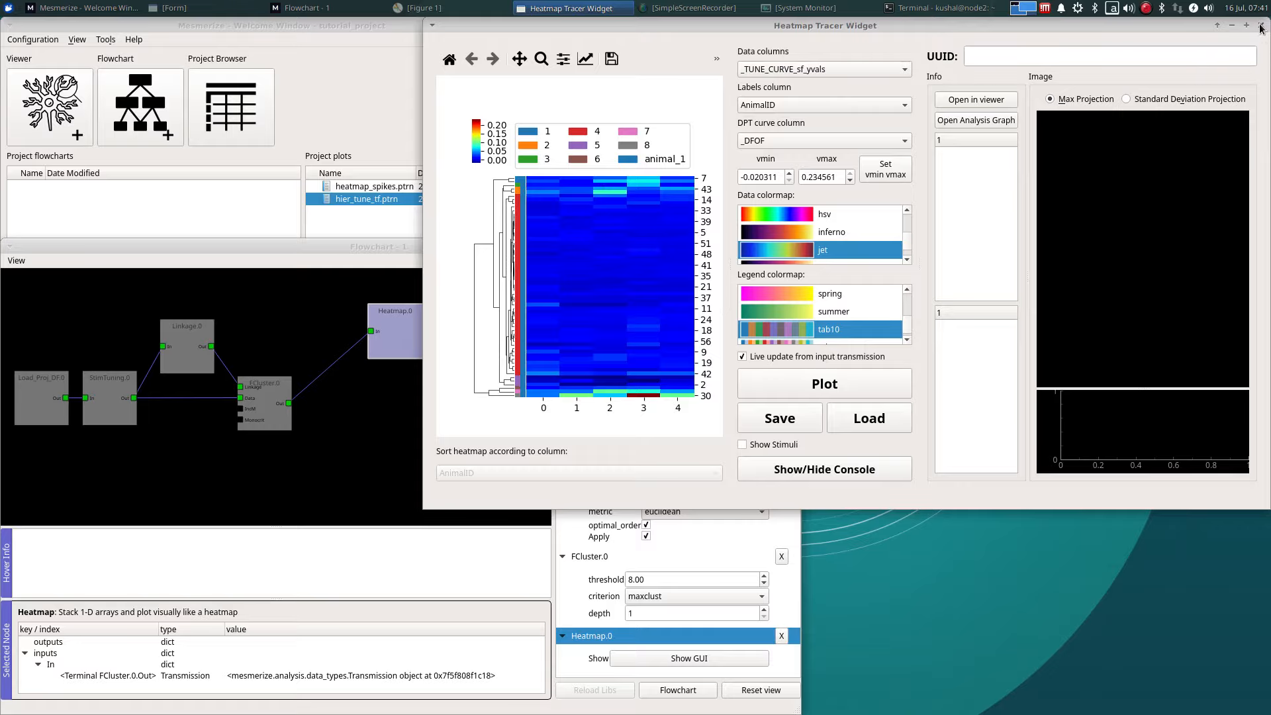
# Close the heatmap viewer, add a Save node fed by FCluster, and expand its settings.
pyautogui.click(1260, 25)
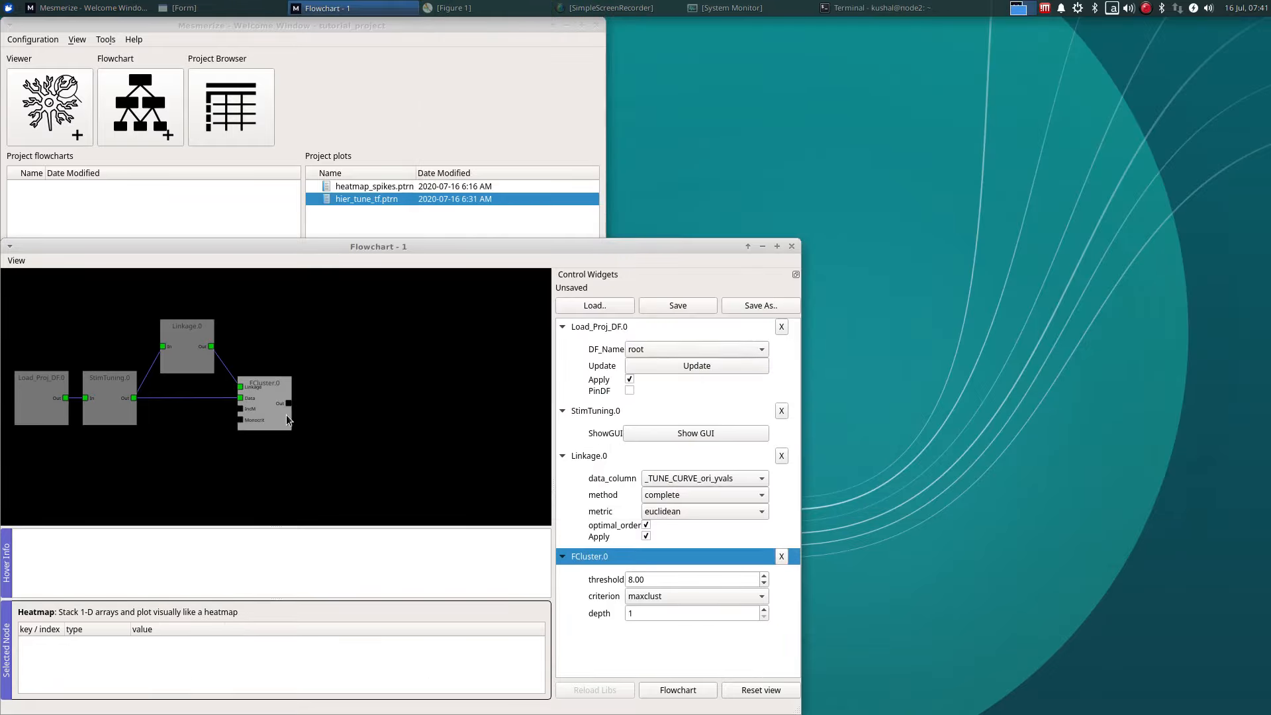
pyautogui.rightClick(288, 420)
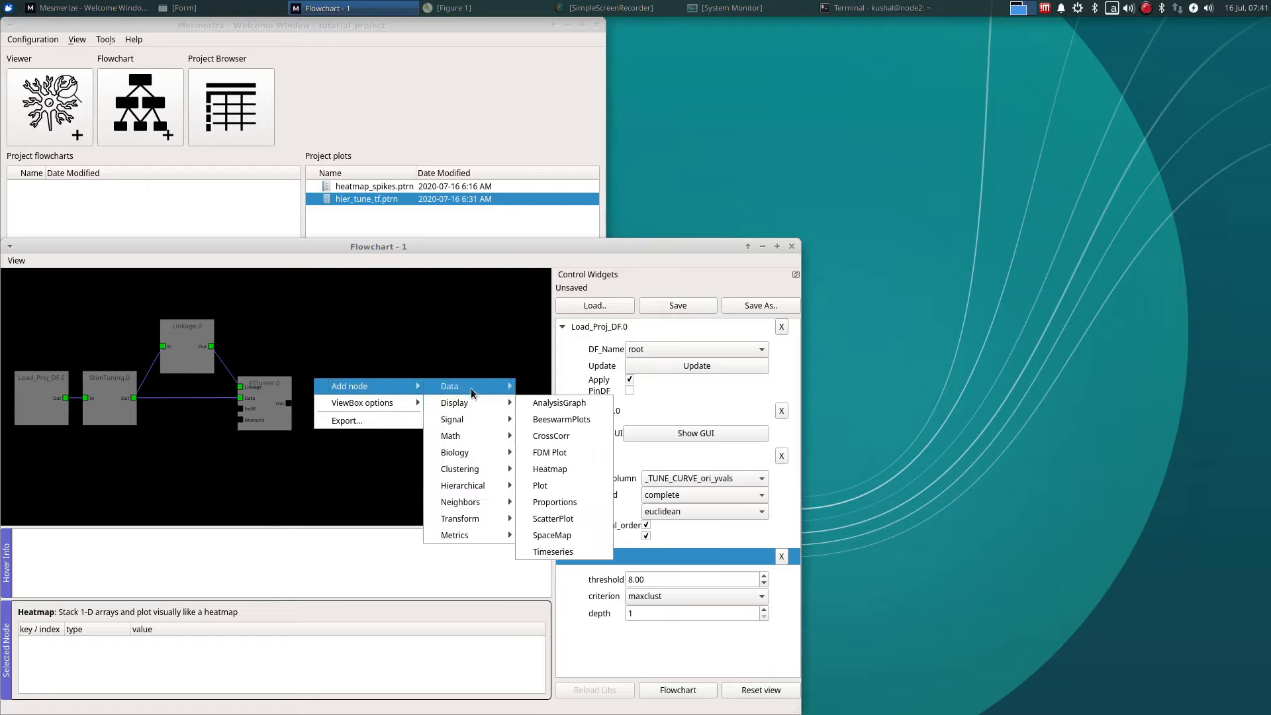
pyautogui.moveTo(436, 390)
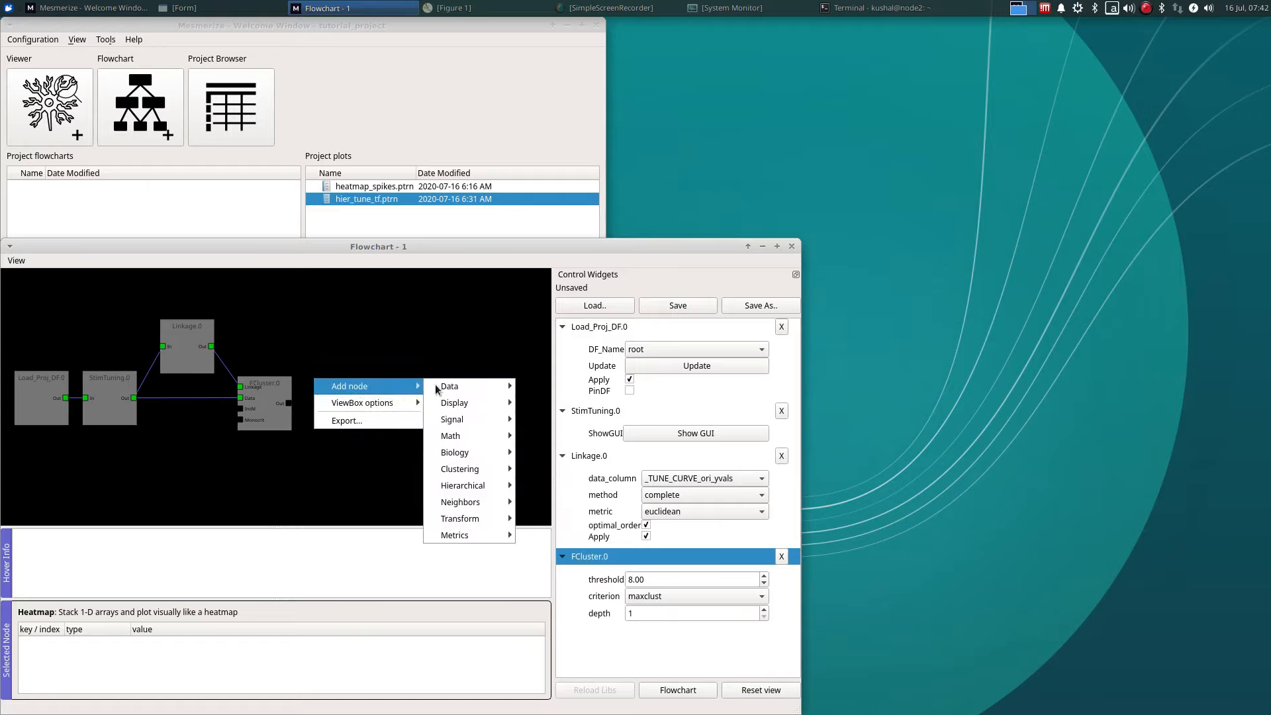
pyautogui.click(449, 386)
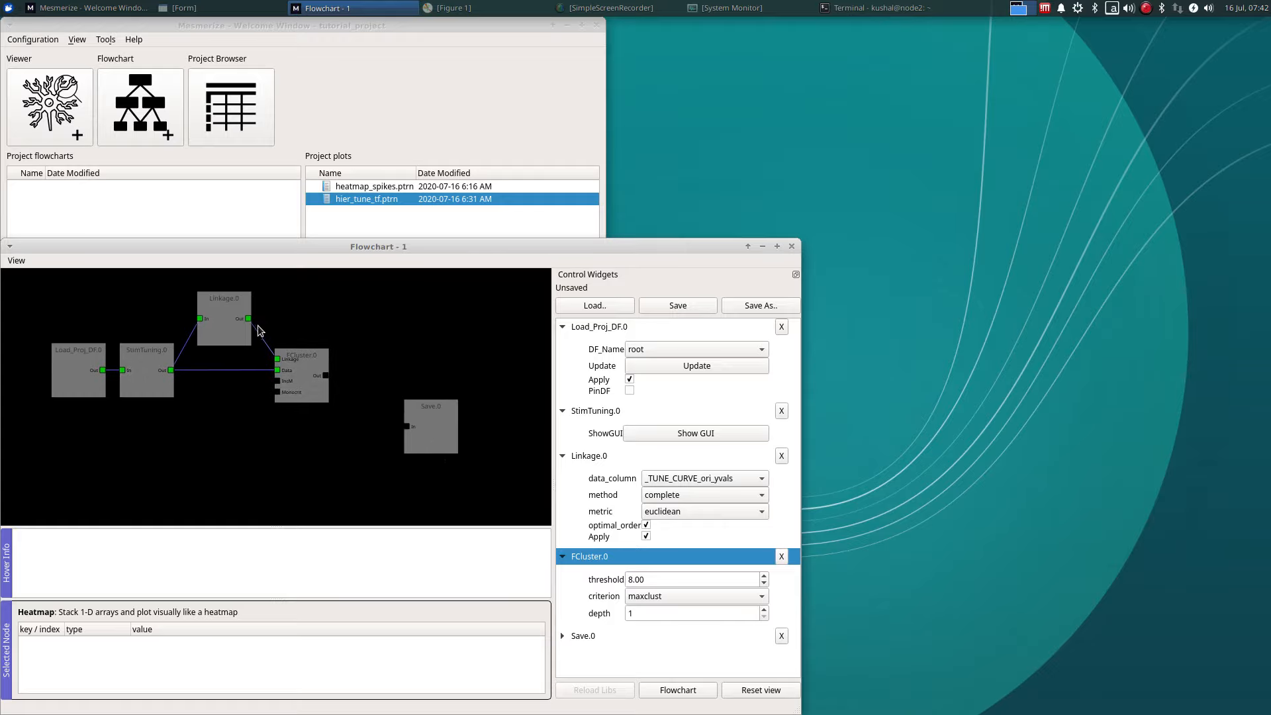
pyautogui.click(225, 316)
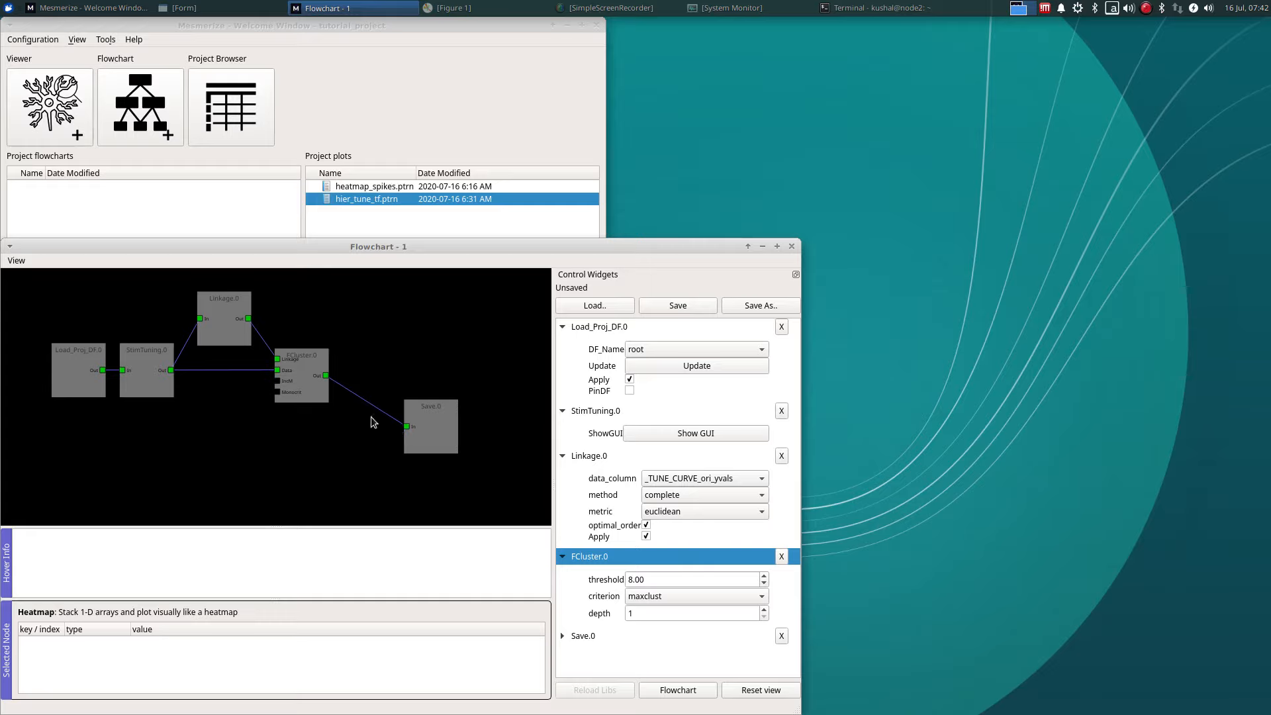
pyautogui.moveTo(362, 400)
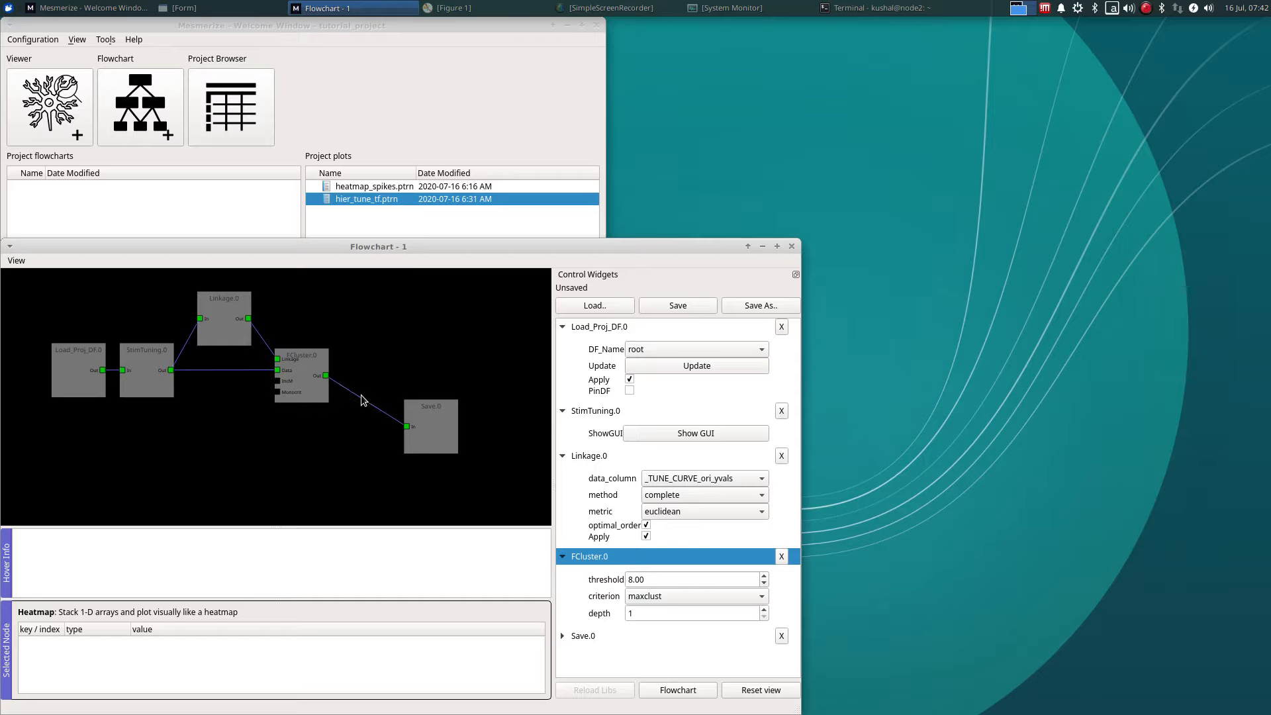
pyautogui.moveTo(358, 407)
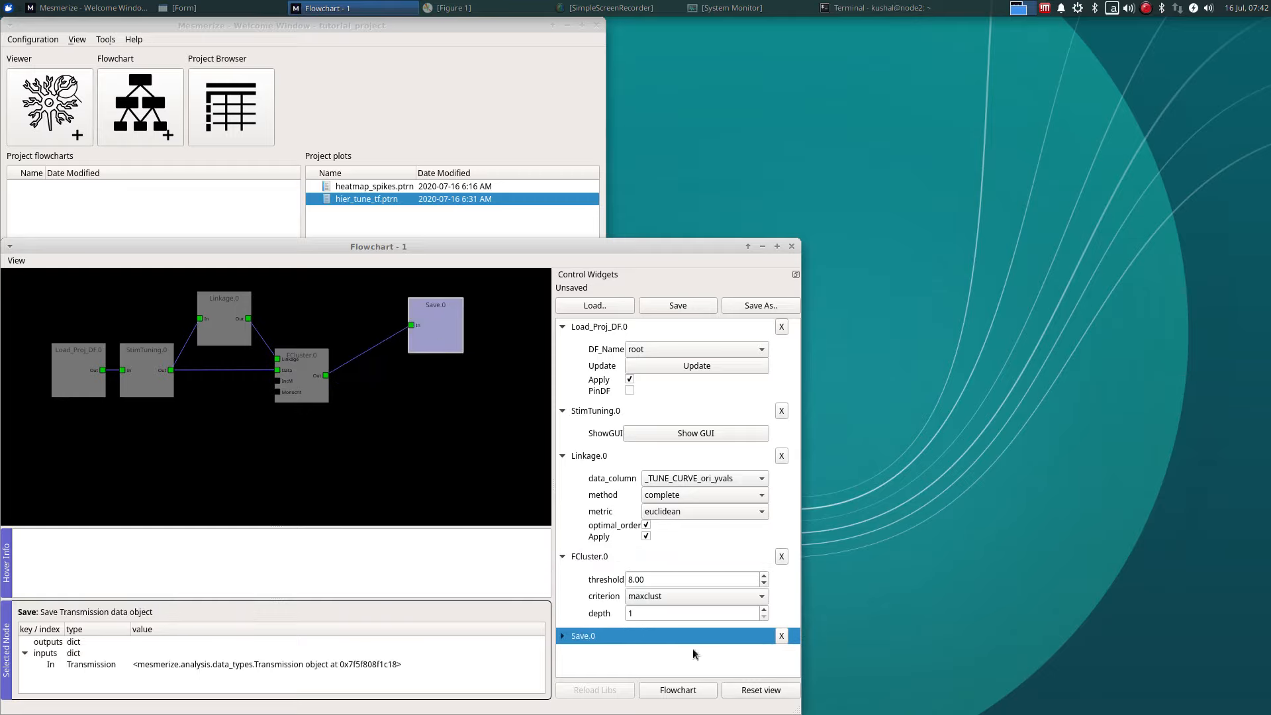
pyautogui.click(584, 618)
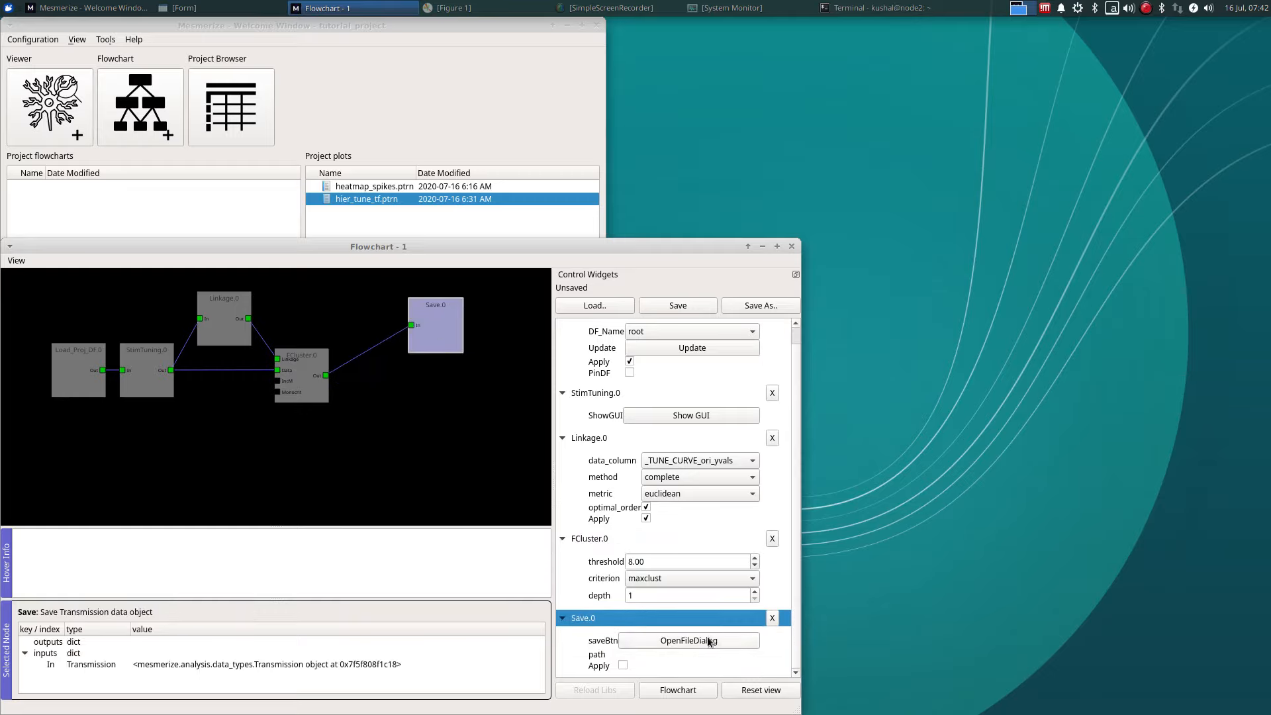
# Save the FCluster transmission as 'fcluster_output' inside the trns folder.
pyautogui.click(687, 640)
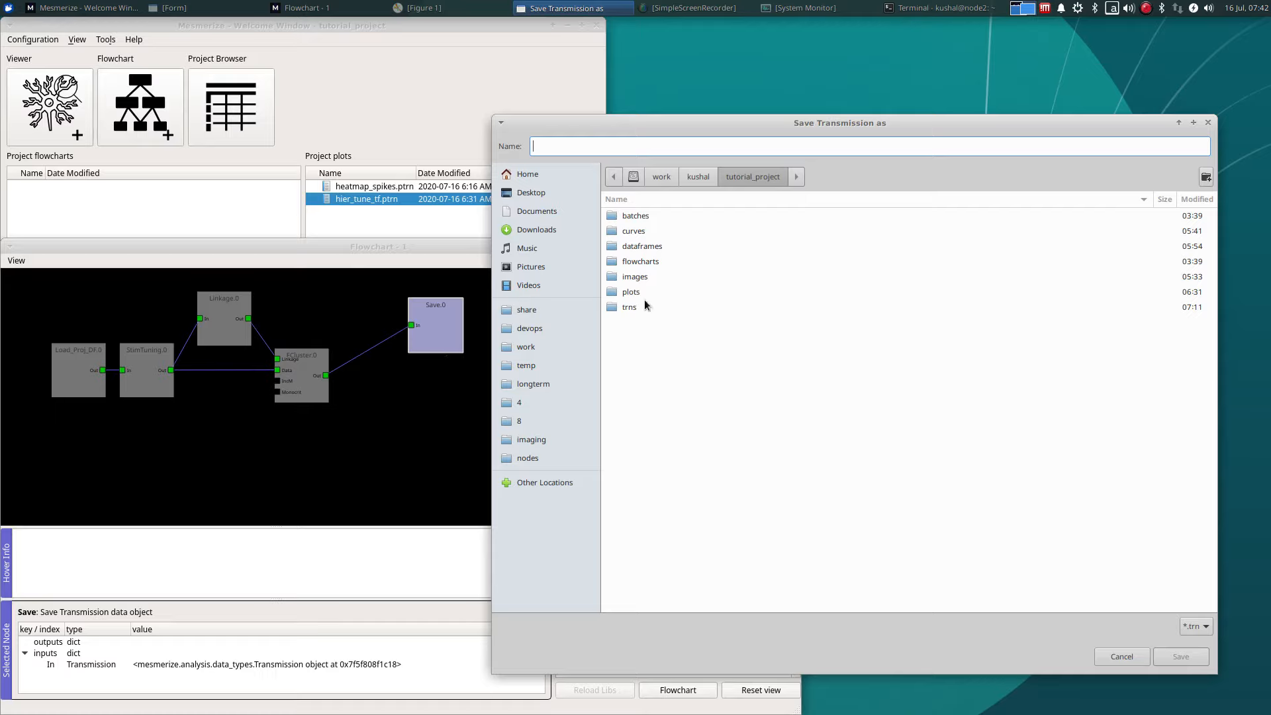
pyautogui.moveTo(645, 315)
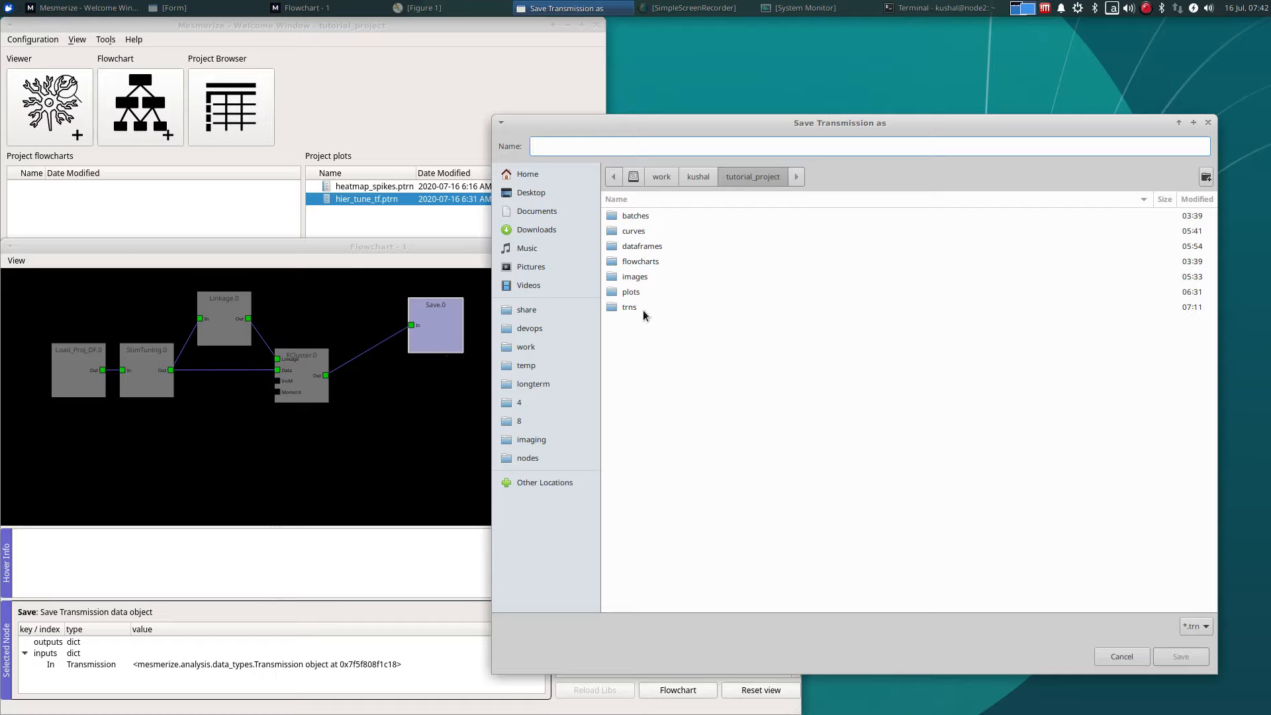
pyautogui.doubleClick(630, 306)
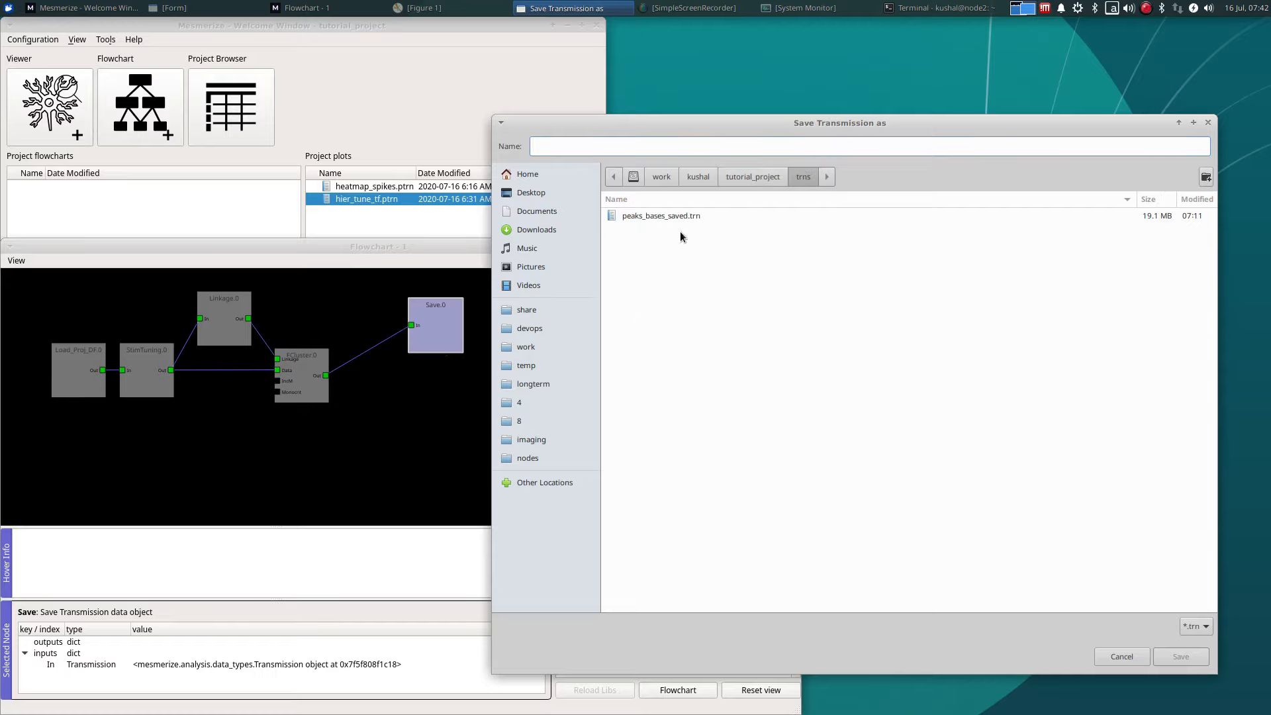
pyautogui.moveTo(726, 203)
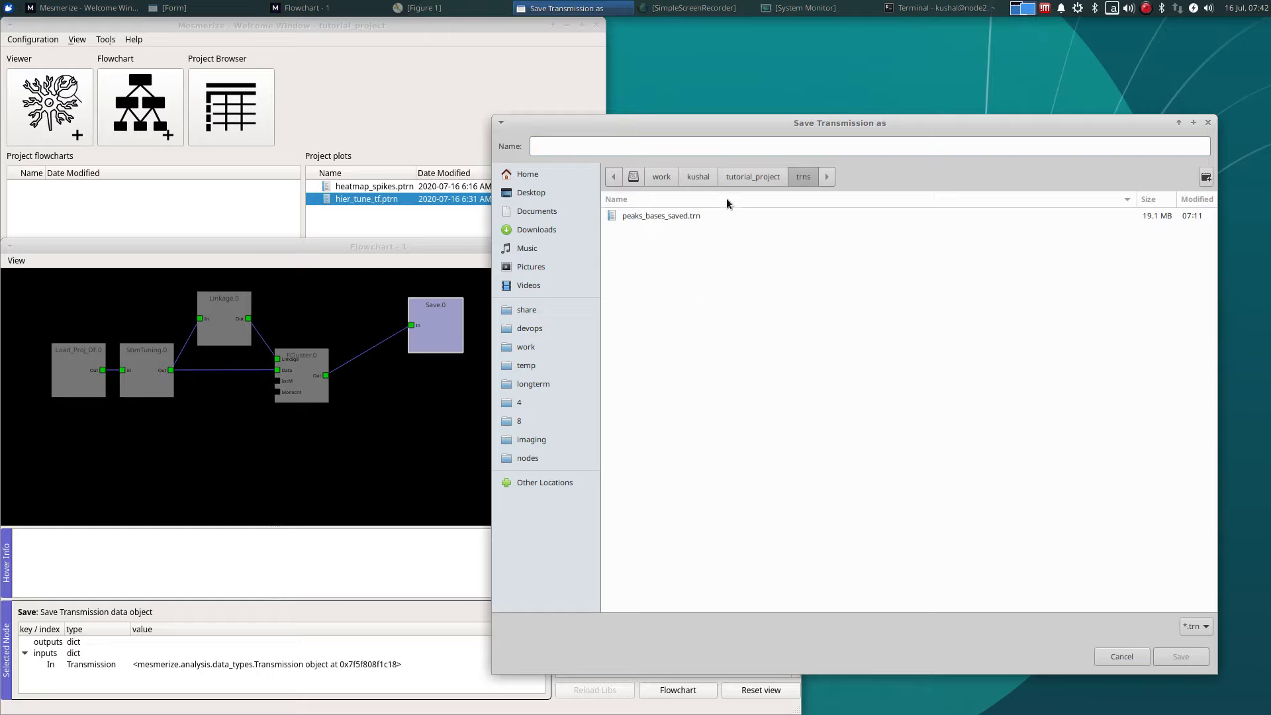
pyautogui.click(730, 146)
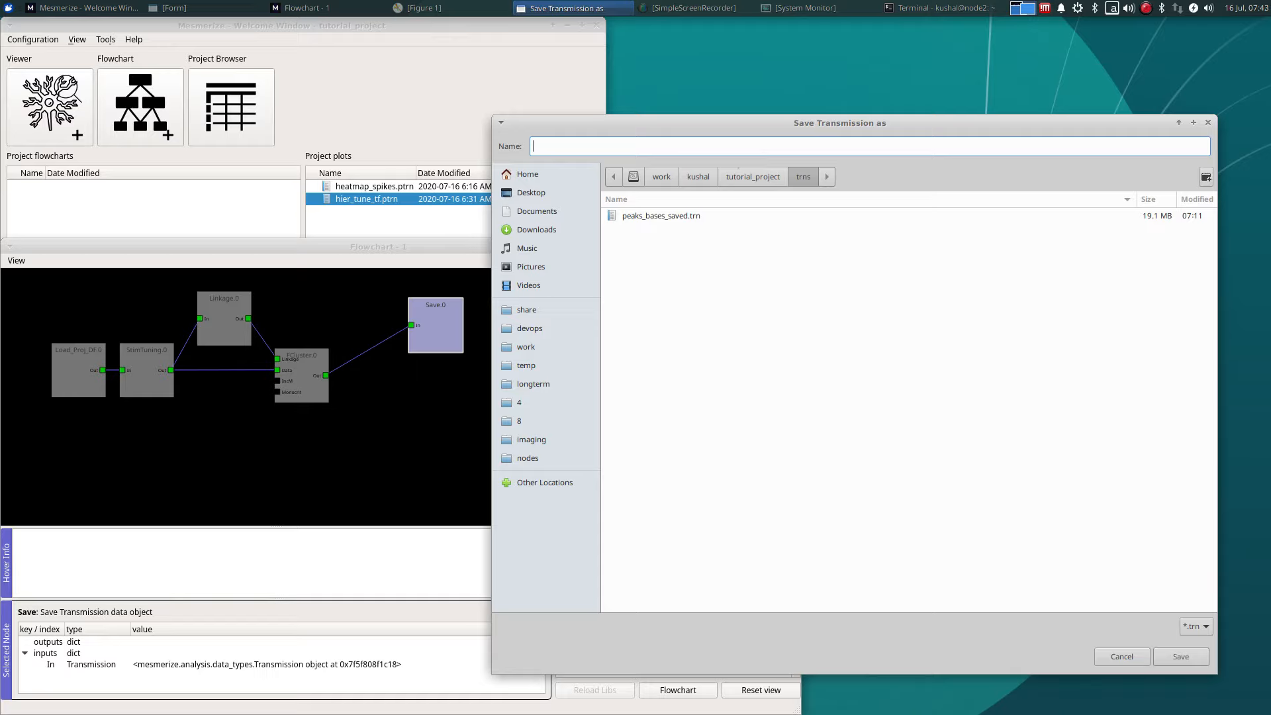
pyautogui.write('fcluster_output')
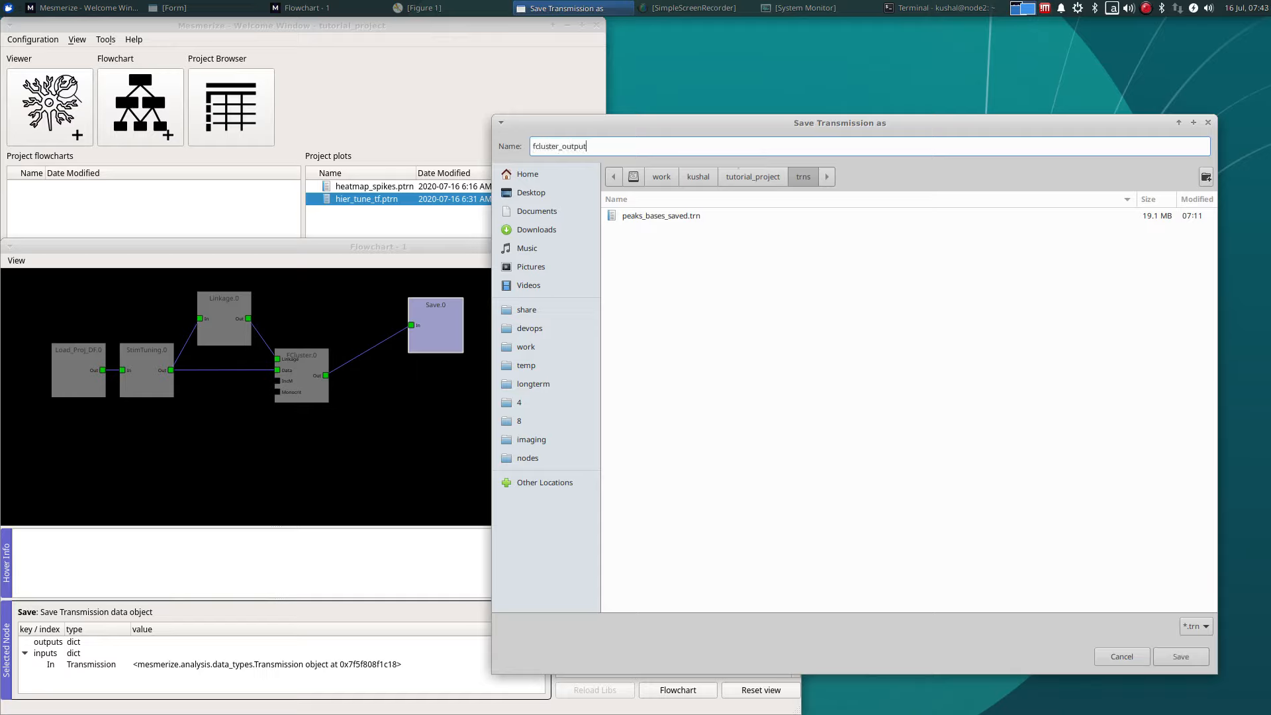
pyautogui.click(1180, 657)
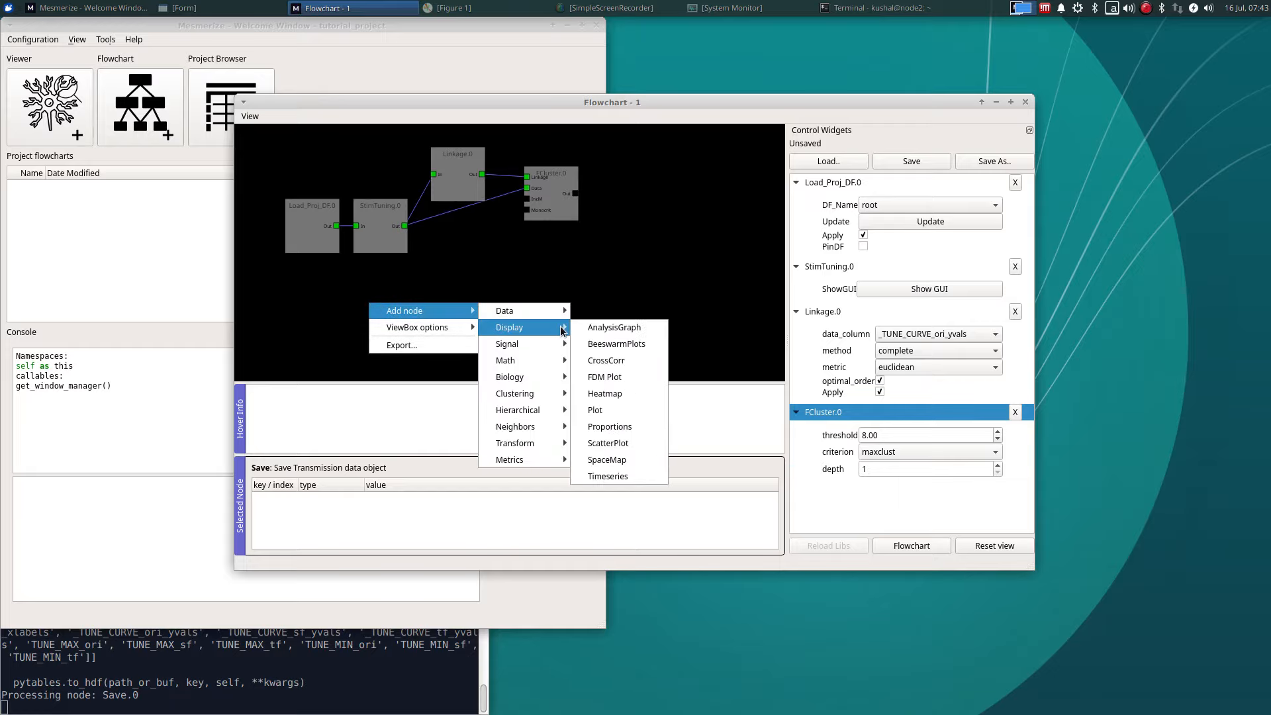
pyautogui.moveTo(558, 332)
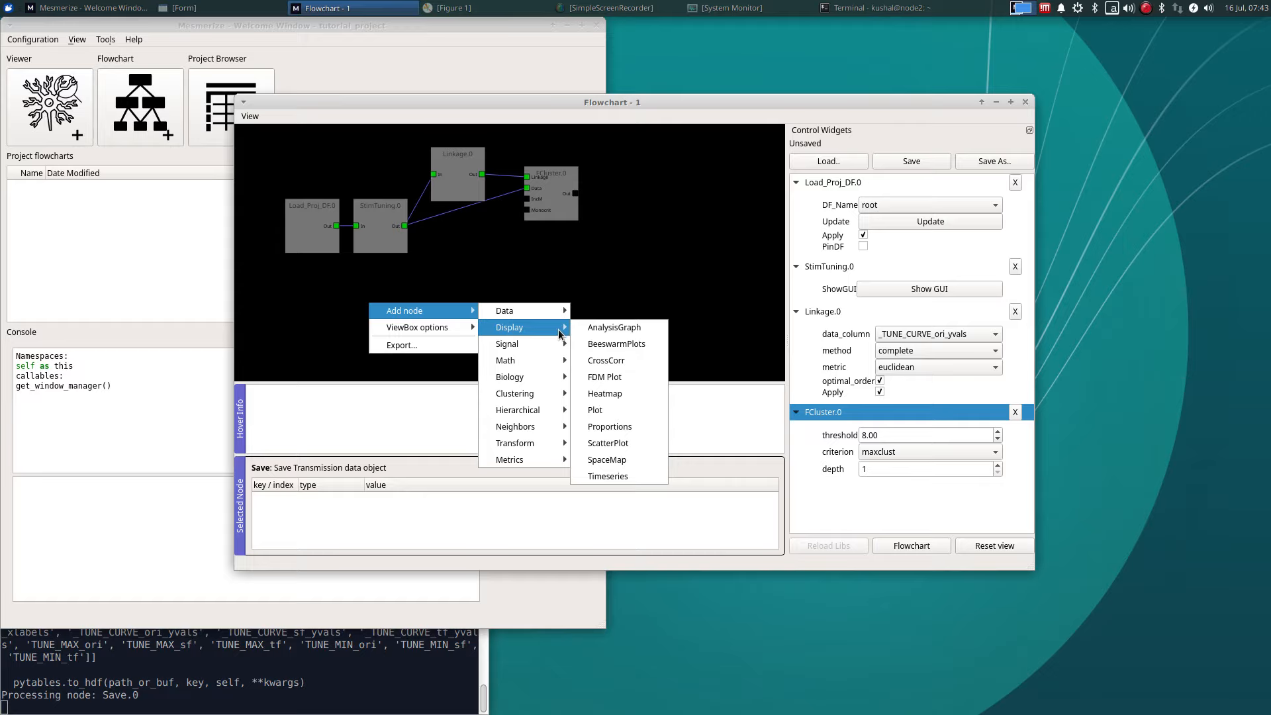
# Add a Plot node and apply it with data column _DFOF.
pyautogui.click(595, 410)
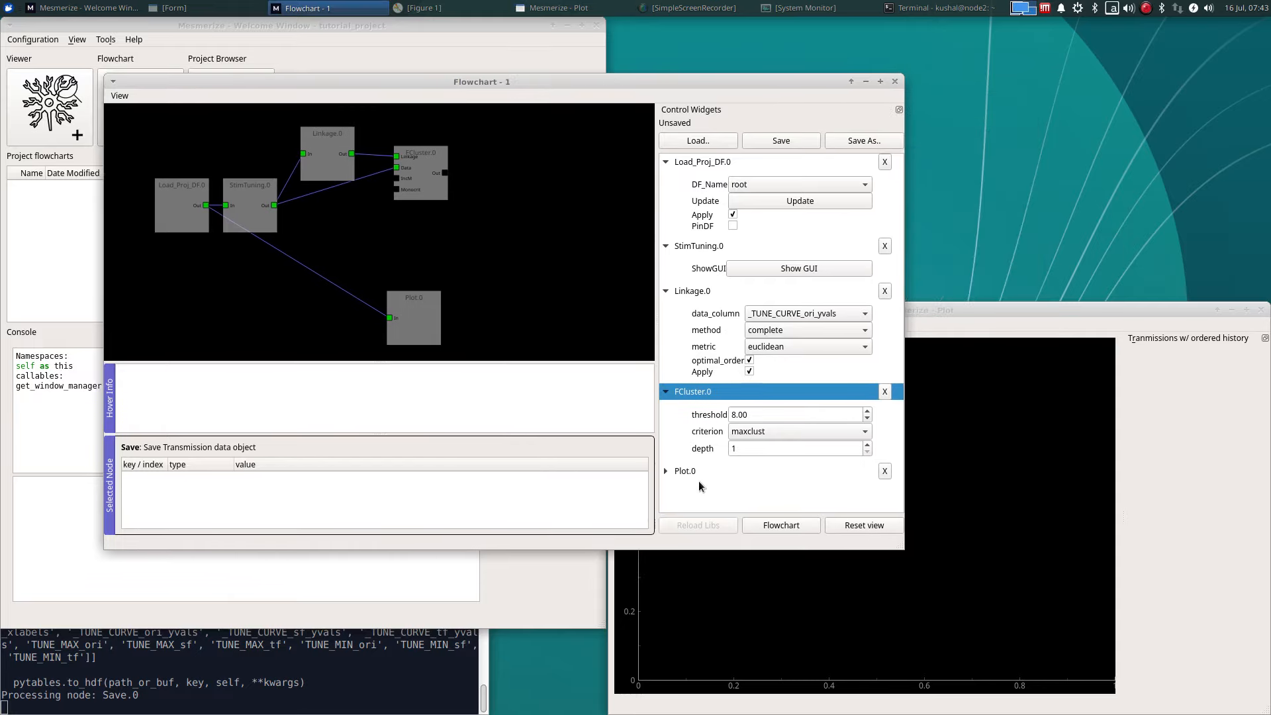
pyautogui.click(667, 470)
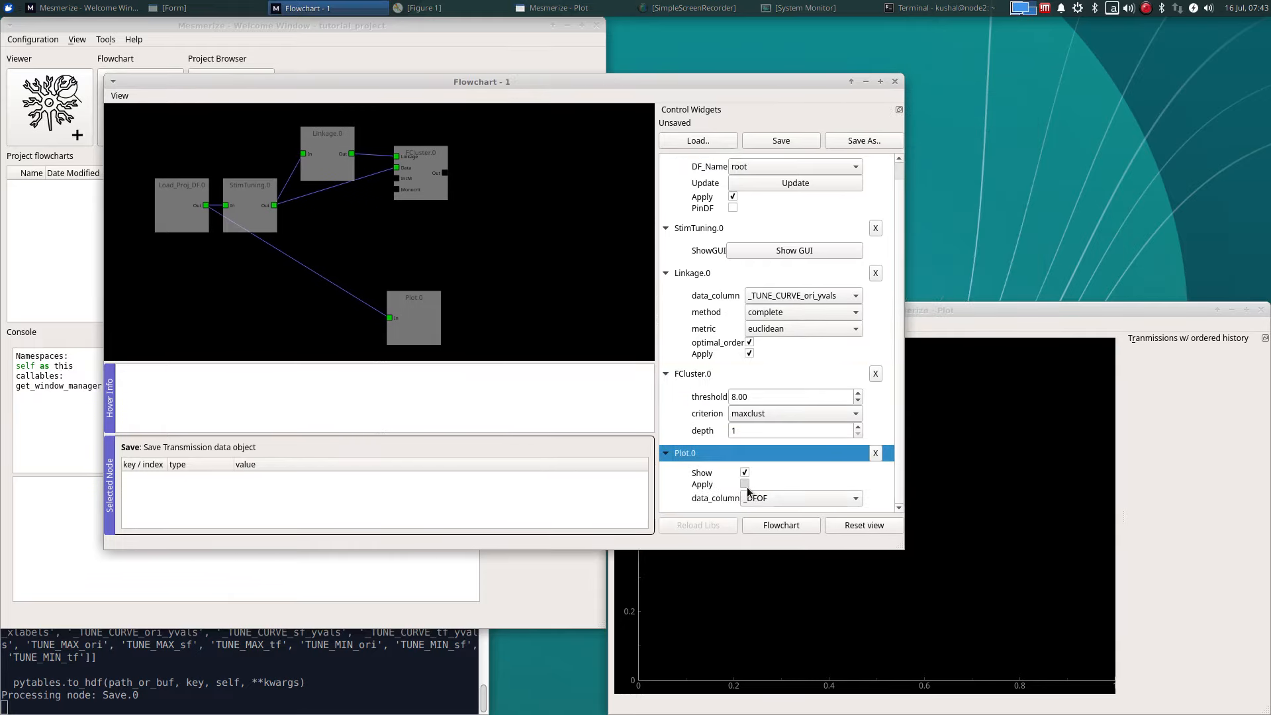
pyautogui.click(744, 484)
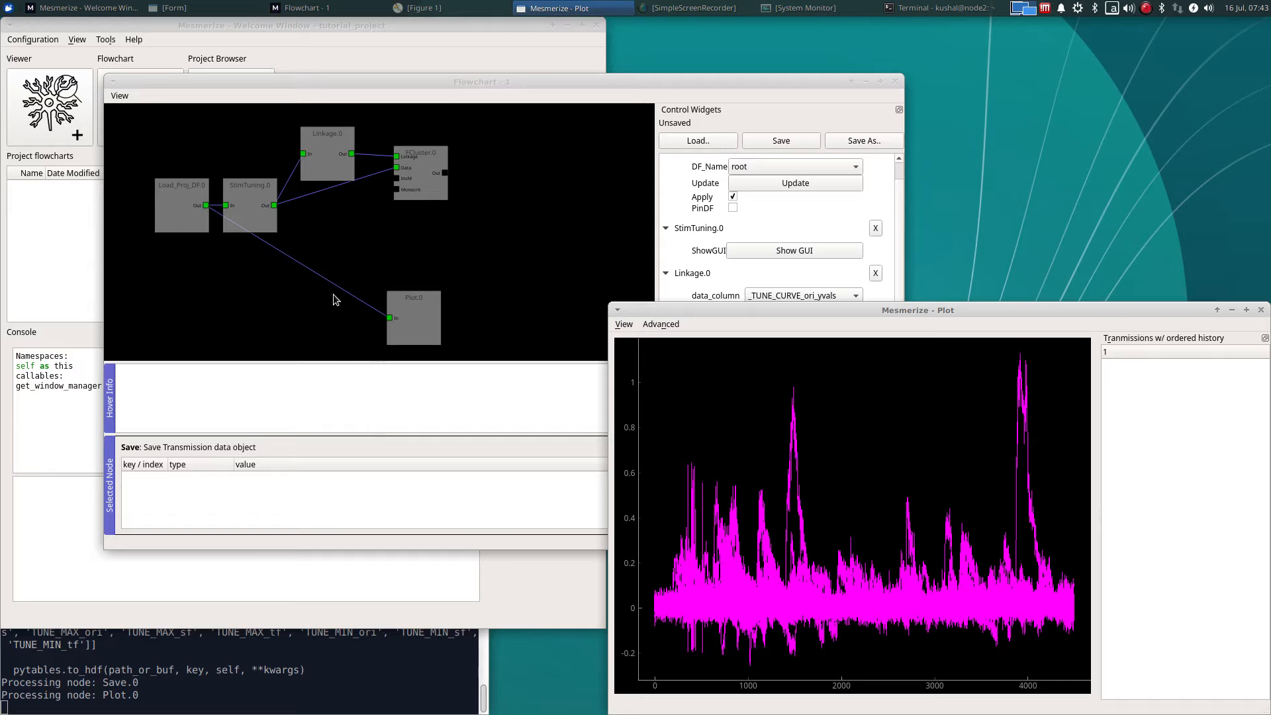
pyautogui.click(413, 317)
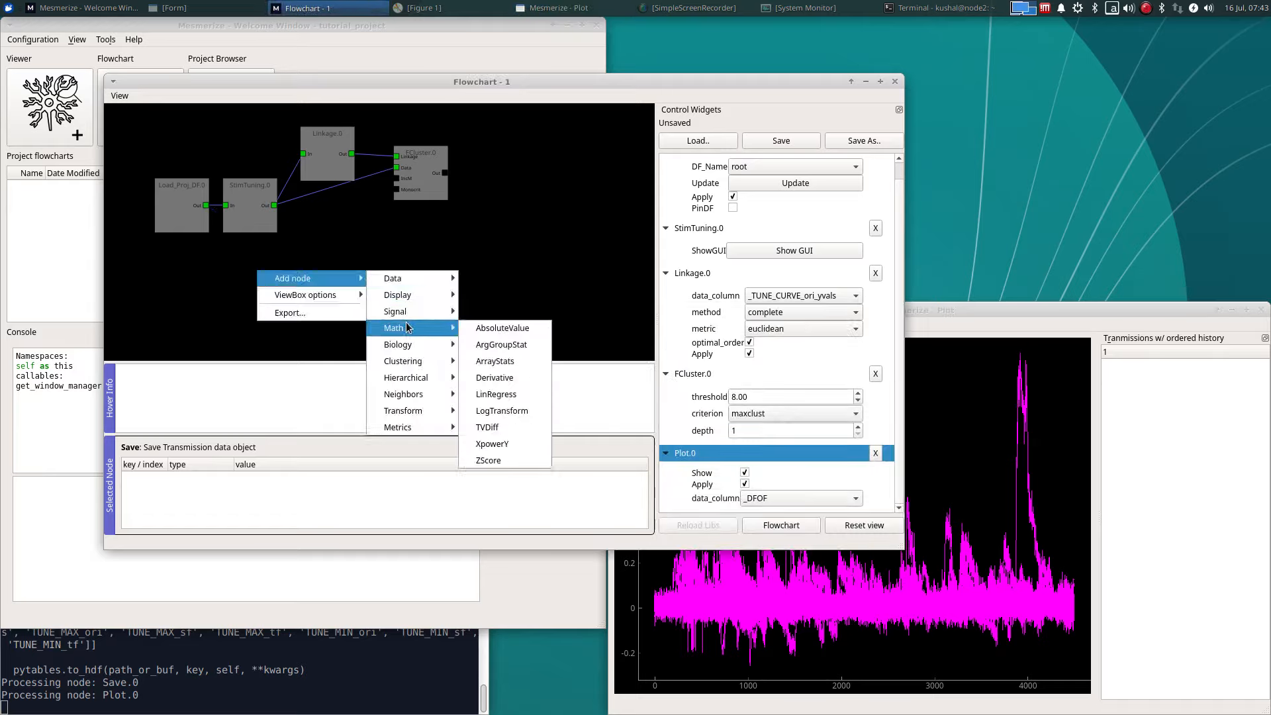
pyautogui.moveTo(488, 460)
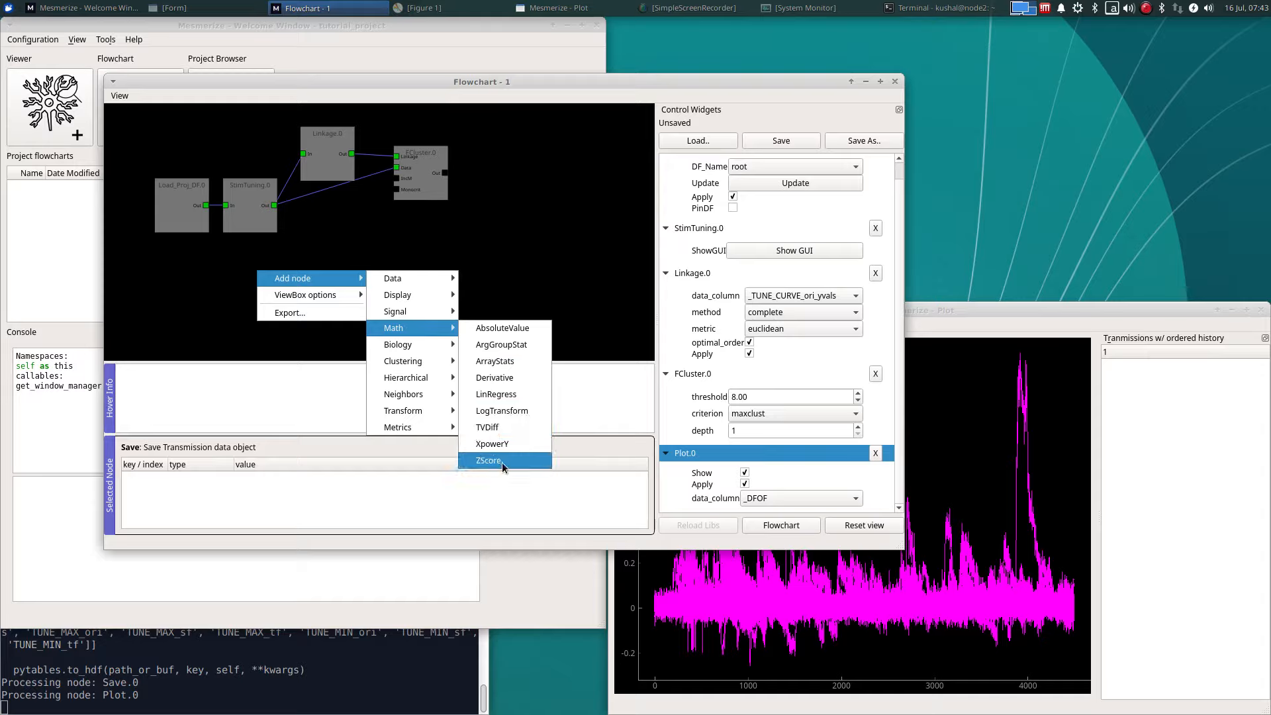
# Insert a ZScore node before Plot and plot the _ZSCORE column.
pyautogui.click(489, 461)
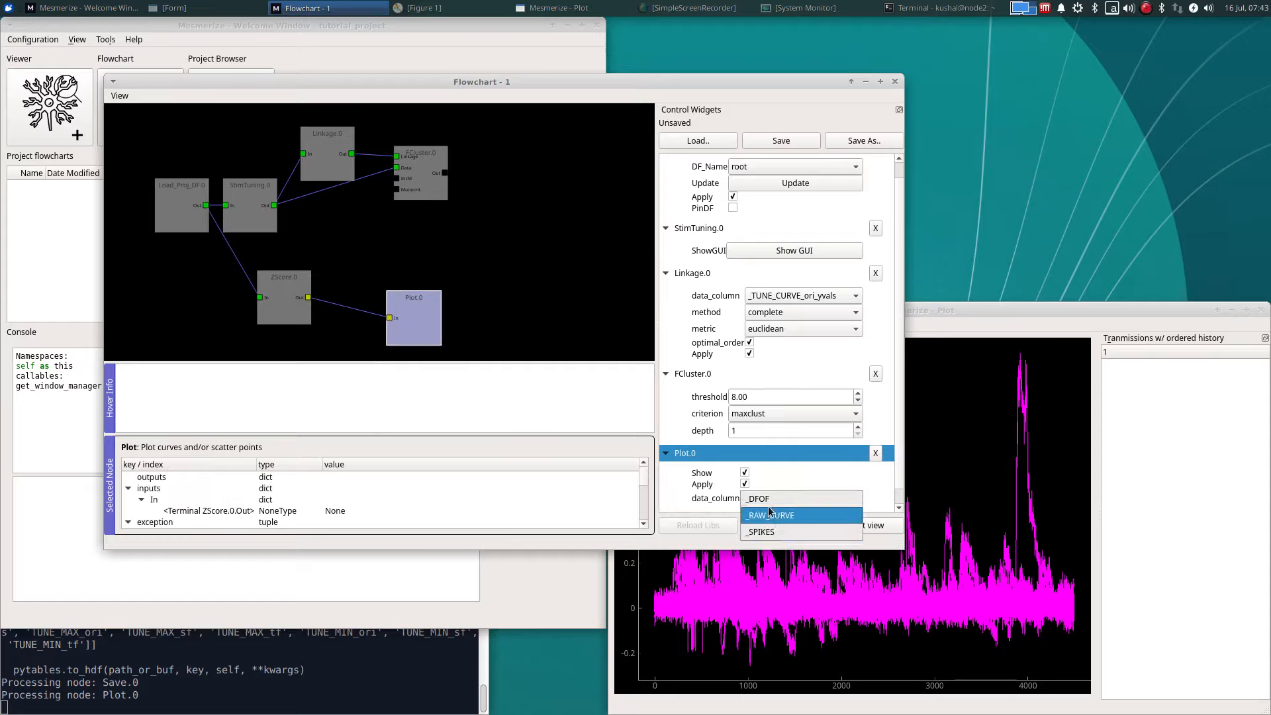
pyautogui.click(284, 299)
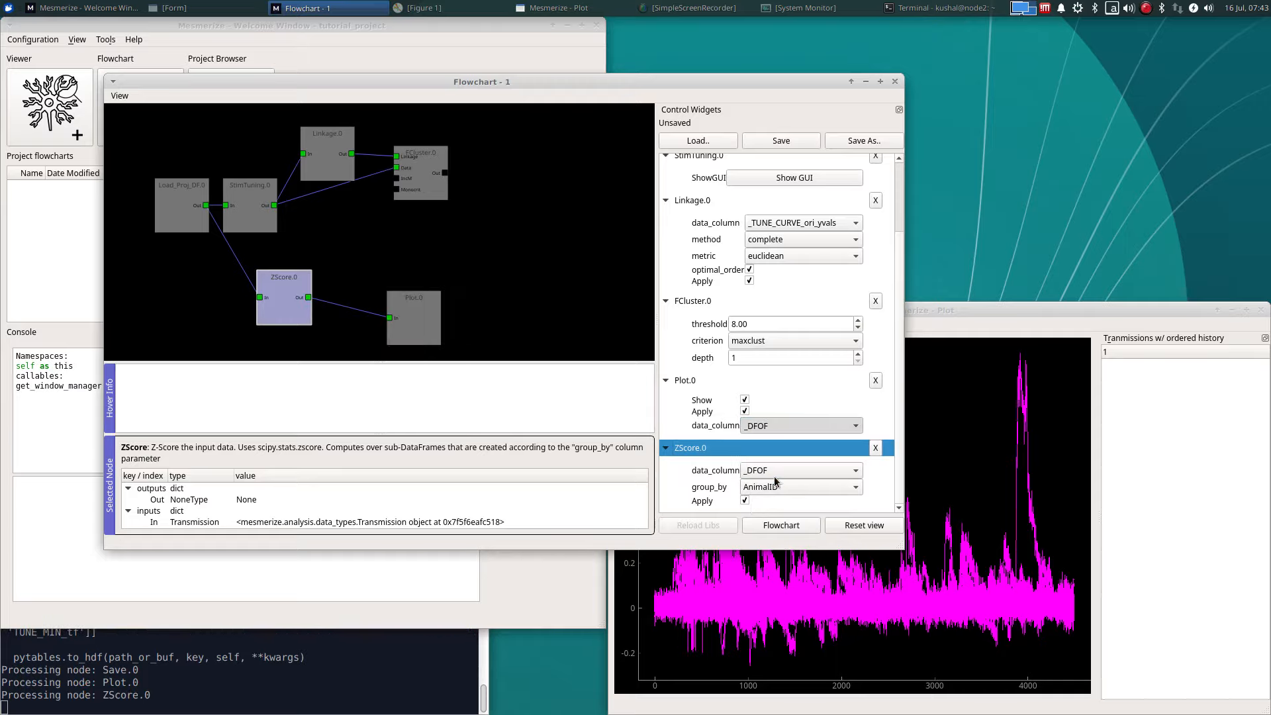
pyautogui.click(799, 425)
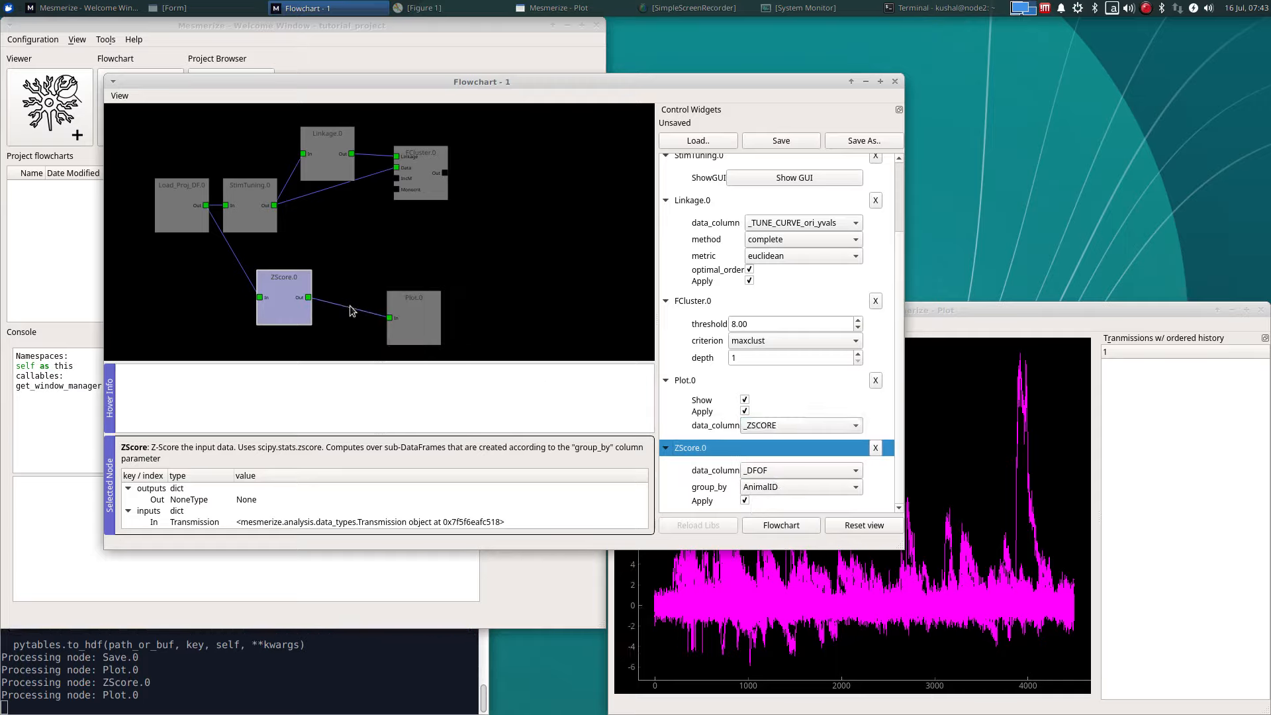
# Add a ButterWorth filter node between ZScore and Plot.
pyautogui.click(512, 300)
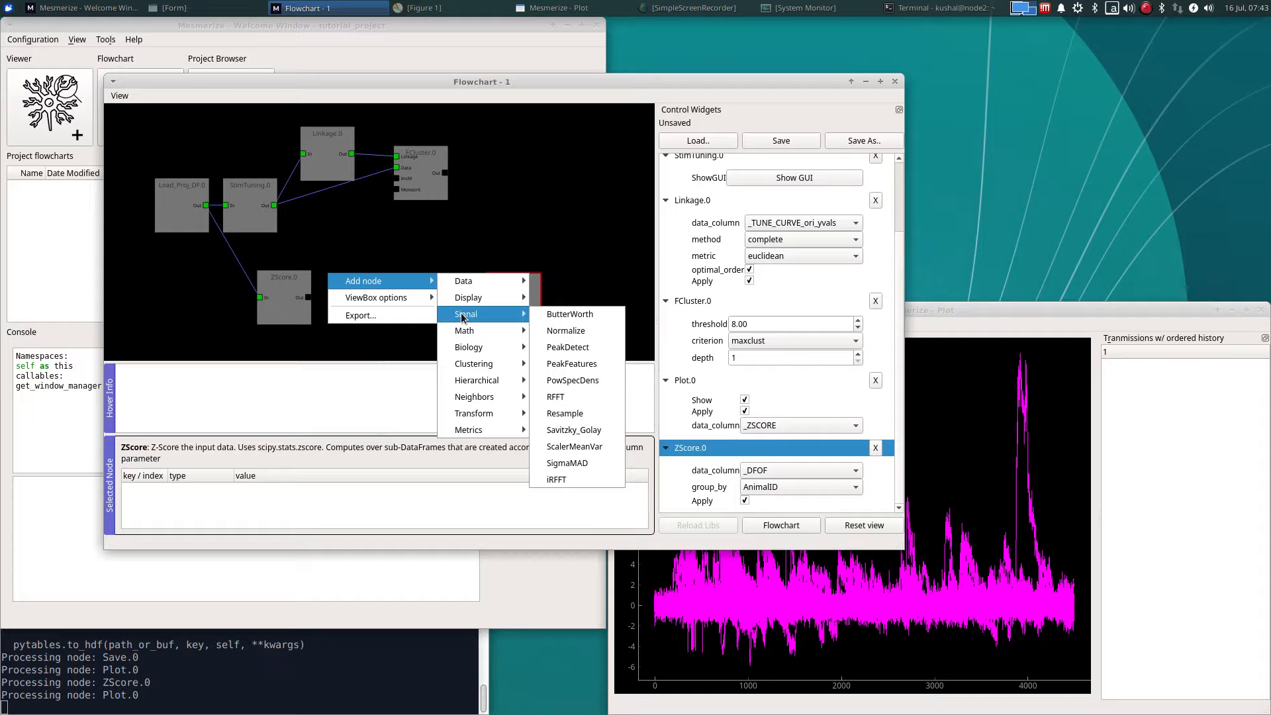
pyautogui.moveTo(569, 314)
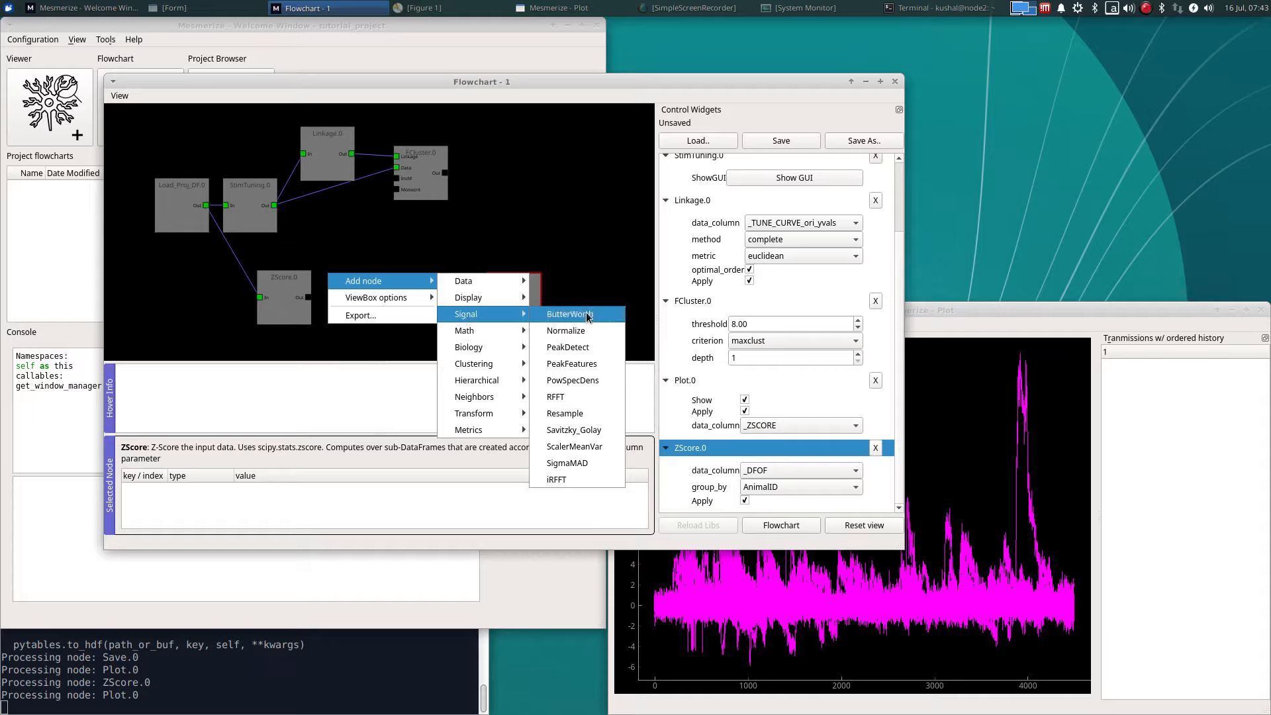
pyautogui.click(570, 314)
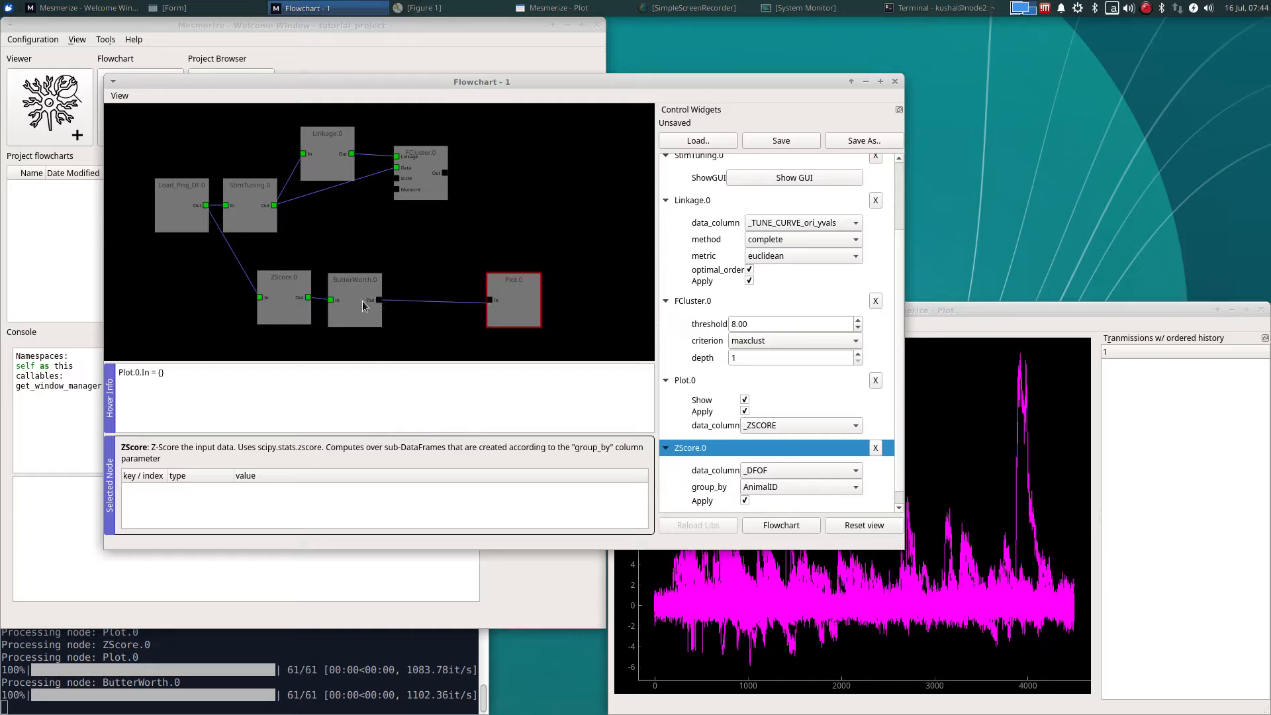
pyautogui.click(355, 300)
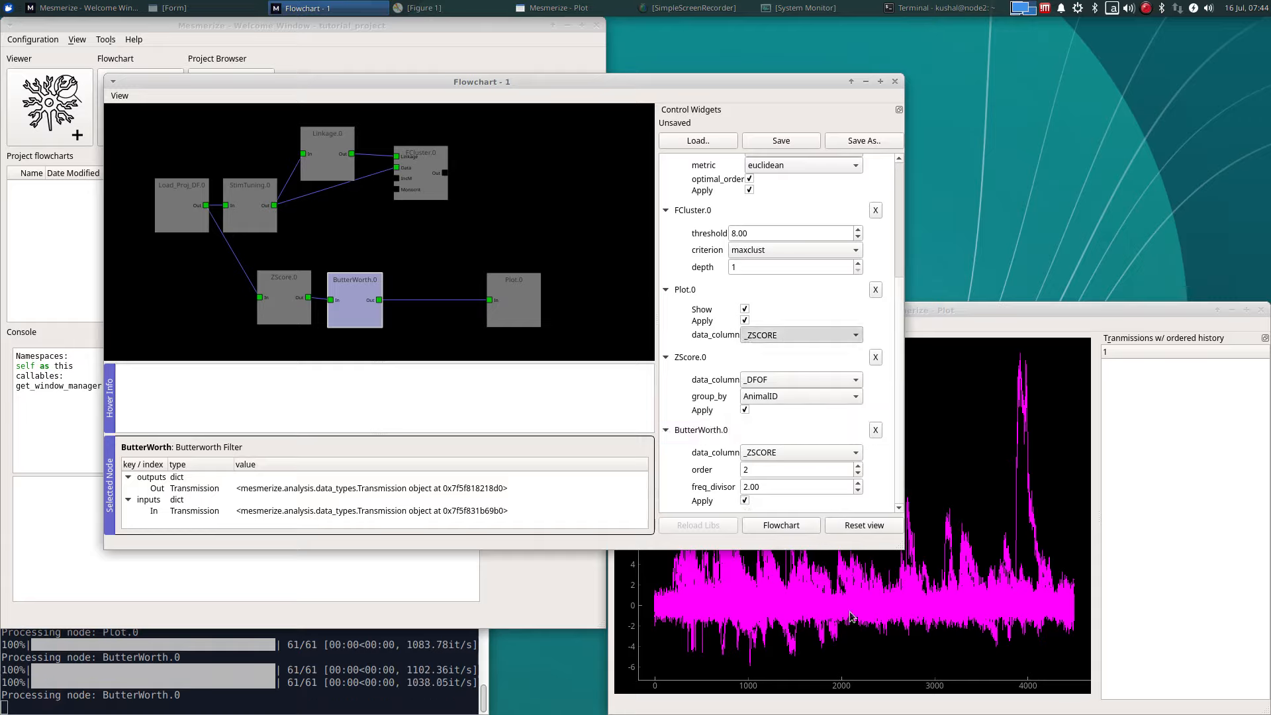
# Delete the Plot node and add a Save node after ButterWorth.
pyautogui.click(799, 335)
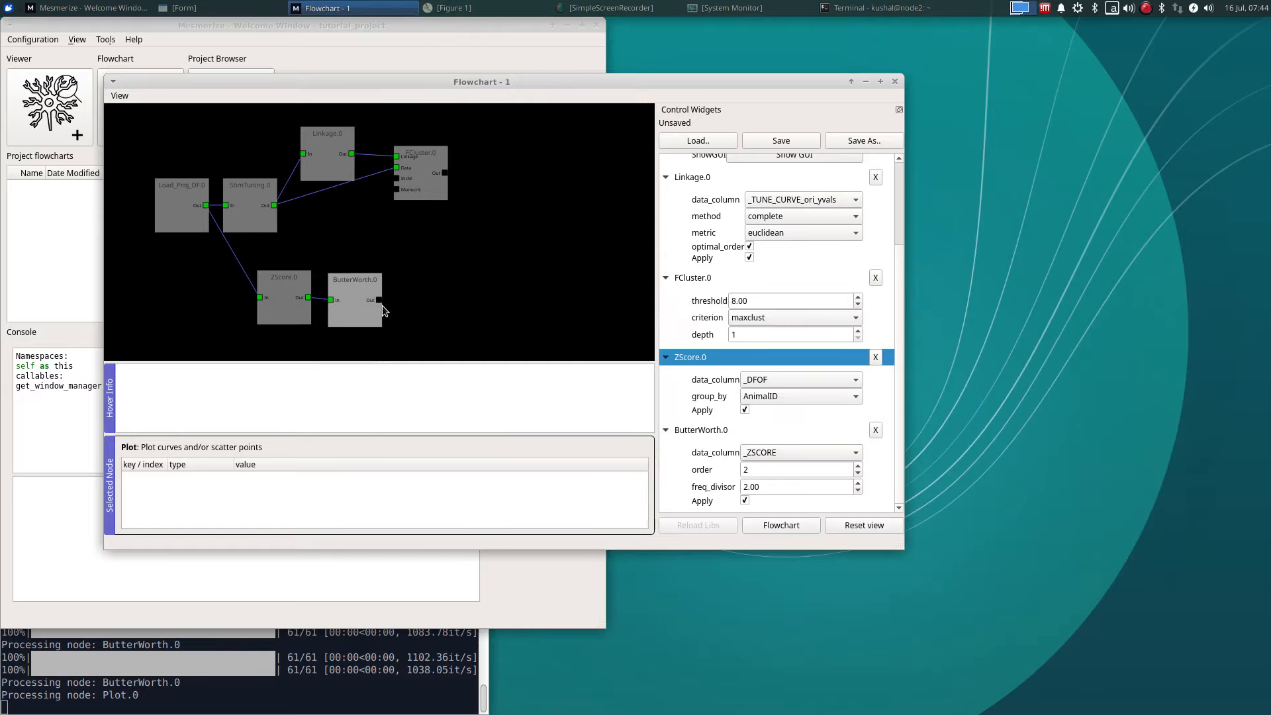
pyautogui.moveTo(407, 272)
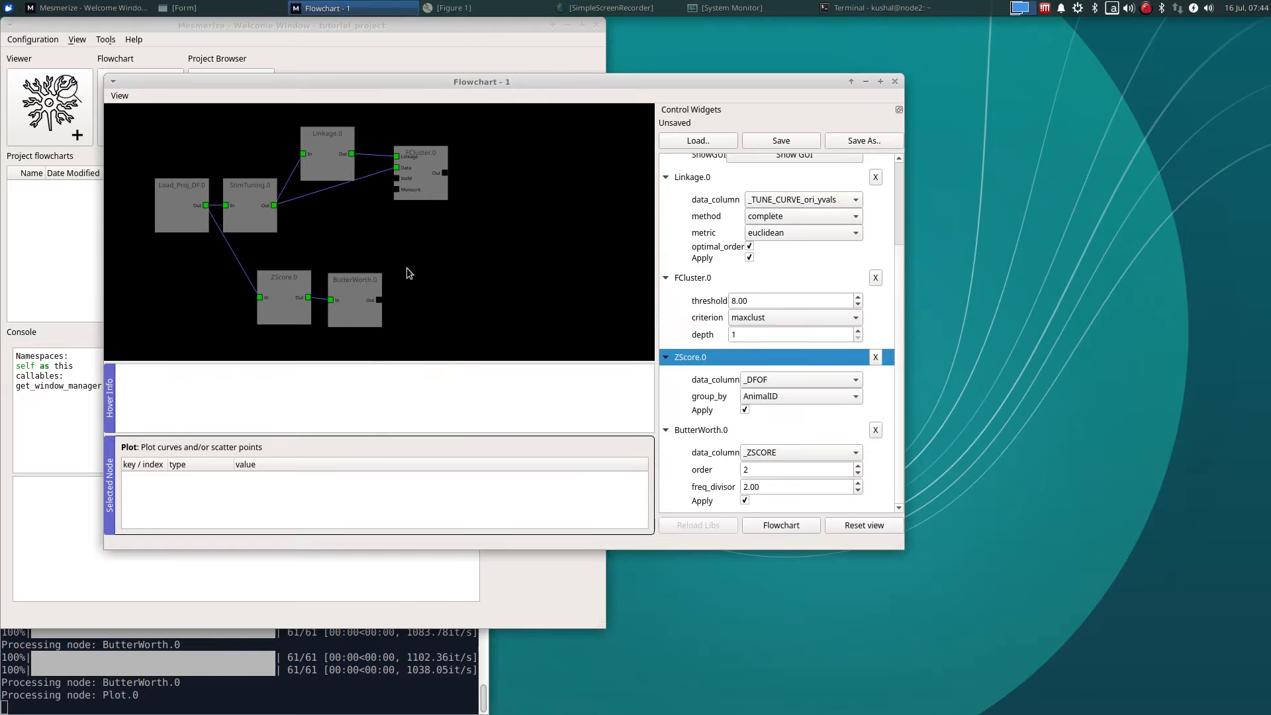
pyautogui.rightClick(405, 271)
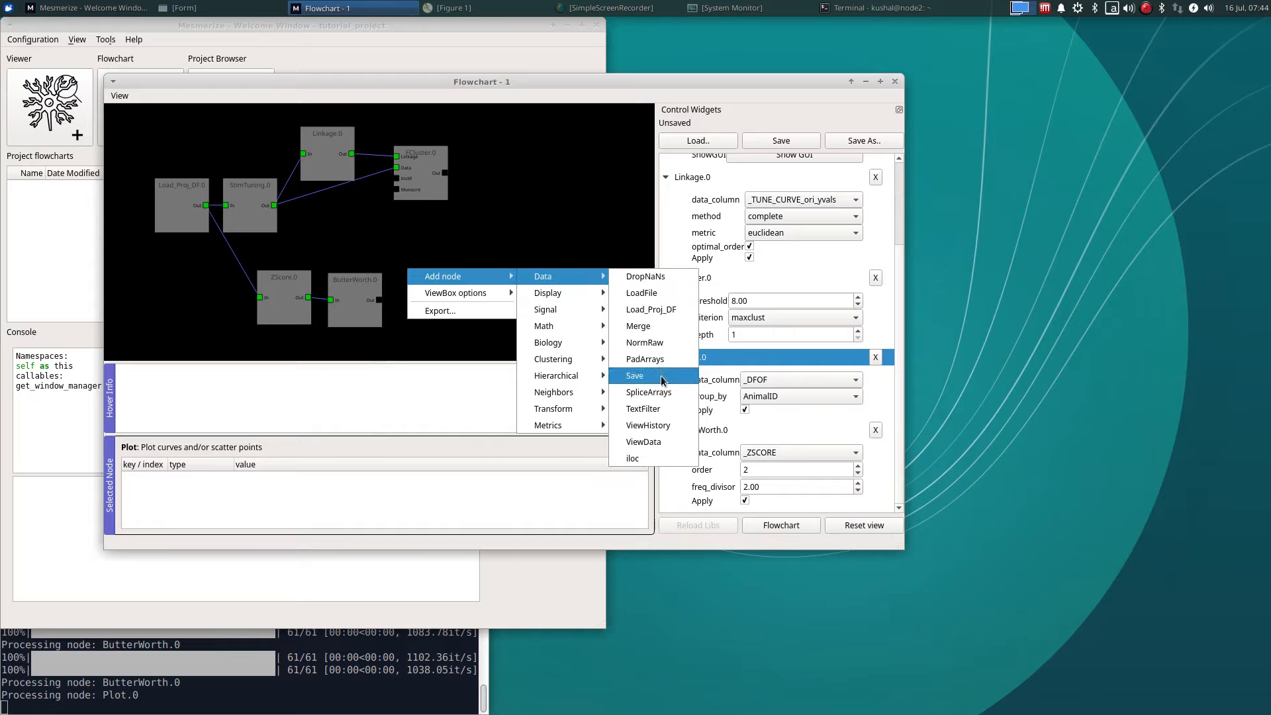
pyautogui.click(635, 375)
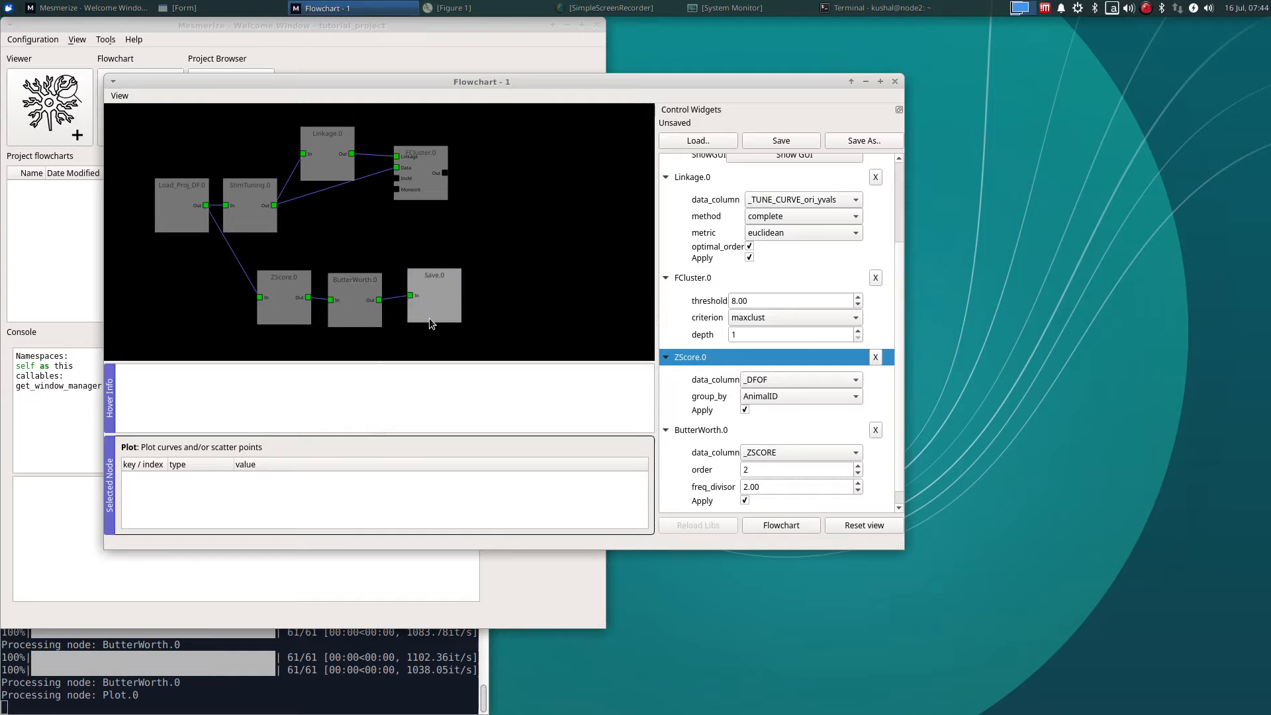
pyautogui.click(434, 294)
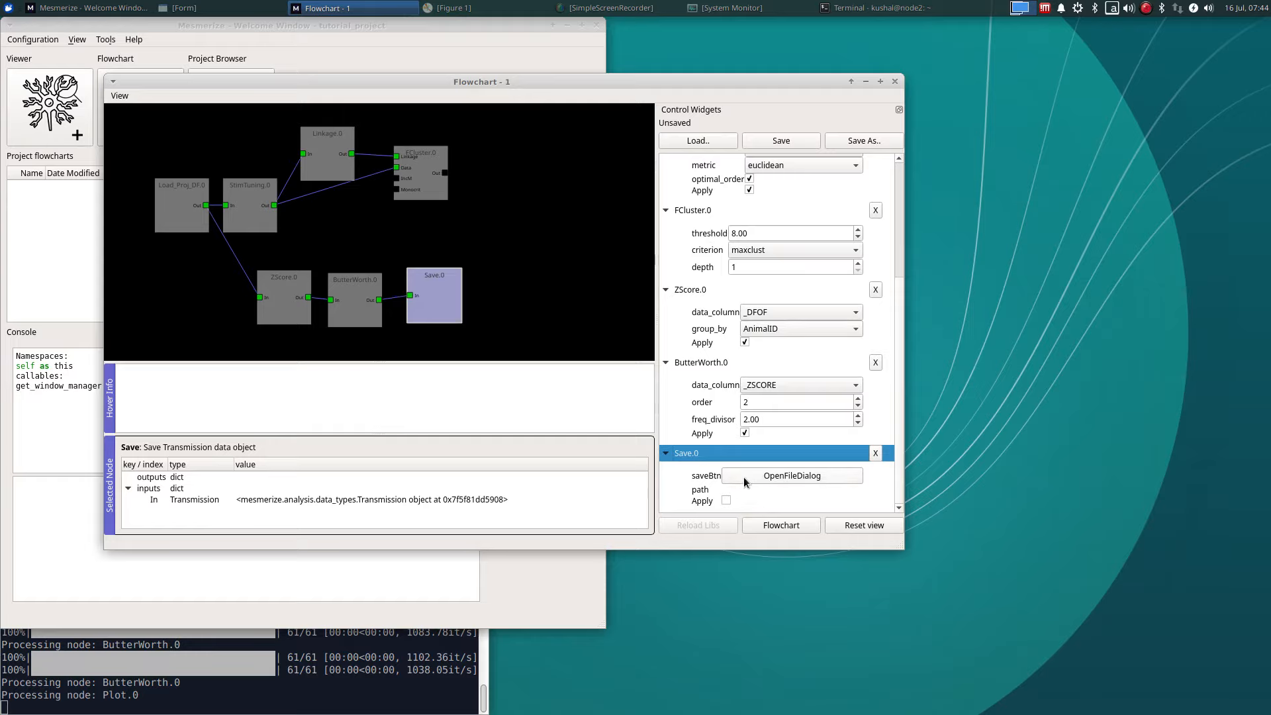
# Save the filtered transmission as 'buttered_output' in the trns folder.
pyautogui.click(791, 475)
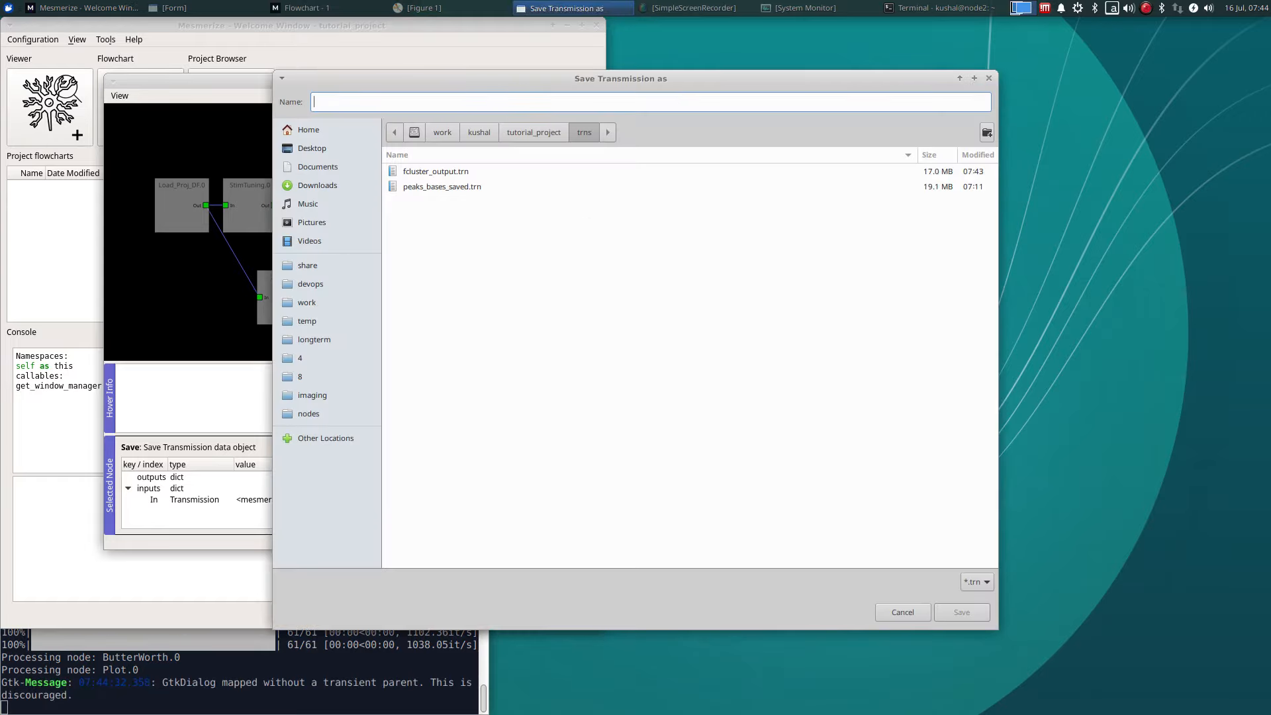
pyautogui.write('buttered_output')
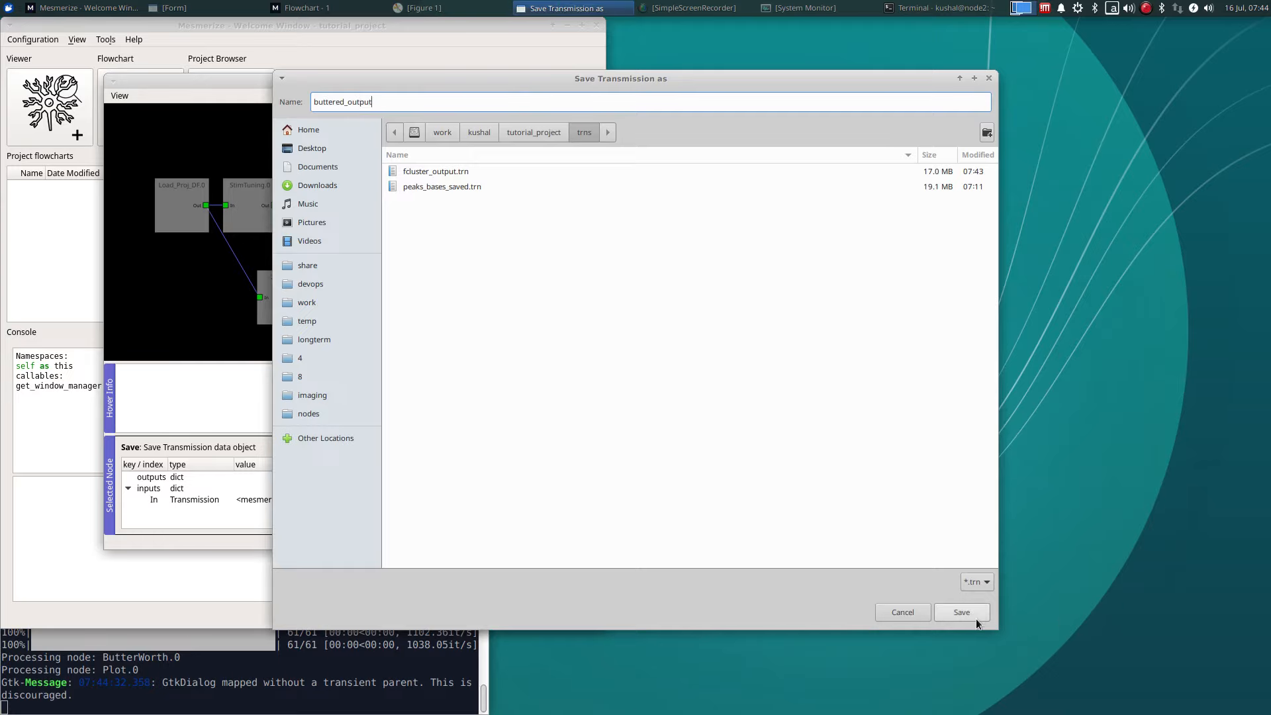
pyautogui.click(962, 612)
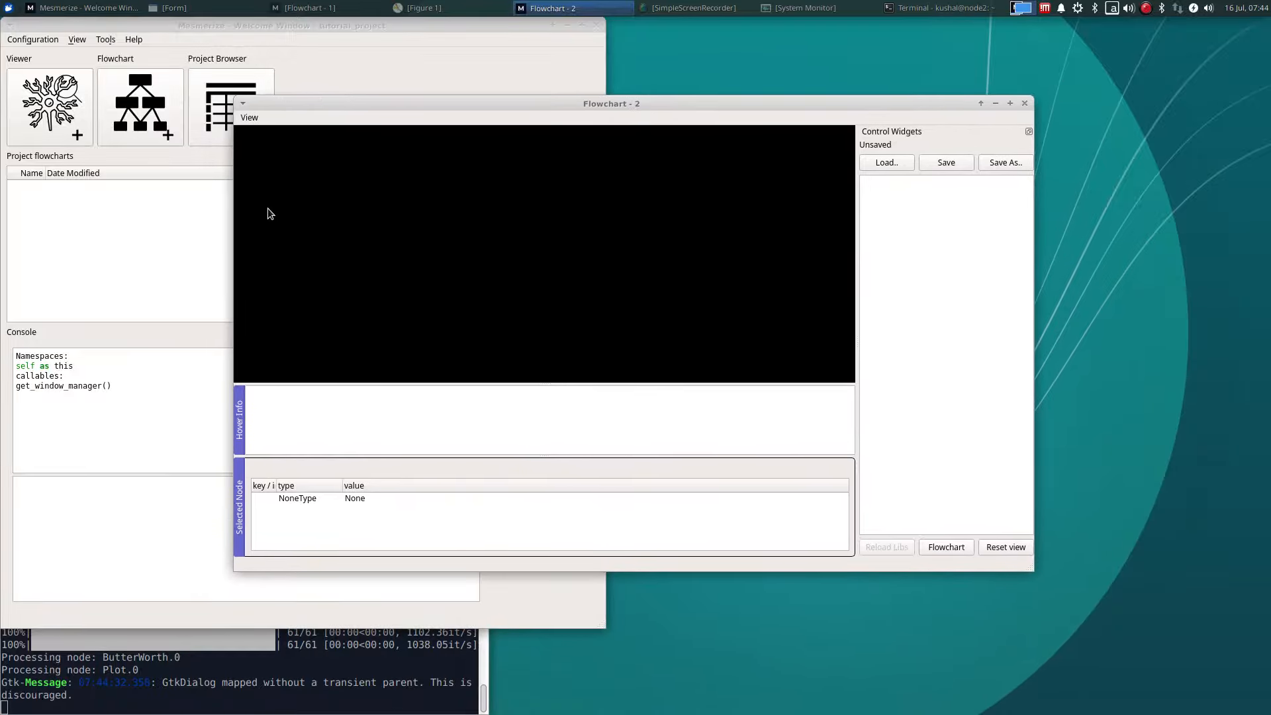
pyautogui.moveTo(304, 106)
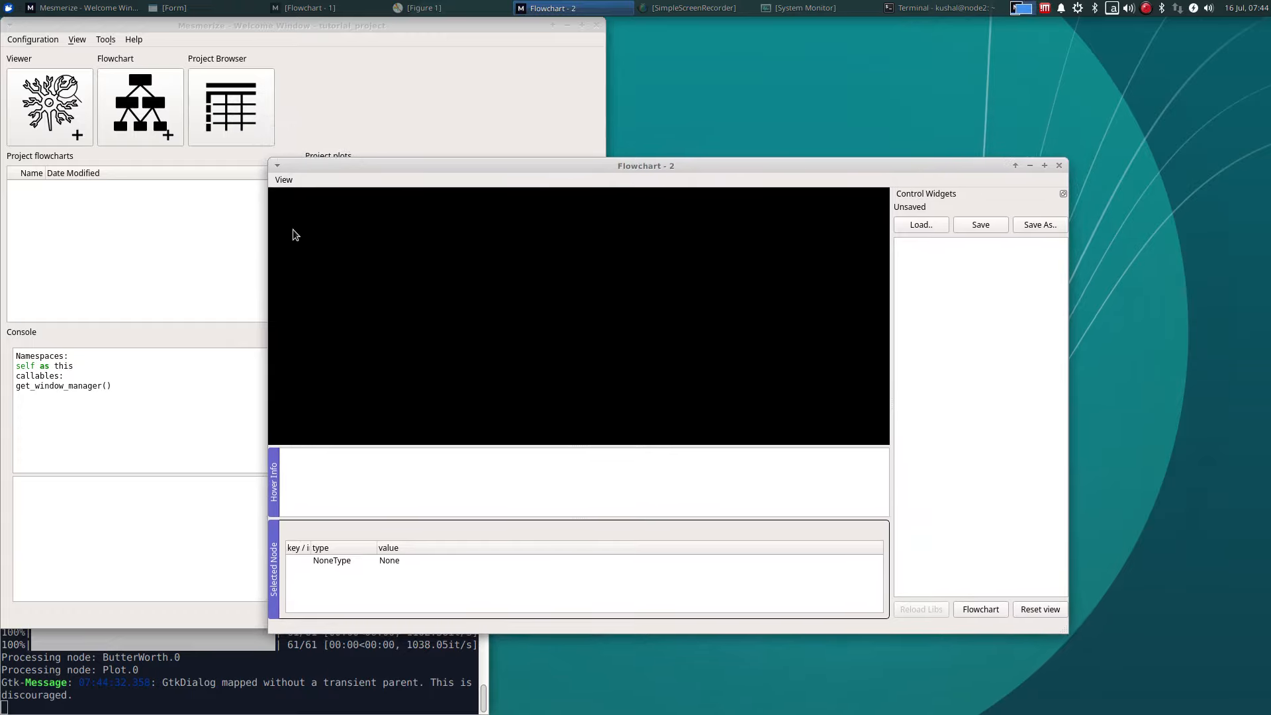
pyautogui.moveTo(465, 179)
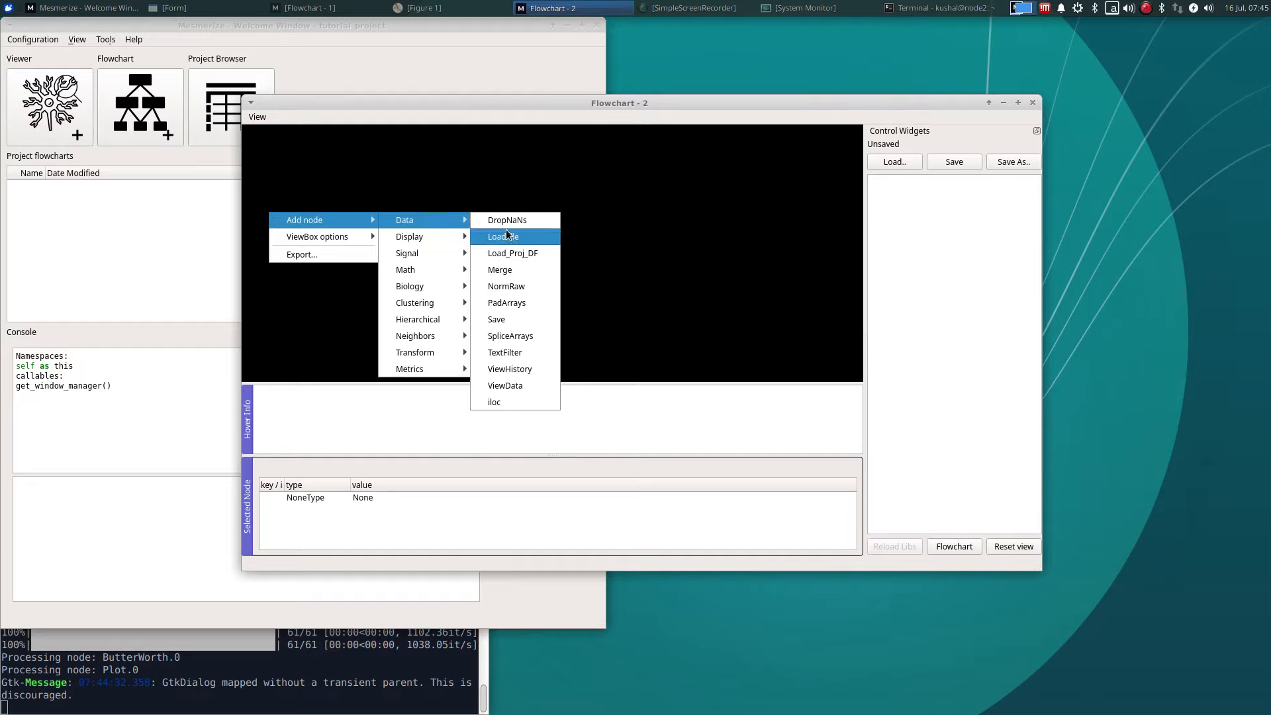
# Add a LoadFile node to Flowchart-2 and check its proj_trns dropdown.
pyautogui.click(502, 236)
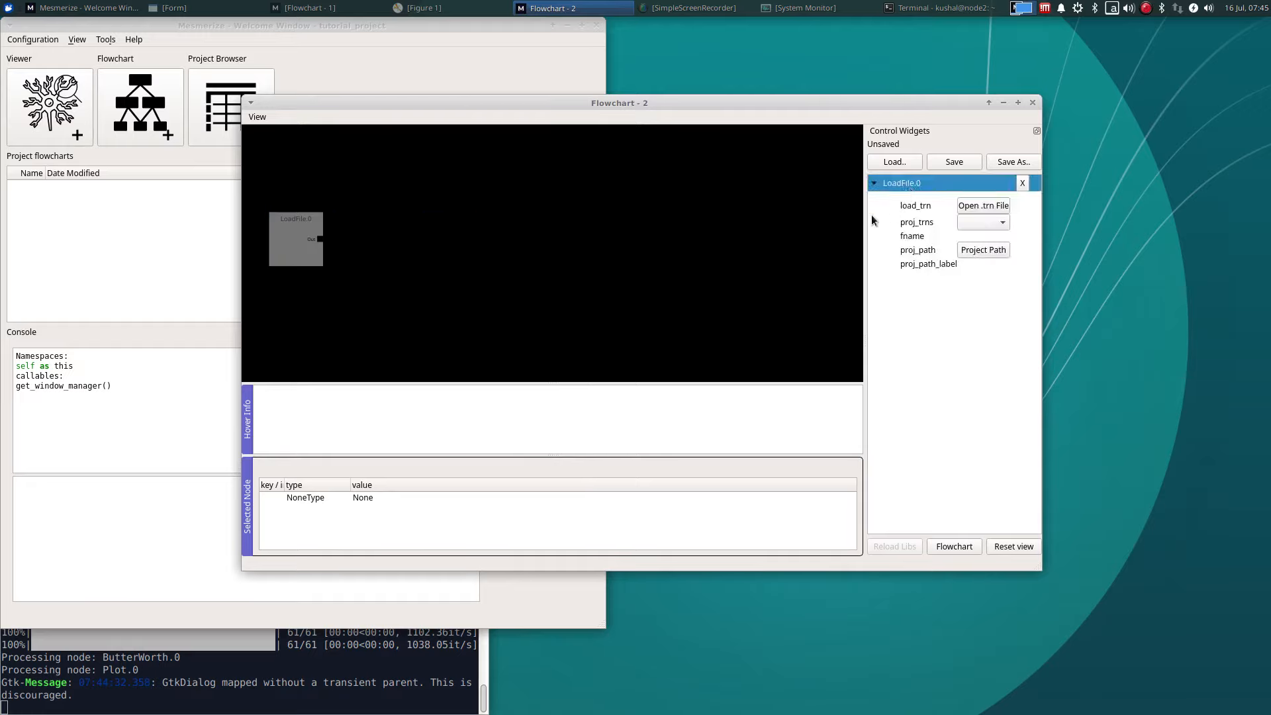
pyautogui.moveTo(1013, 228)
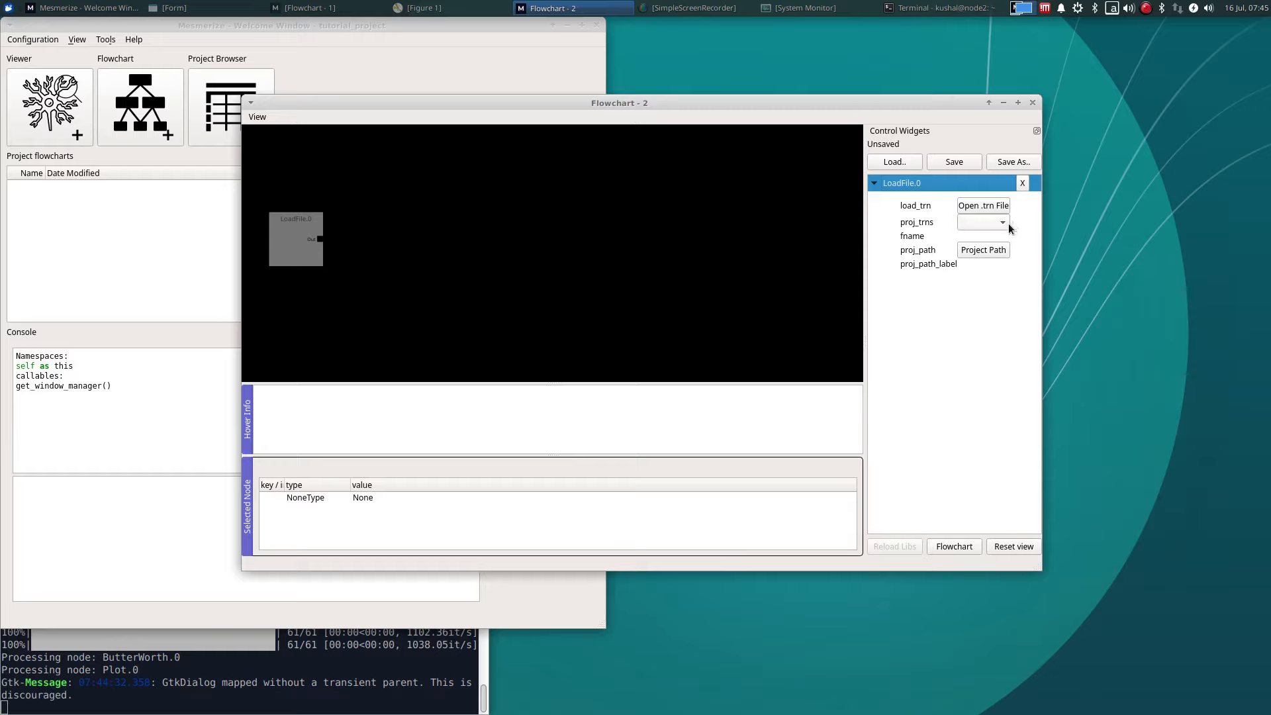
pyautogui.moveTo(1005, 228)
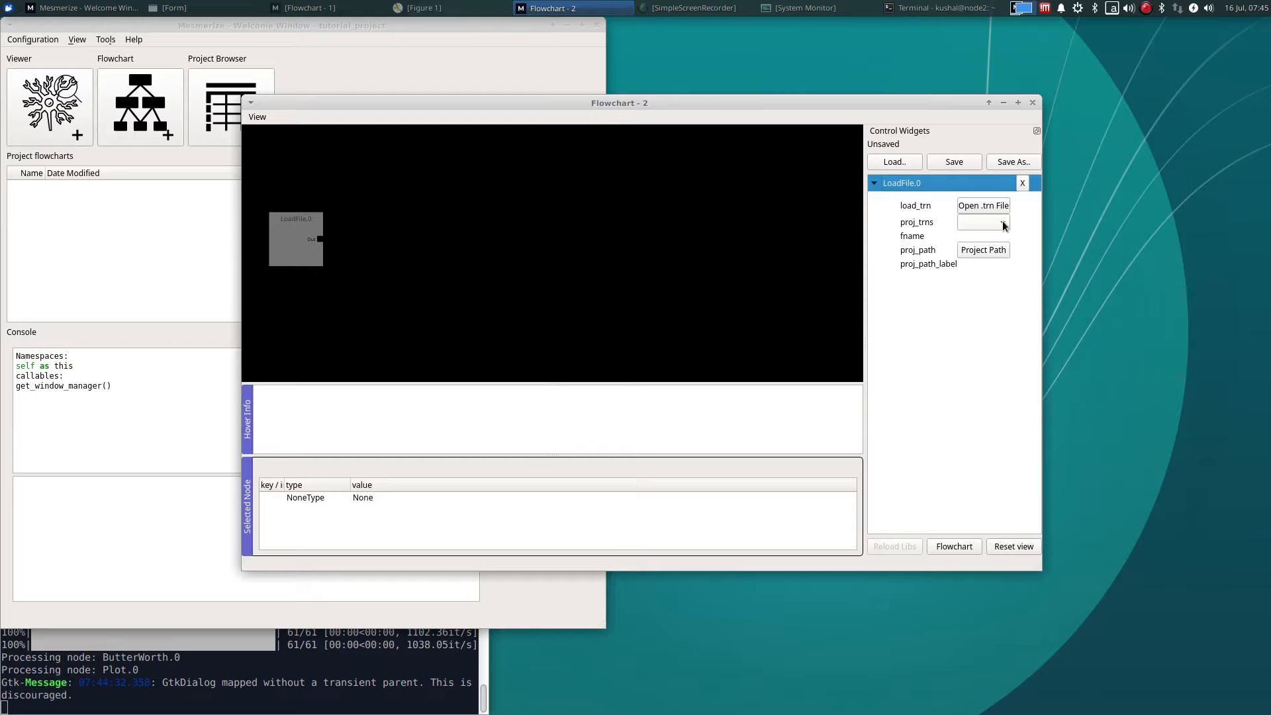
pyautogui.click(983, 222)
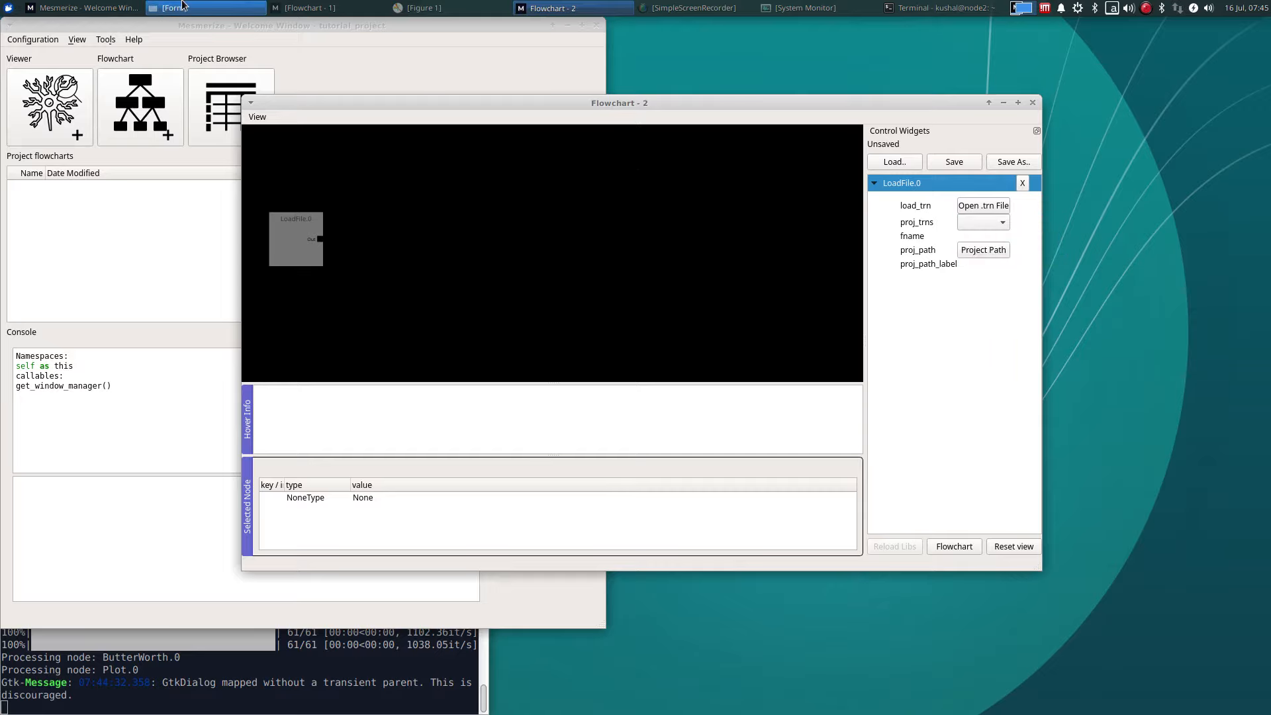
pyautogui.click(422, 8)
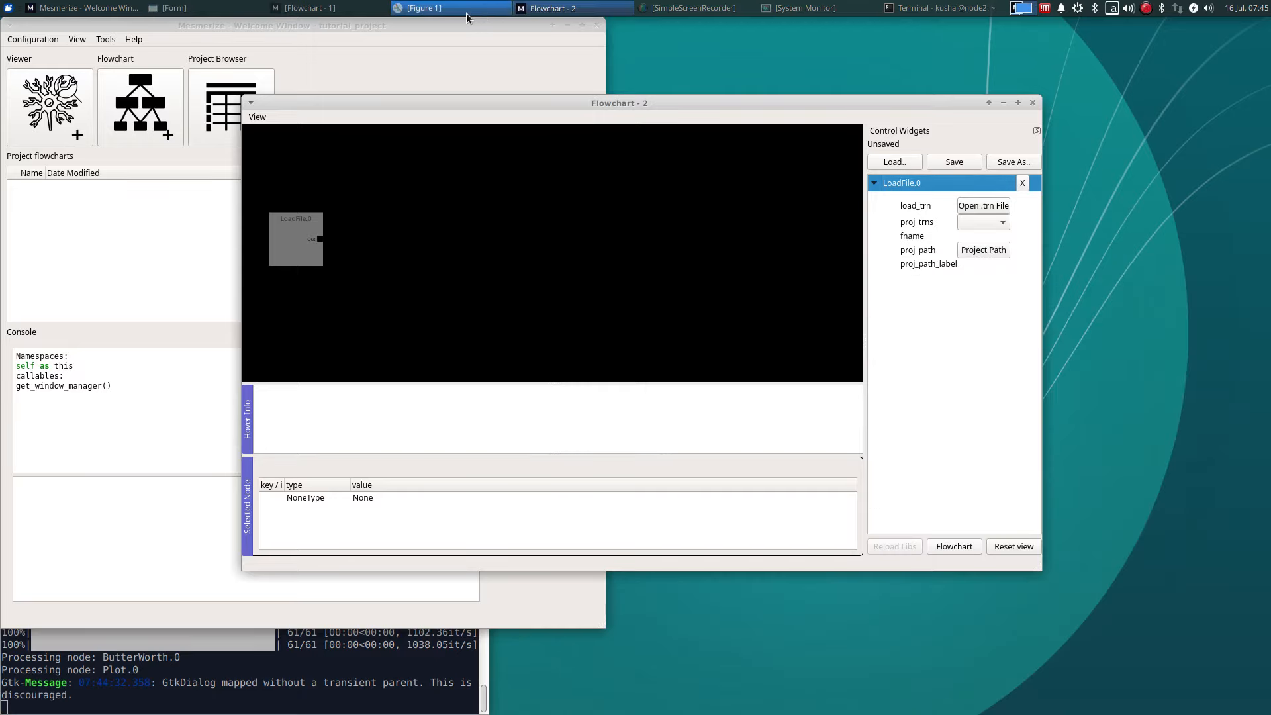
pyautogui.click(324, 7)
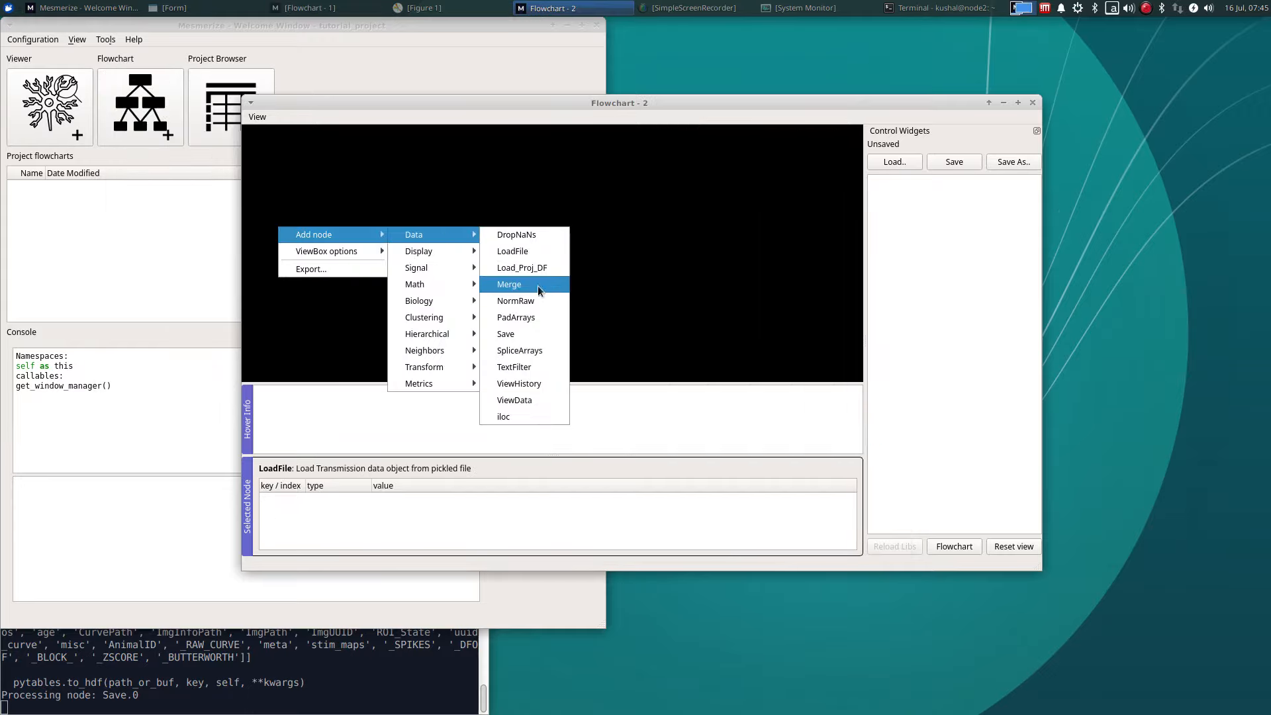
# Set the LoadFile node to load buttered_output.trn from proj_trns.
pyautogui.click(513, 250)
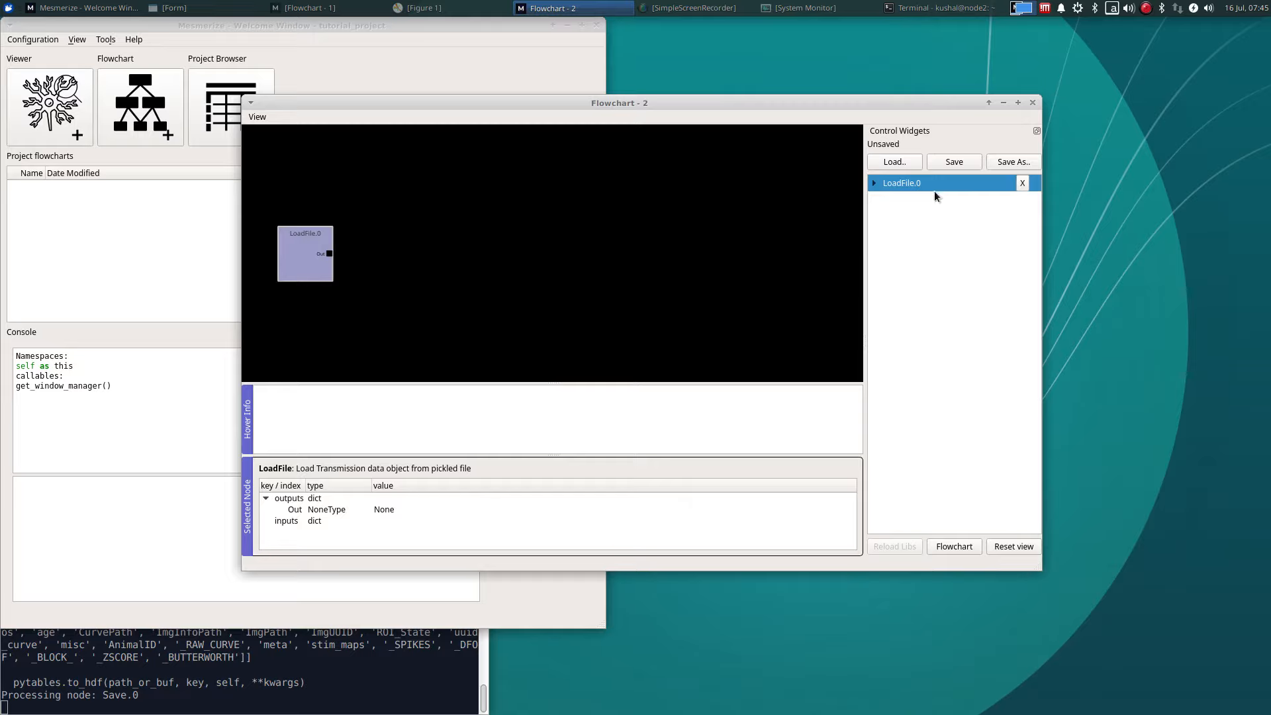
pyautogui.click(874, 182)
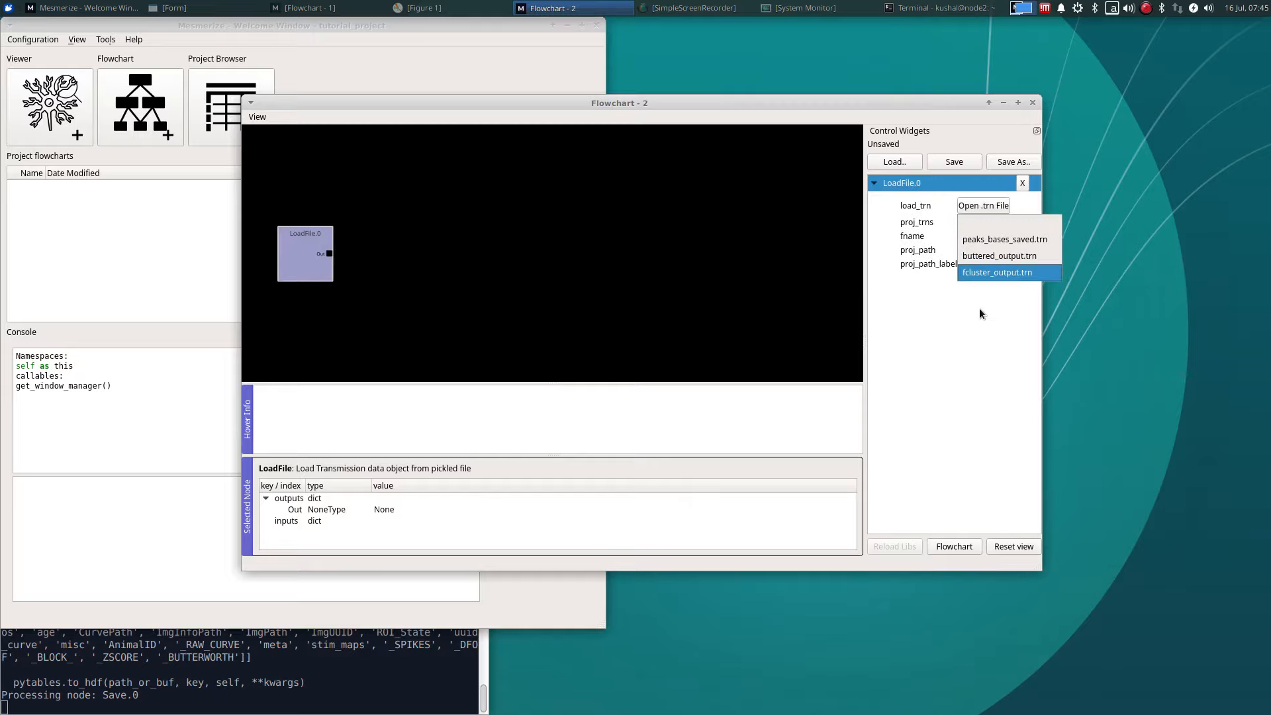
pyautogui.click(1000, 256)
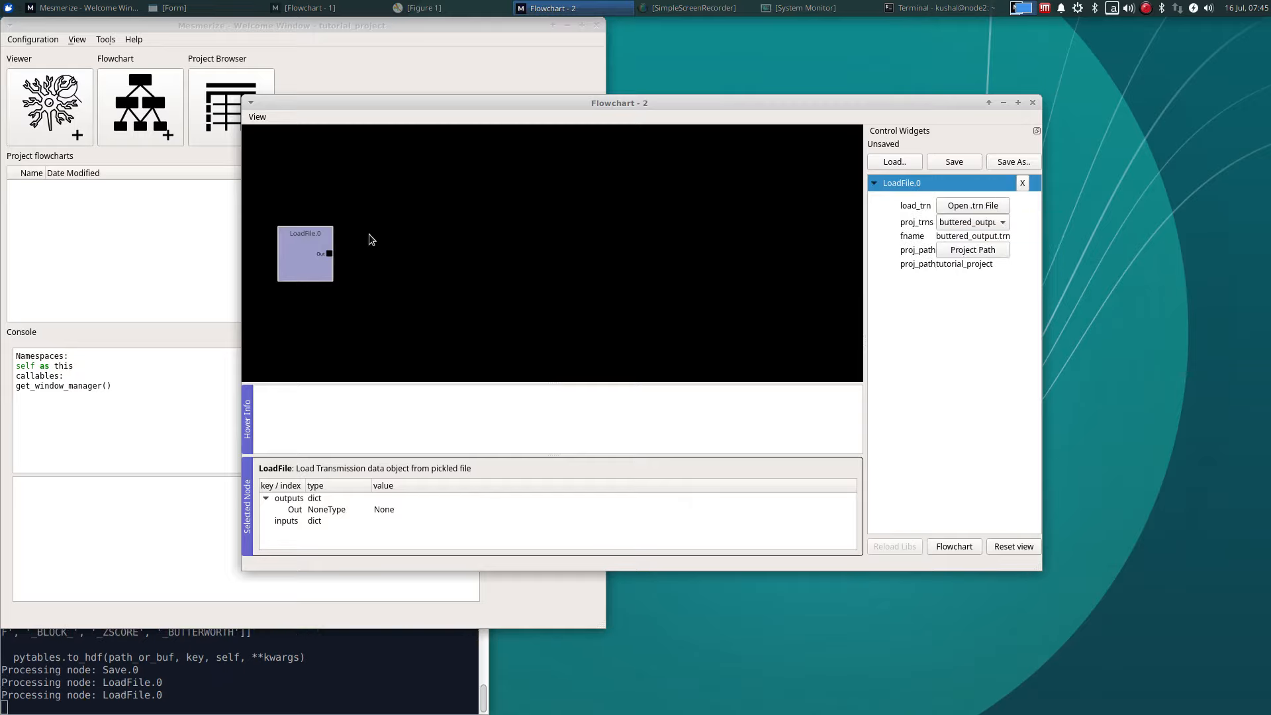
# Add a connected Plot node, apply it, and bring the plot window forward.
pyautogui.rightClick(369, 239)
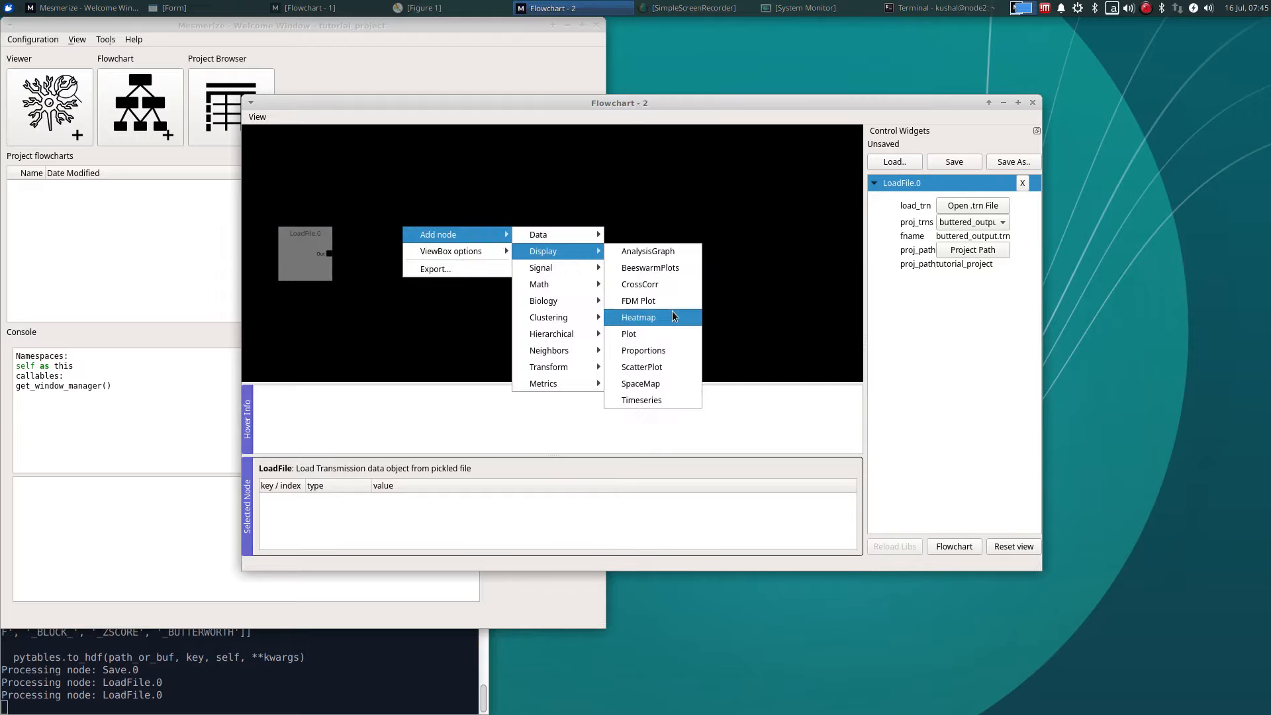
pyautogui.click(628, 333)
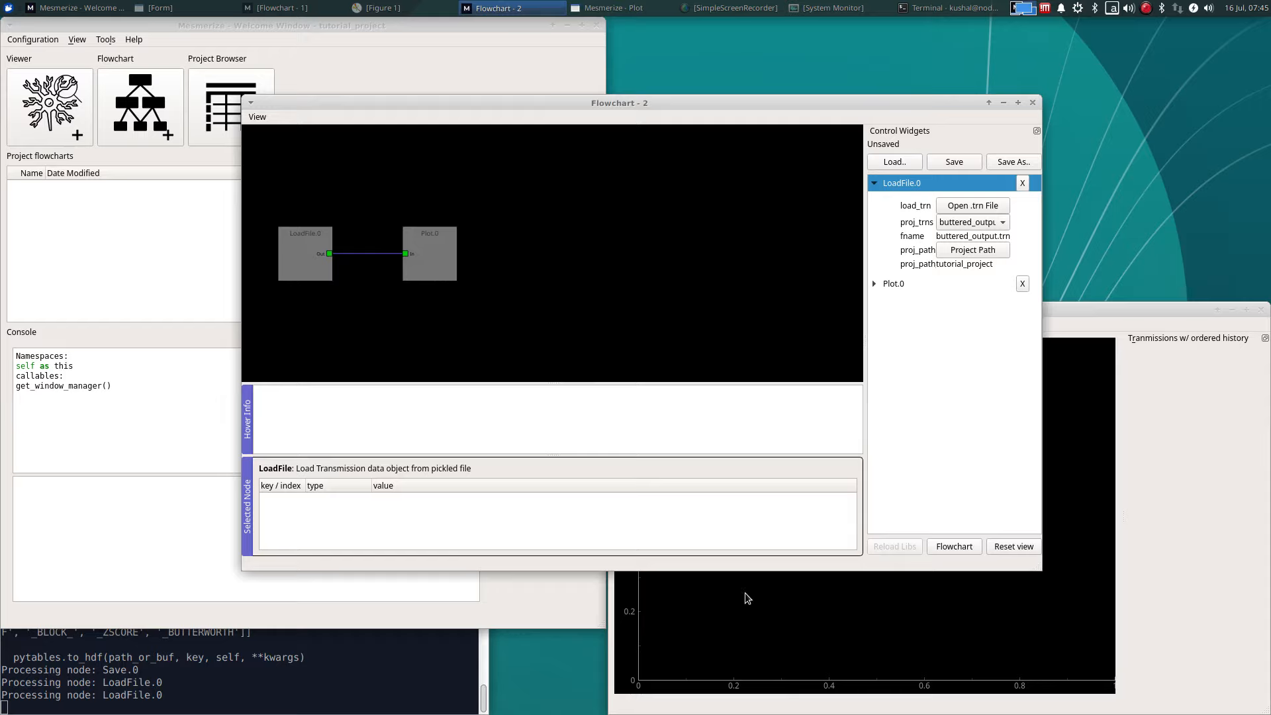
pyautogui.click(874, 283)
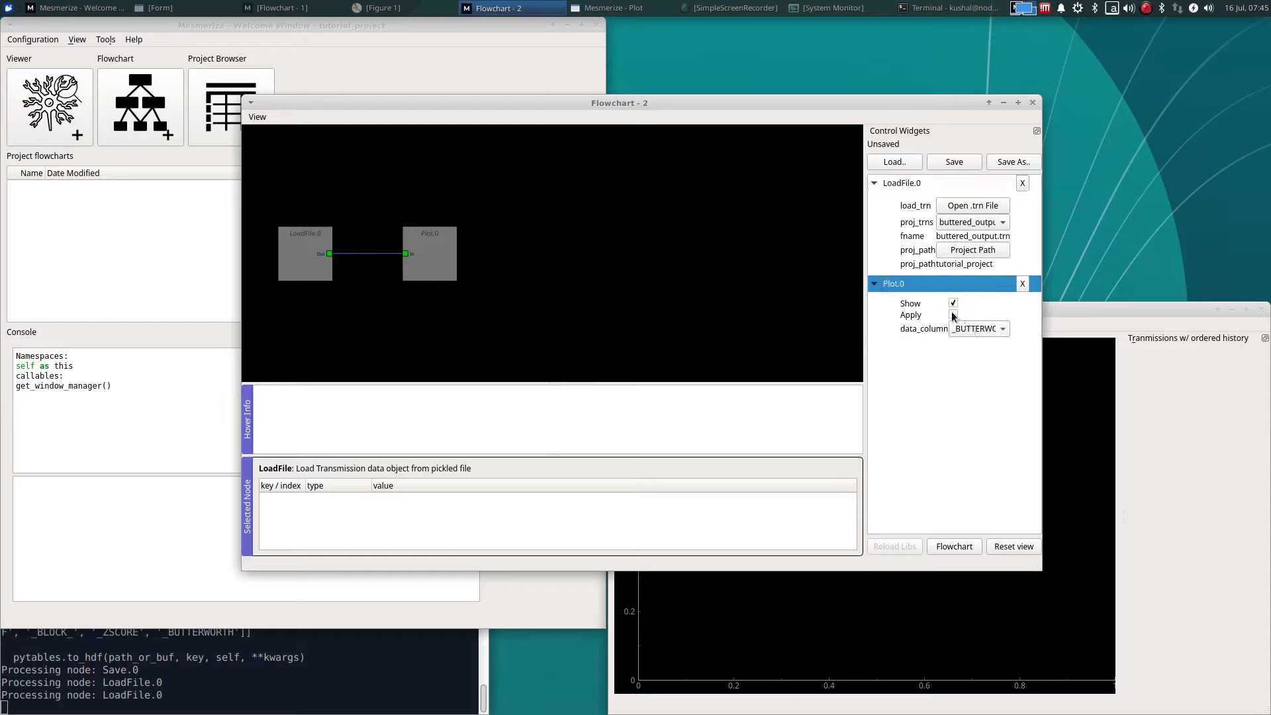
pyautogui.click(953, 314)
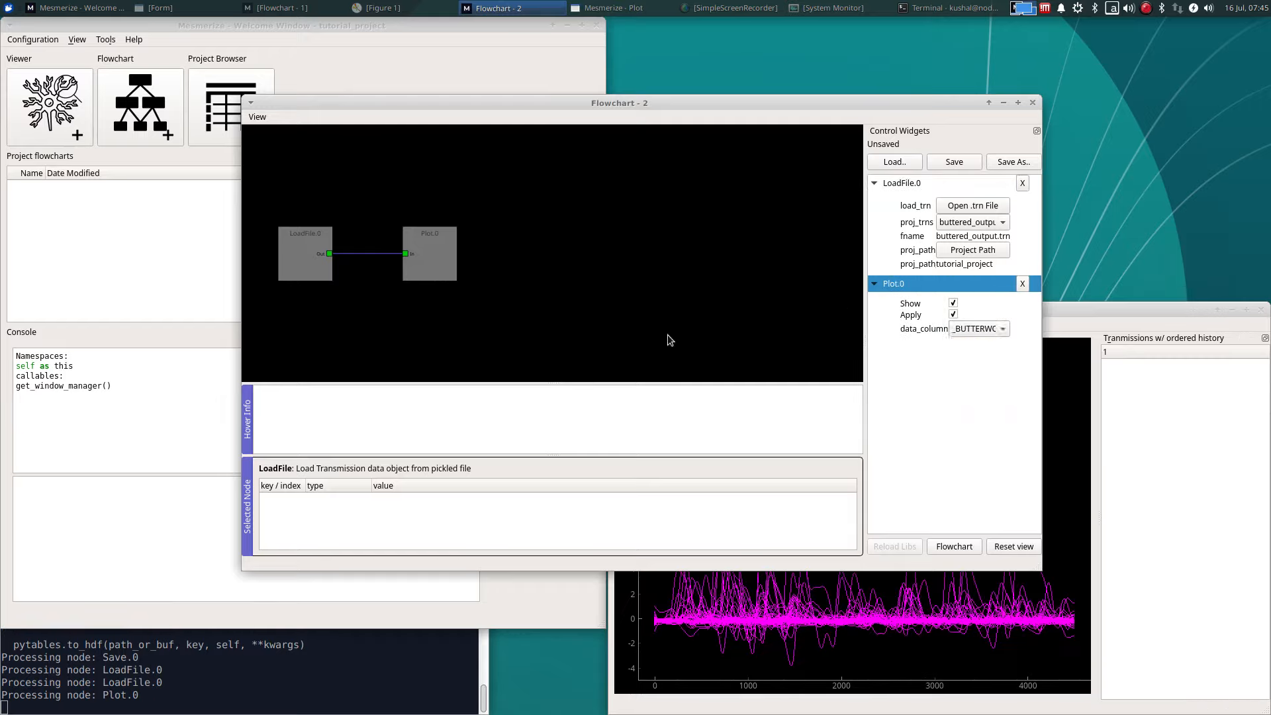
pyautogui.click(621, 8)
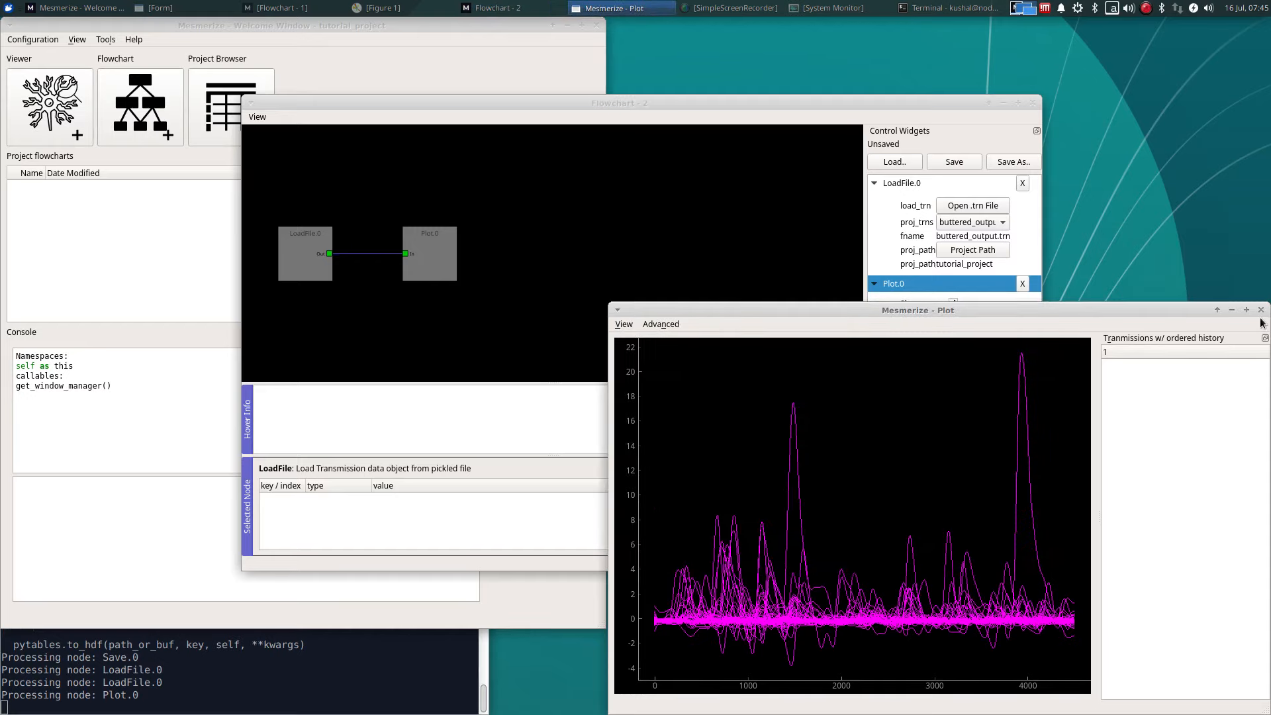
pyautogui.moveTo(1261, 315)
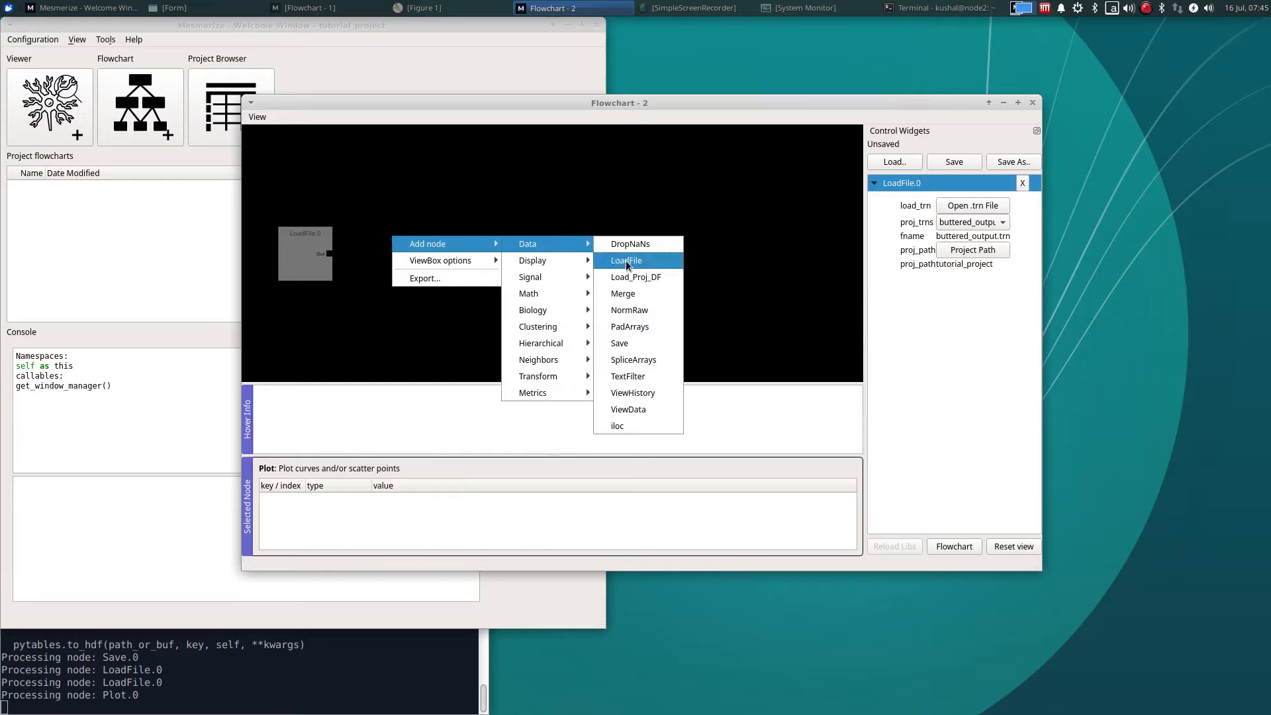
pyautogui.moveTo(635, 393)
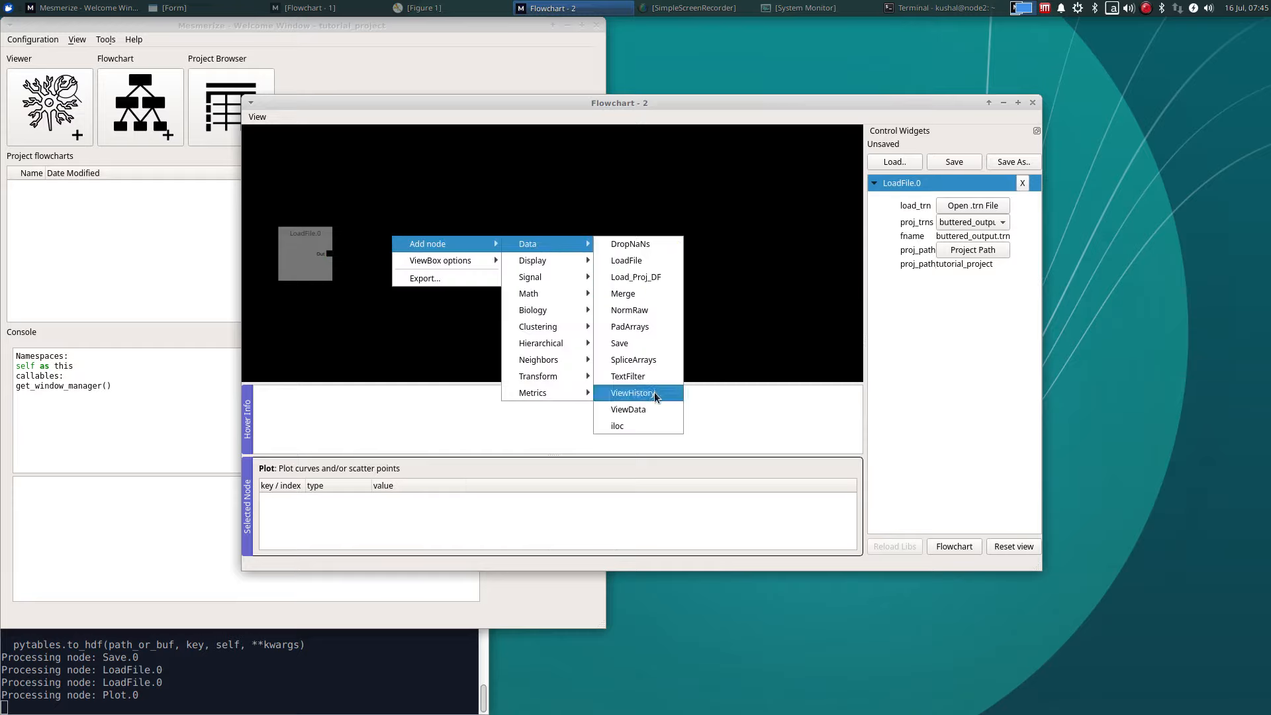
# Add a ViewData node, browse history_trace steps (spawn_transmission, zscore, butterworth), then close viewers.
pyautogui.click(629, 410)
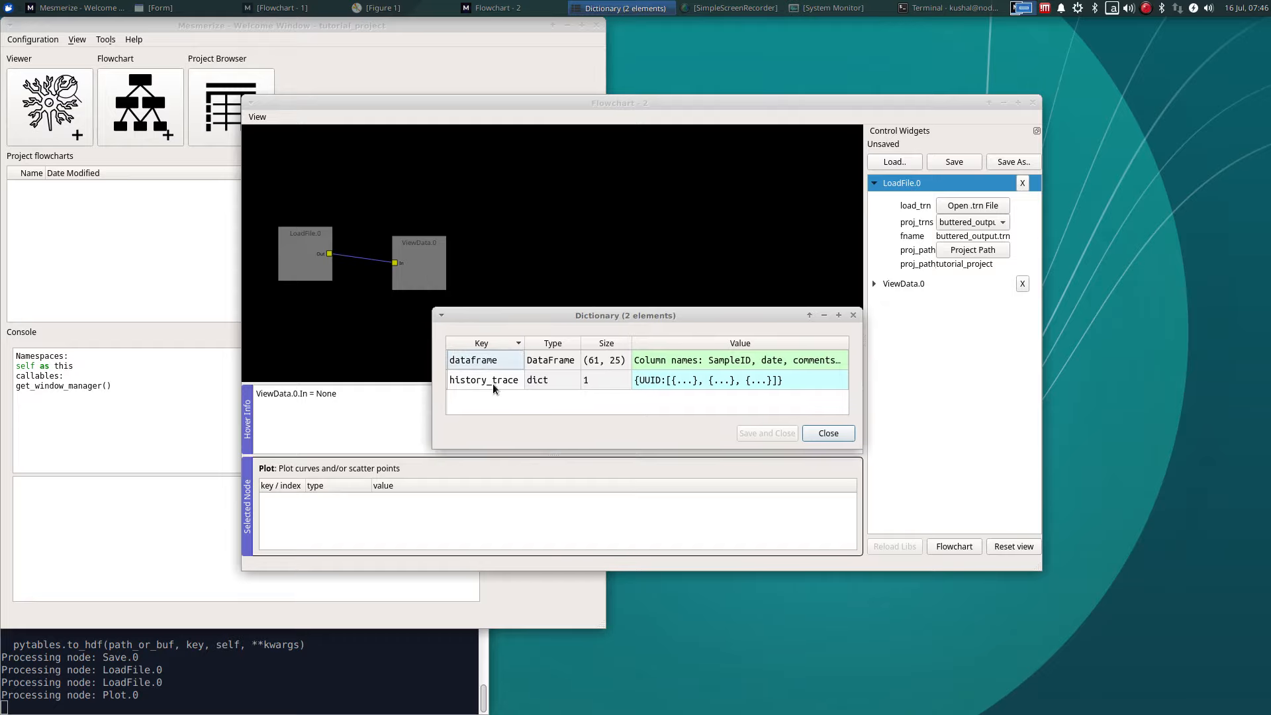
pyautogui.doubleClick(484, 379)
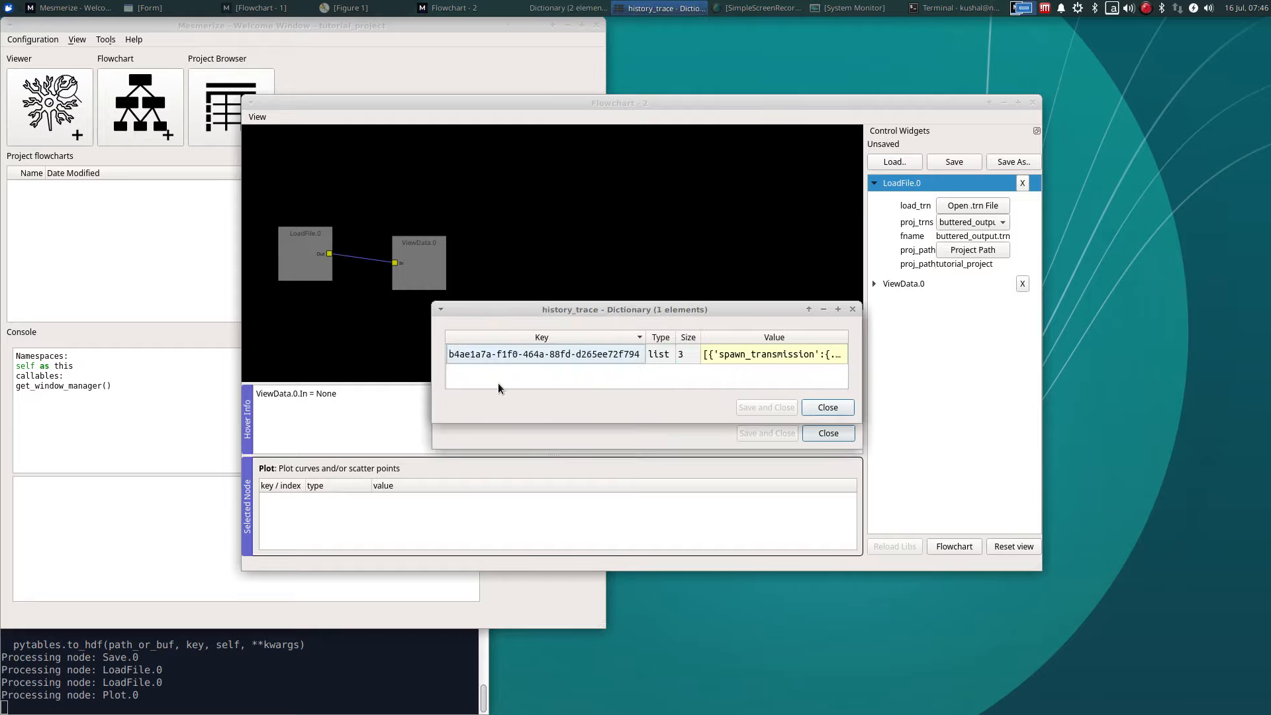
pyautogui.moveTo(720, 359)
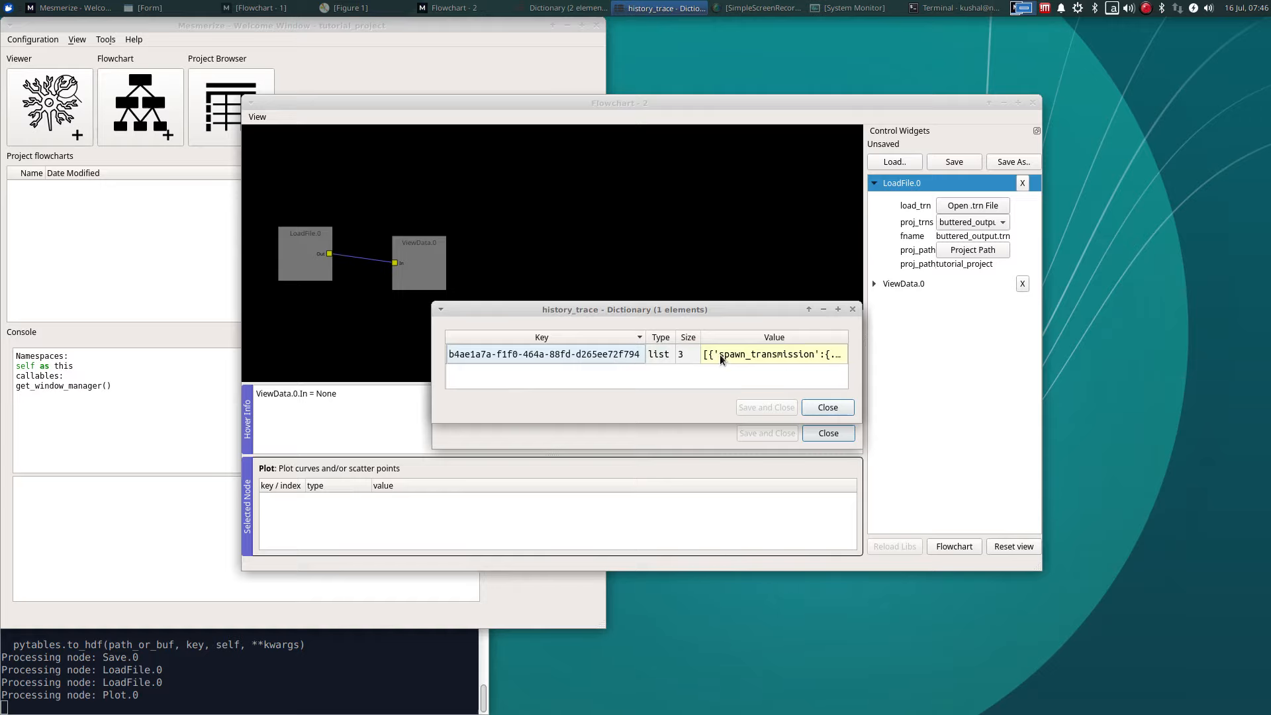
pyautogui.doubleClick(773, 354)
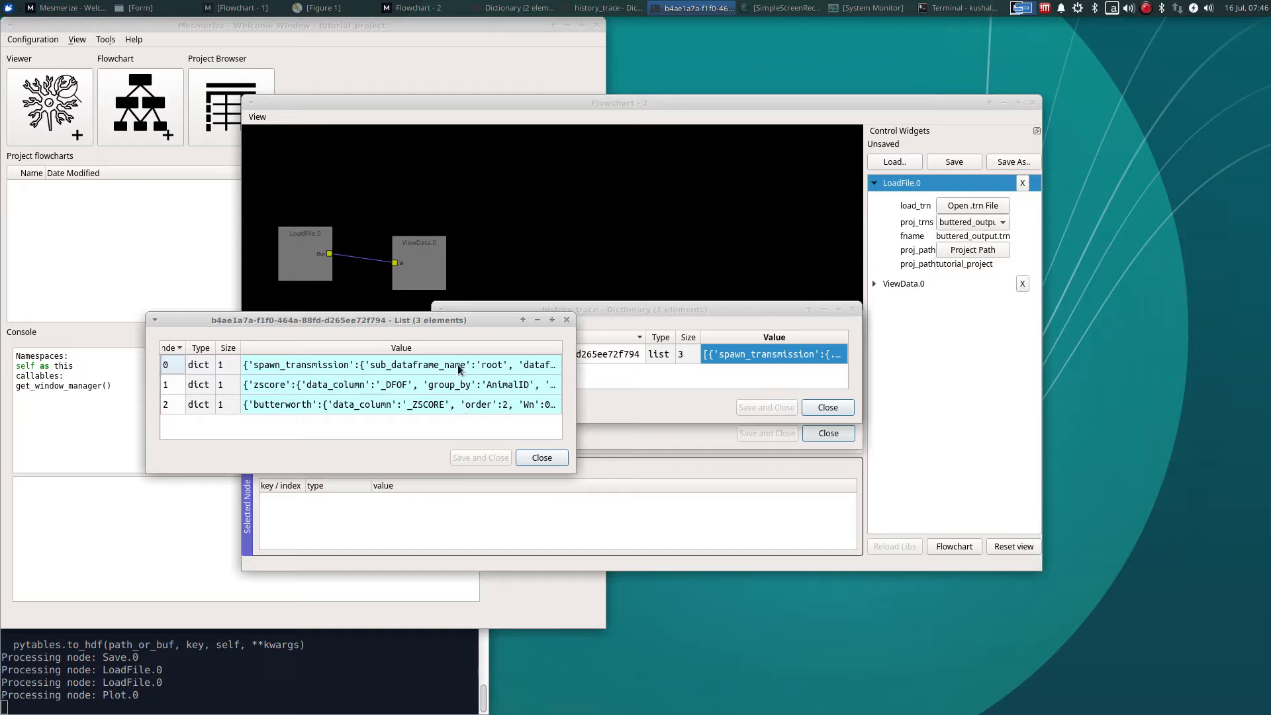
pyautogui.moveTo(301, 398)
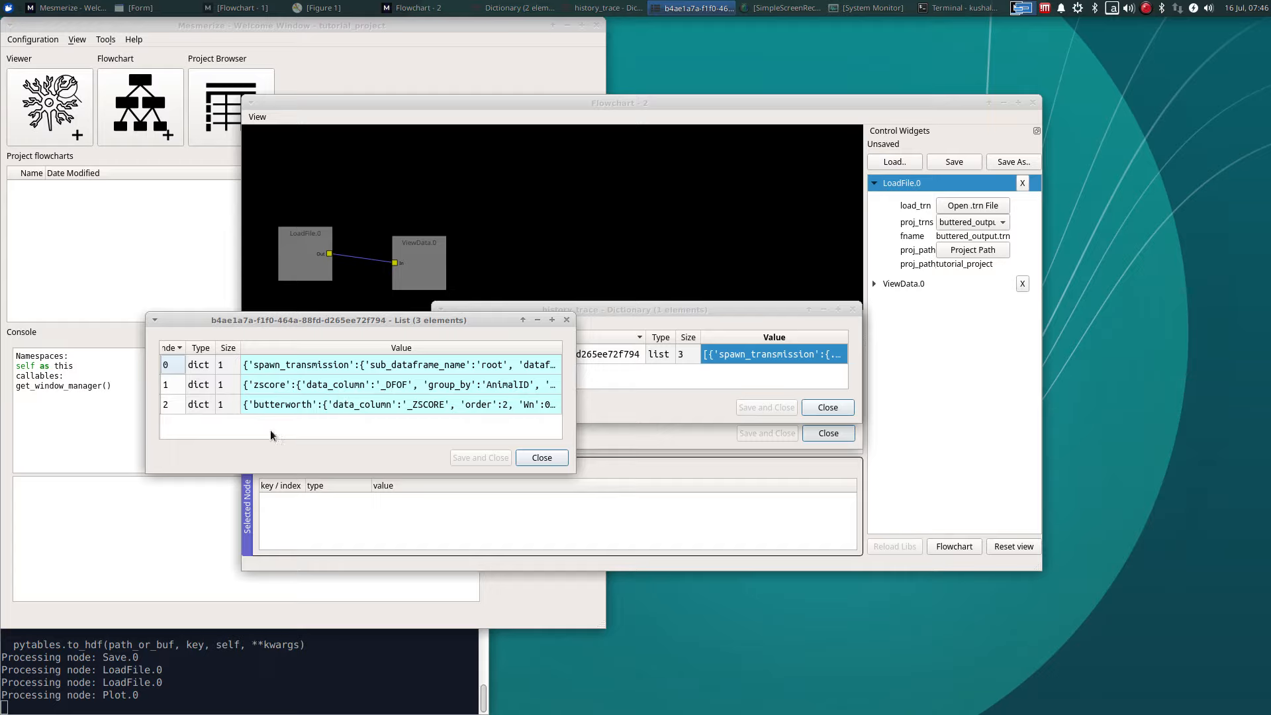
pyautogui.click(541, 458)
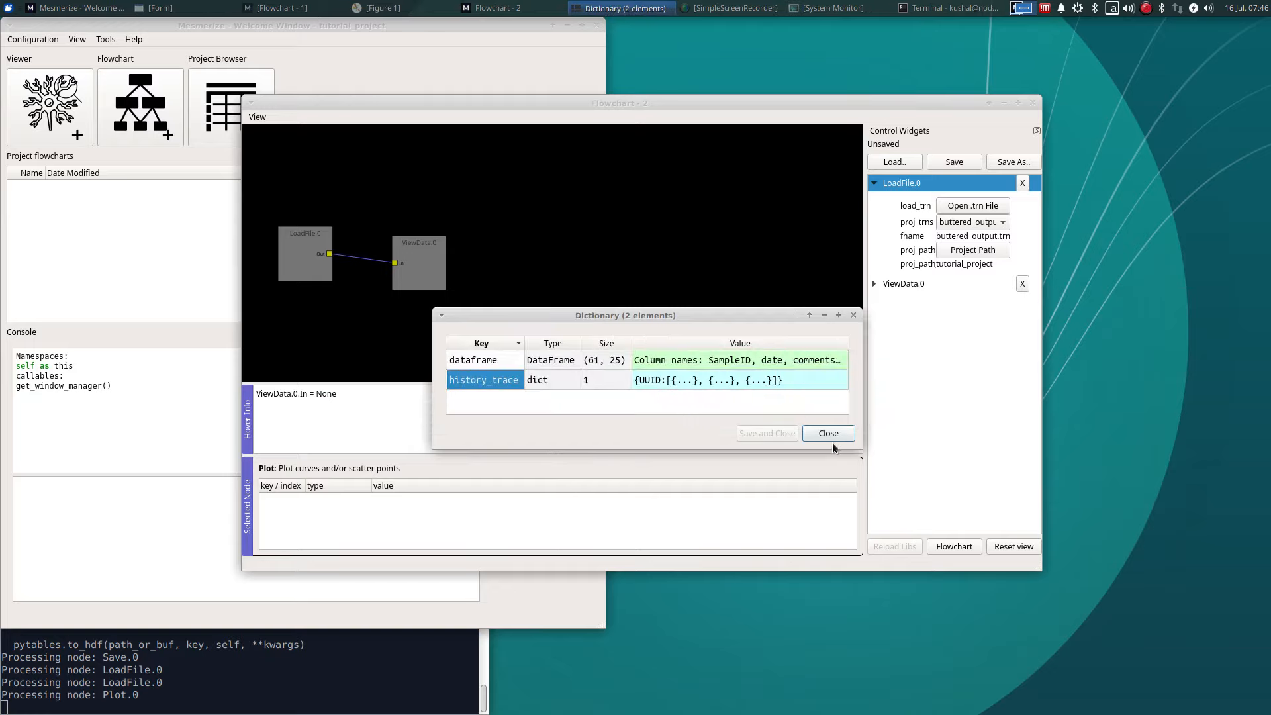
pyautogui.click(827, 433)
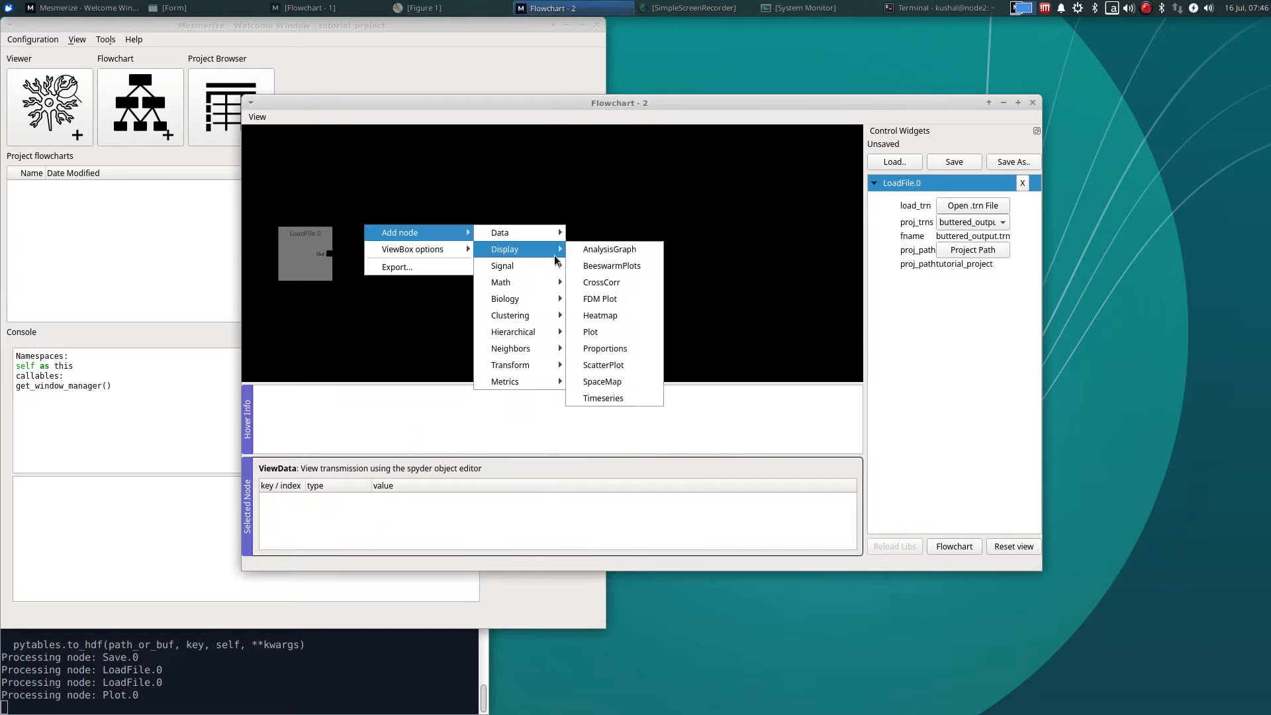
# Connect a Heatmap node, plot buttered_output traces, and open a curve's Analysis Graph.
pyautogui.click(600, 315)
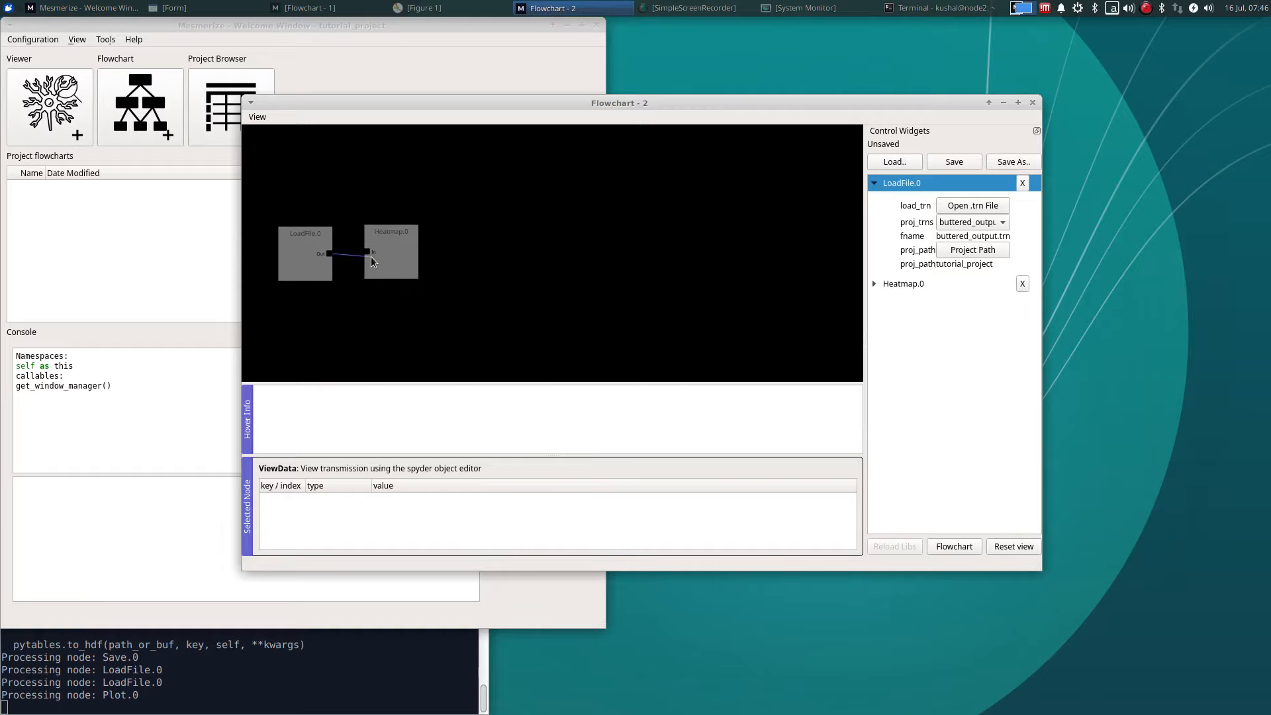
pyautogui.click(392, 251)
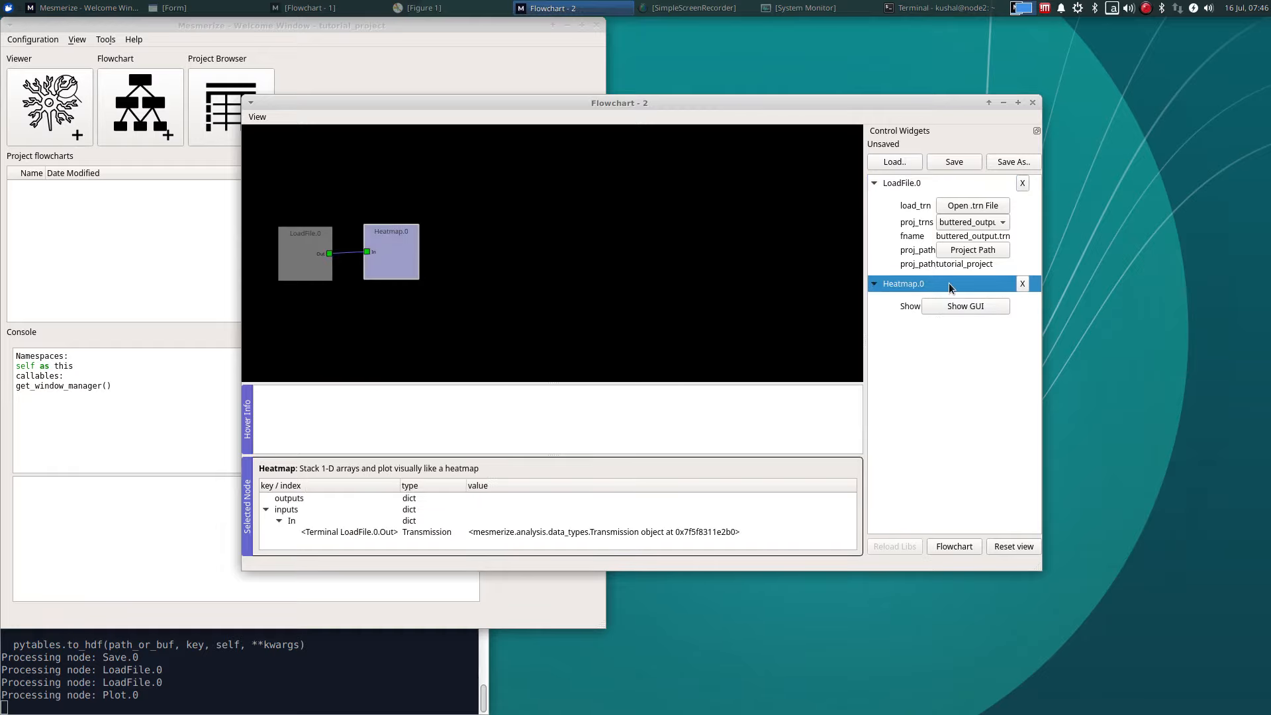
pyautogui.click(965, 305)
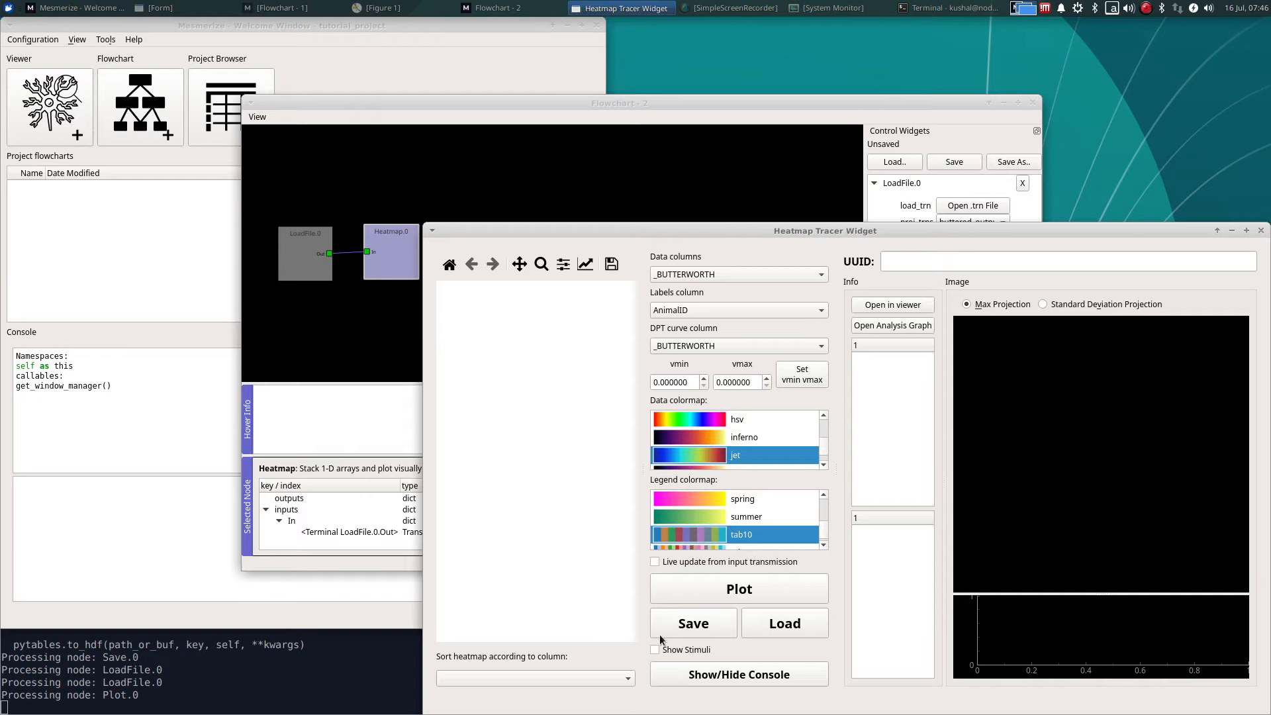
pyautogui.click(738, 589)
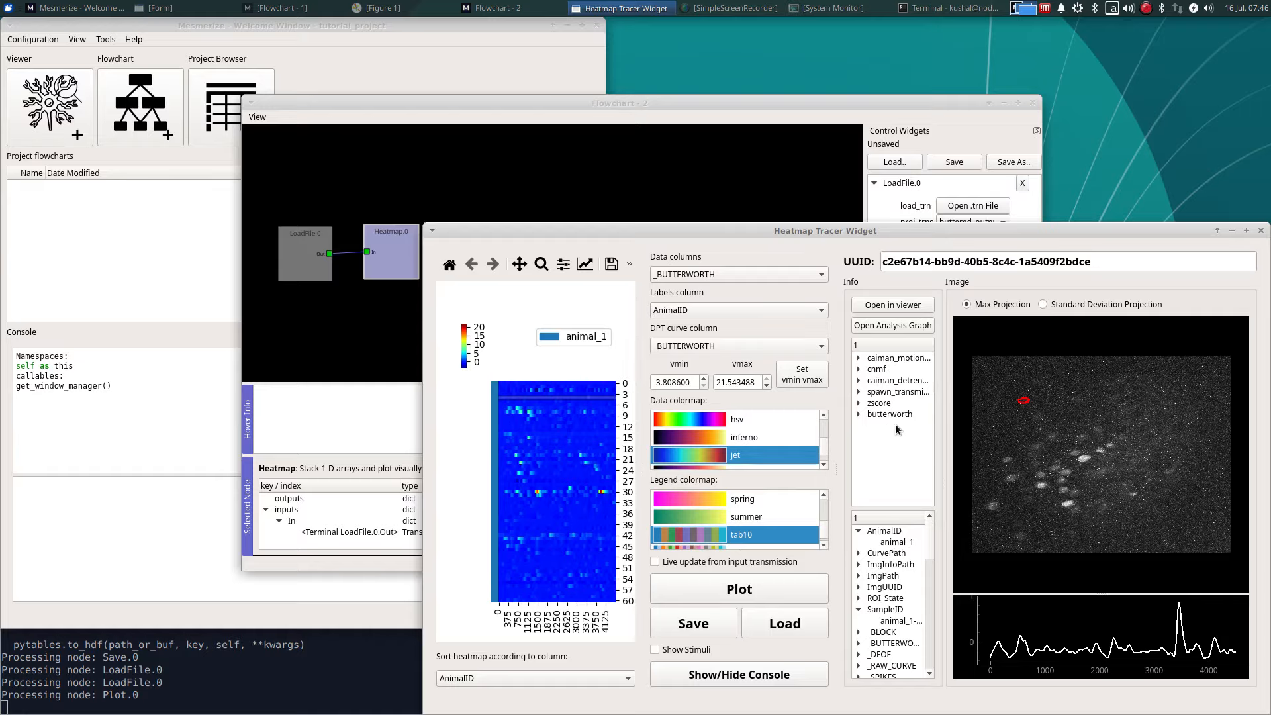
pyautogui.moveTo(867, 335)
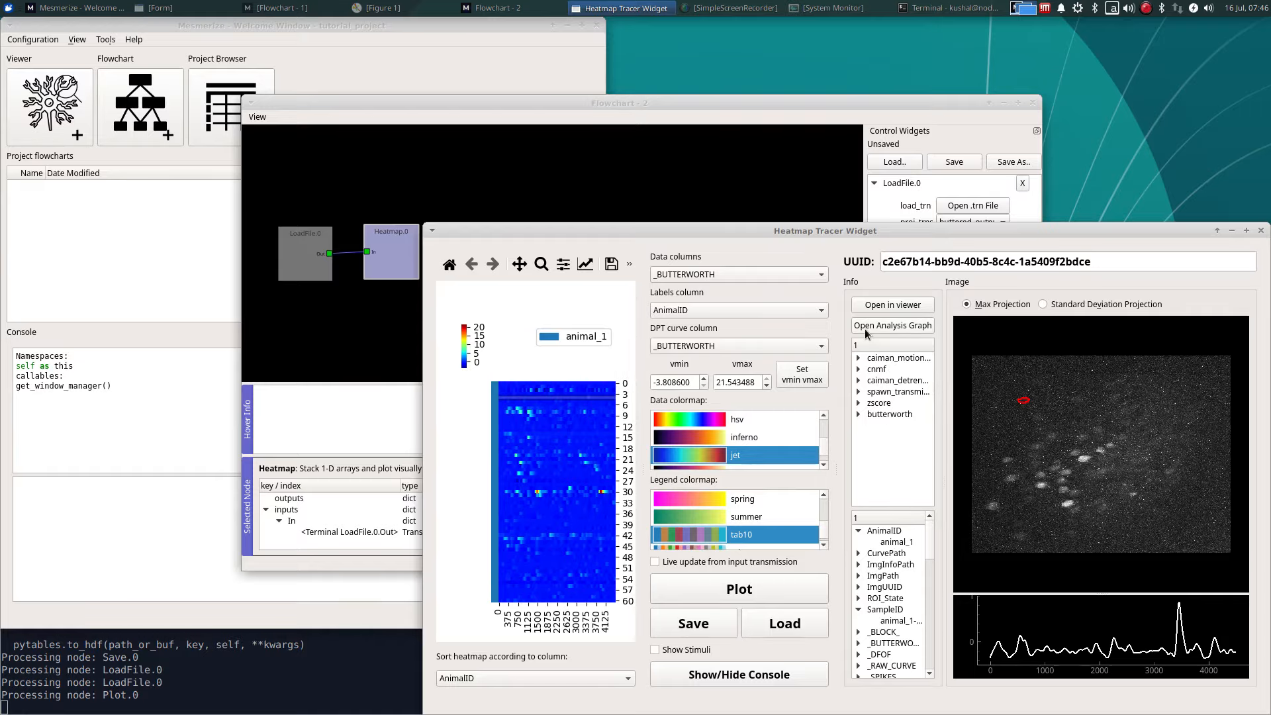
pyautogui.click(892, 325)
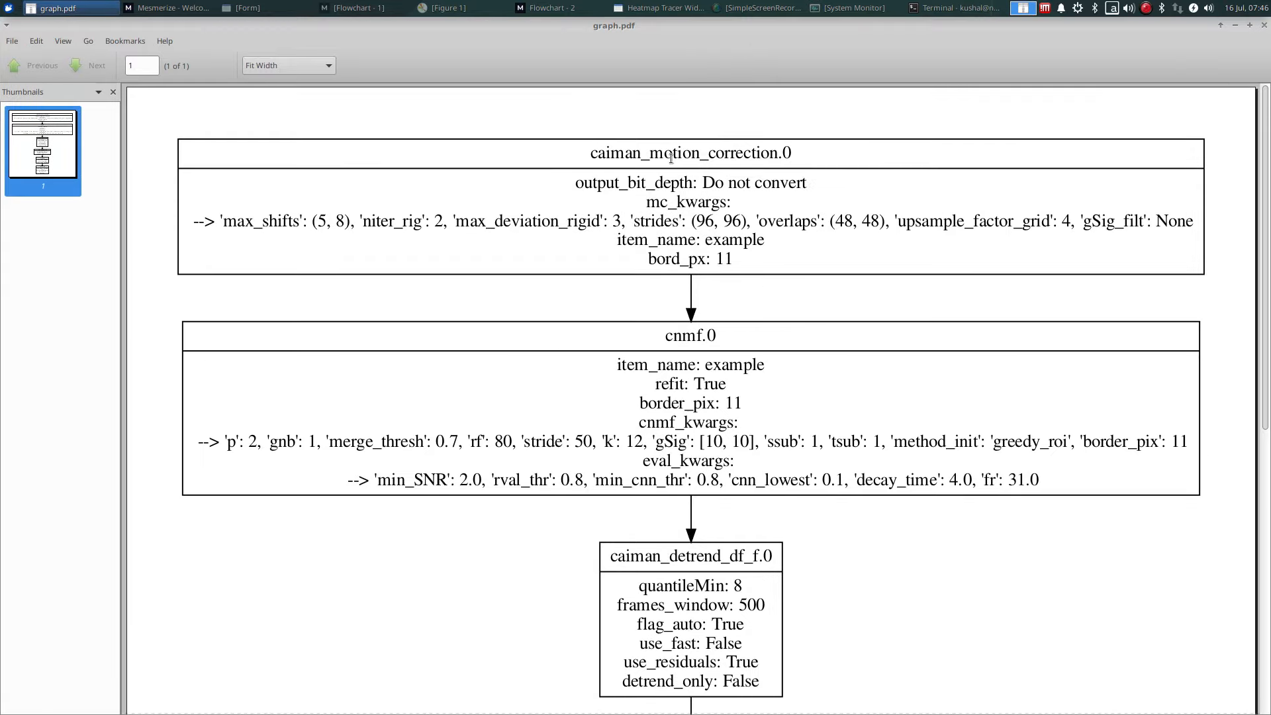
# Scroll through the graph.pdf analysis graph, then close the Heatmap Tracer Widget.
pyautogui.scroll(-3)
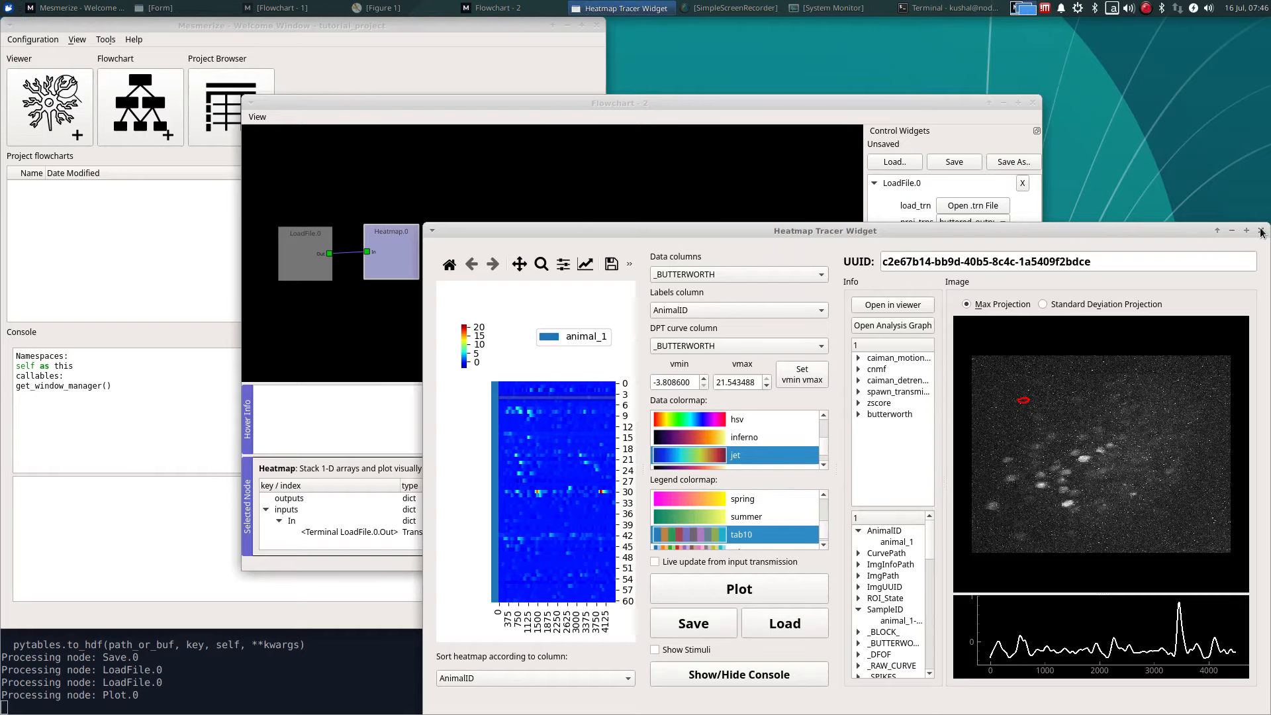
pyautogui.click(1262, 231)
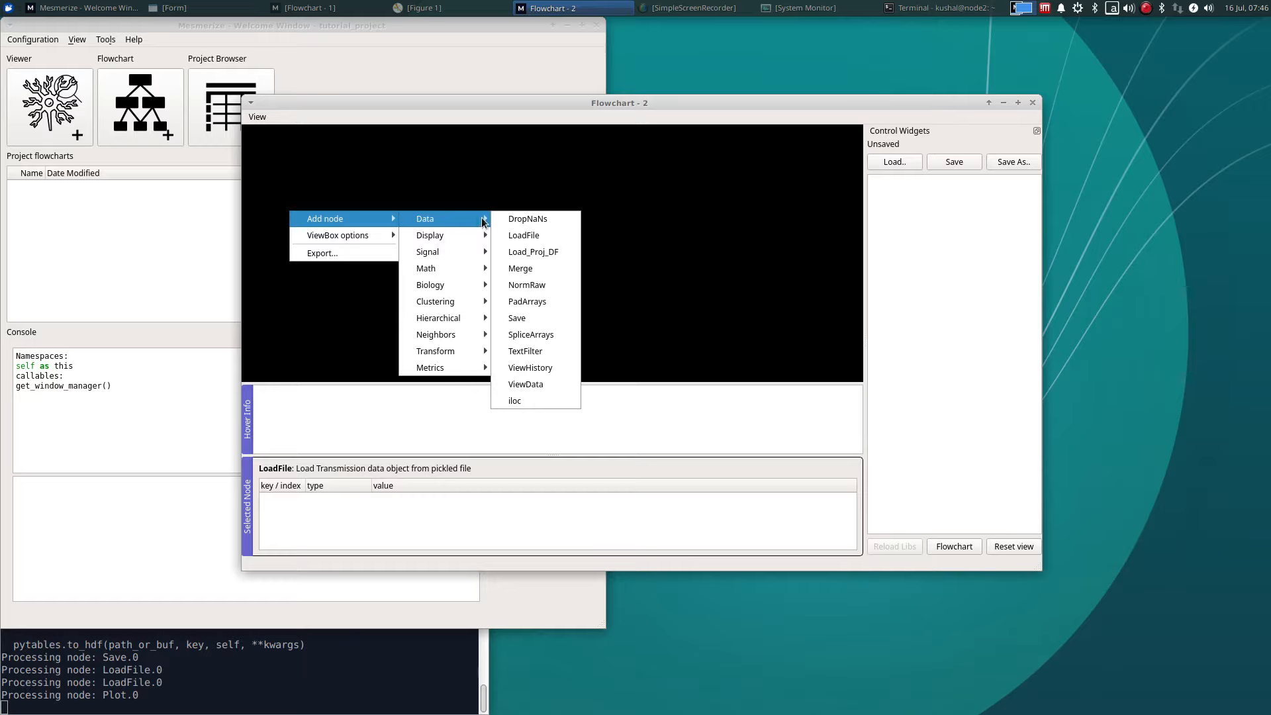
pyautogui.moveTo(539, 268)
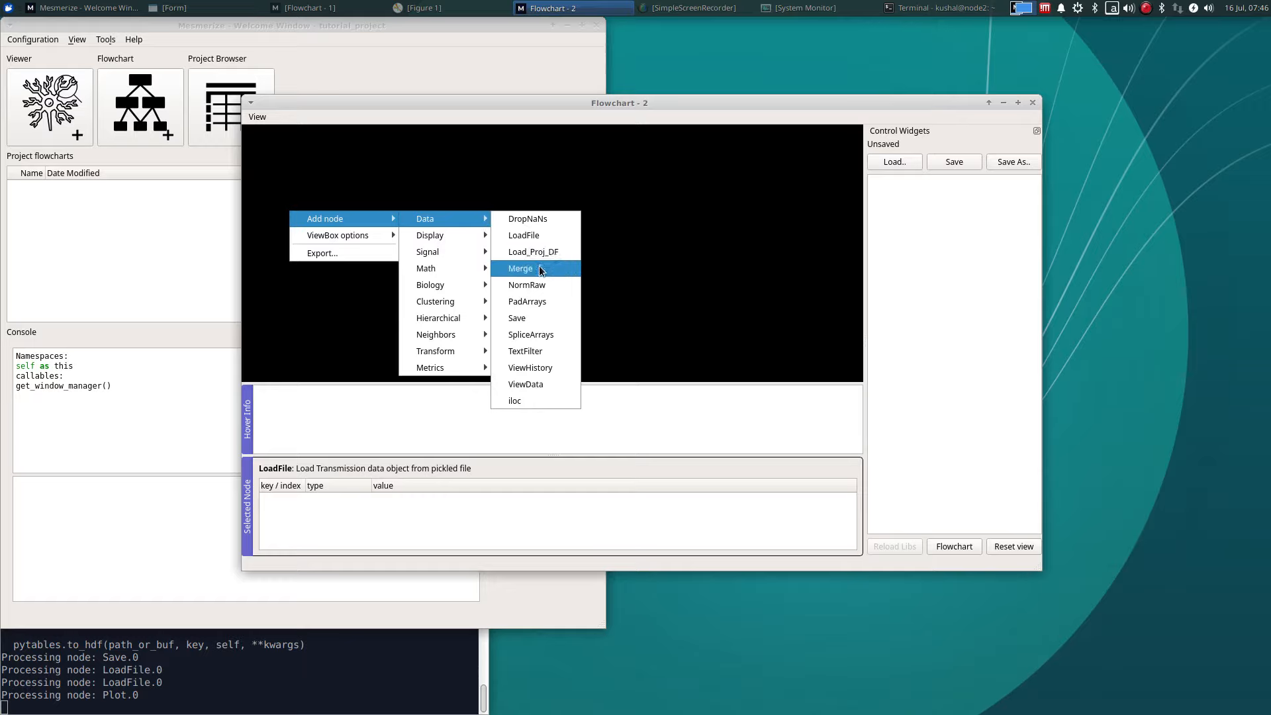
# Add a LoadFile node in Flowchart-2 loading fcluster_output.trn from proj_trns.
pyautogui.click(523, 235)
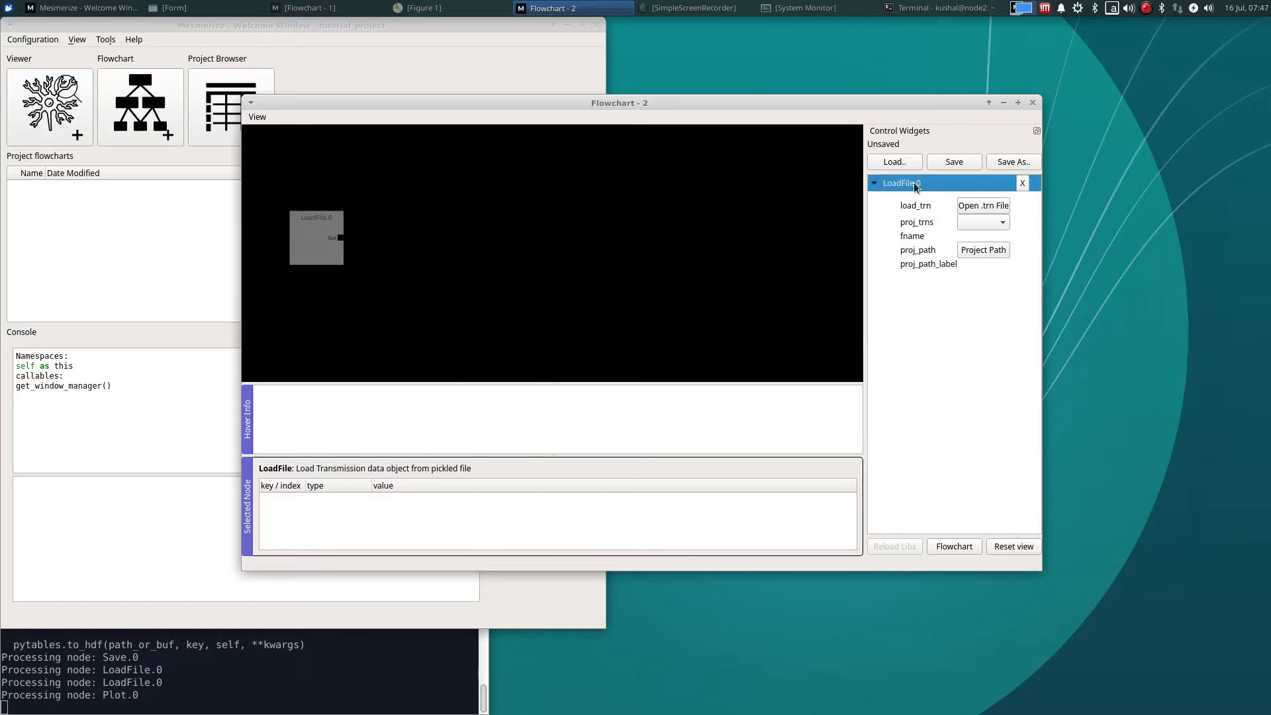
pyautogui.click(1002, 222)
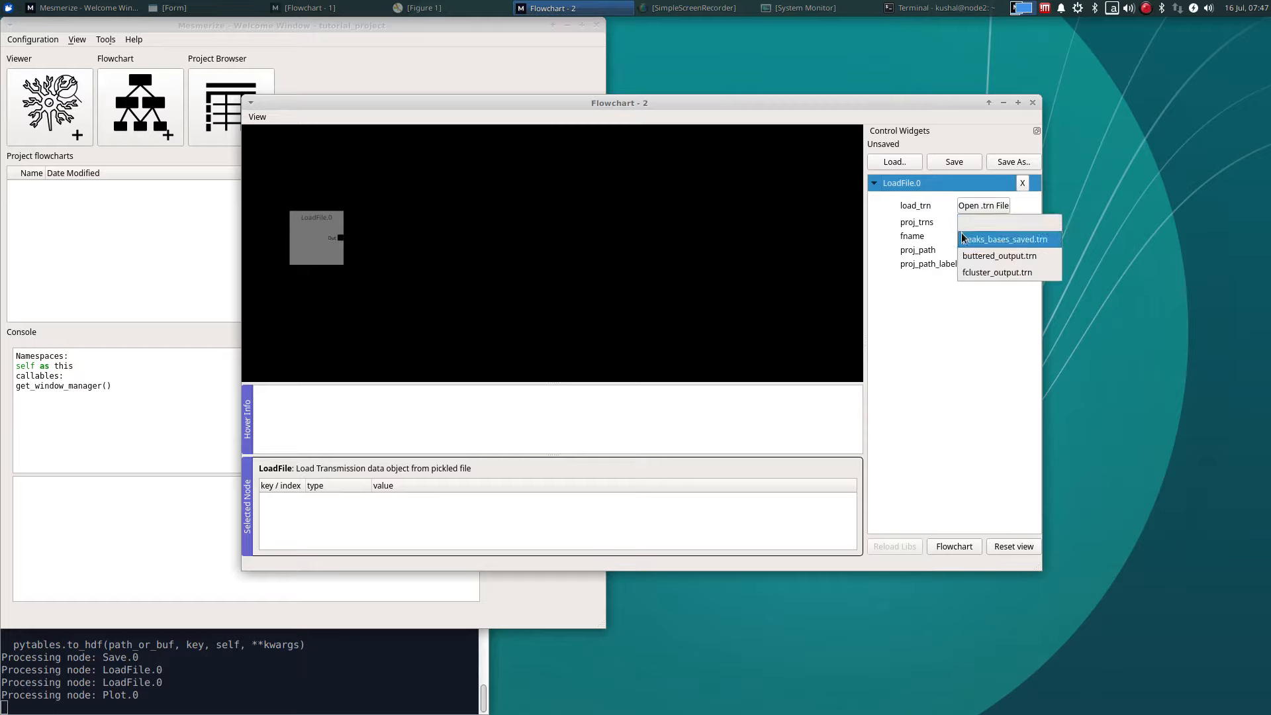
pyautogui.click(997, 271)
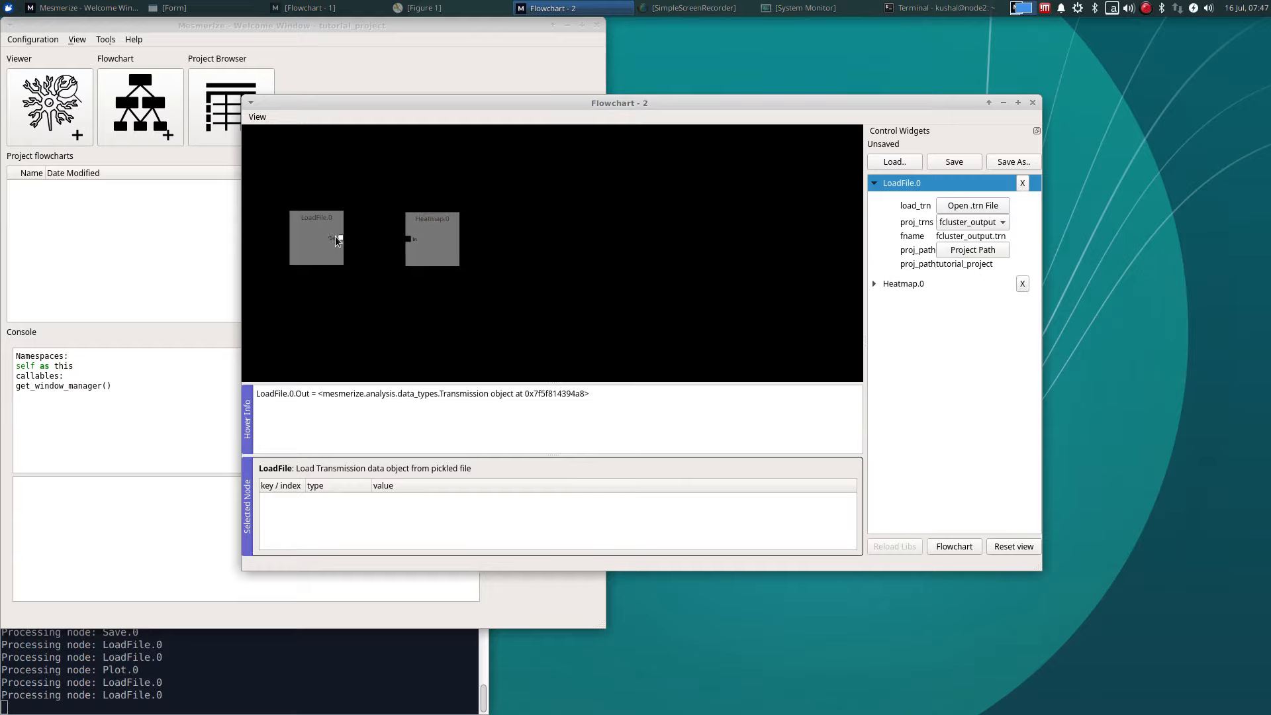
# Show the Heatmap node's GUI with Standard Deviation Projection.
pyautogui.click(433, 239)
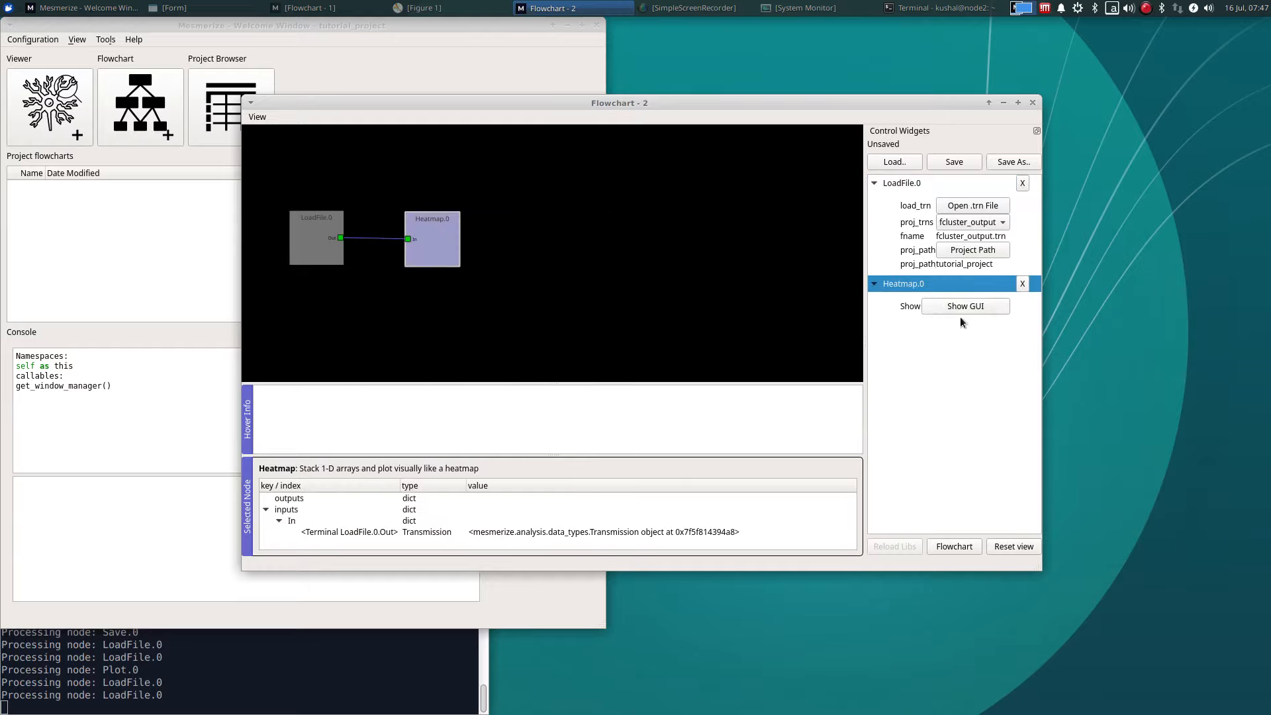
pyautogui.click(965, 306)
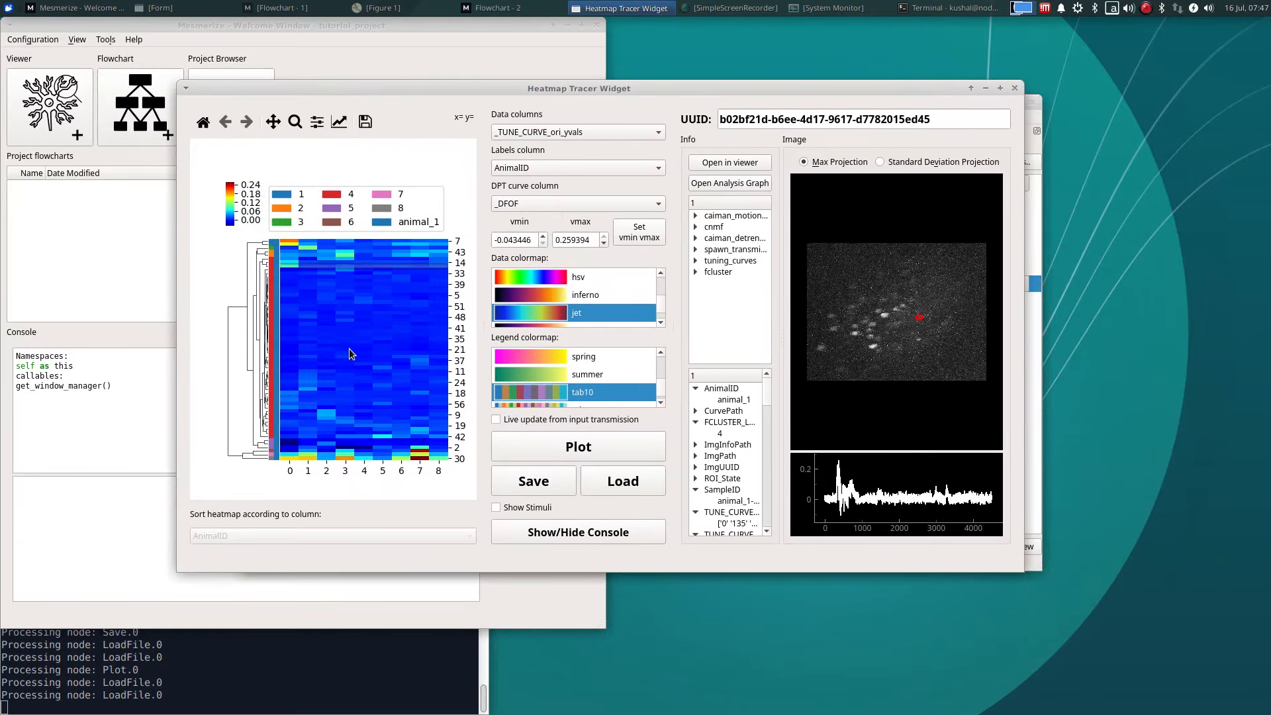
pyautogui.click(881, 162)
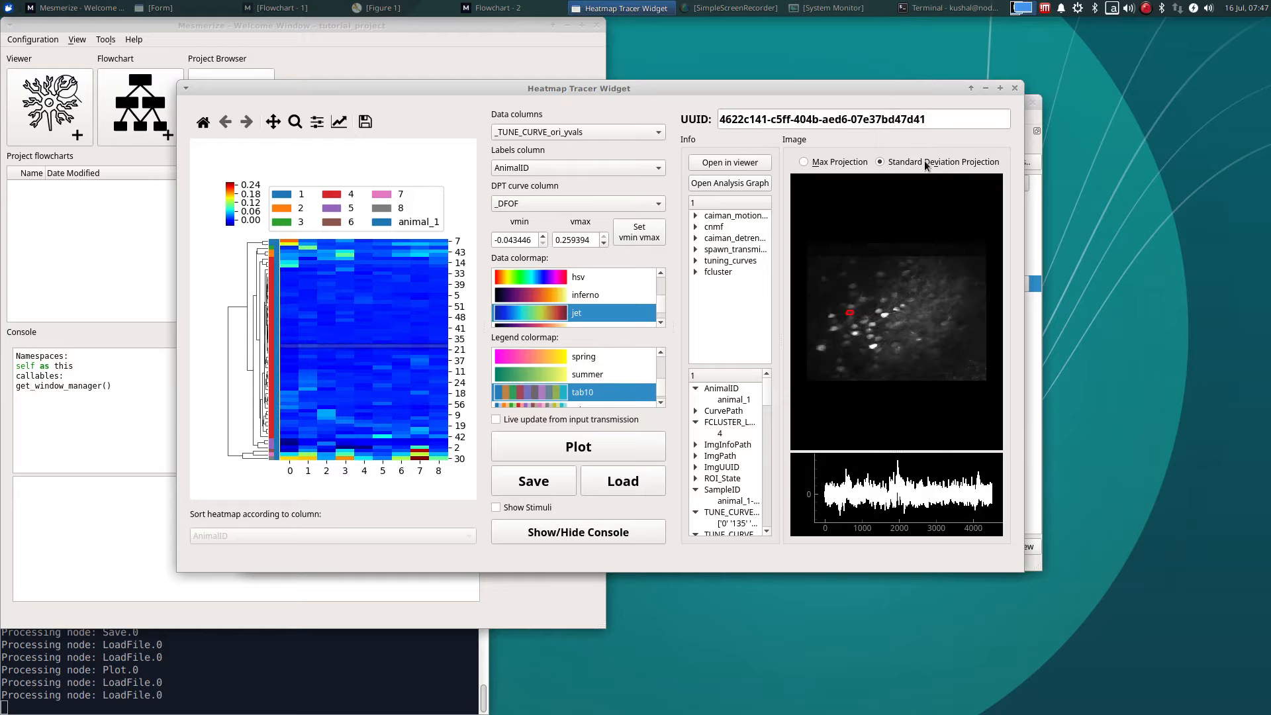
pyautogui.moveTo(705, 290)
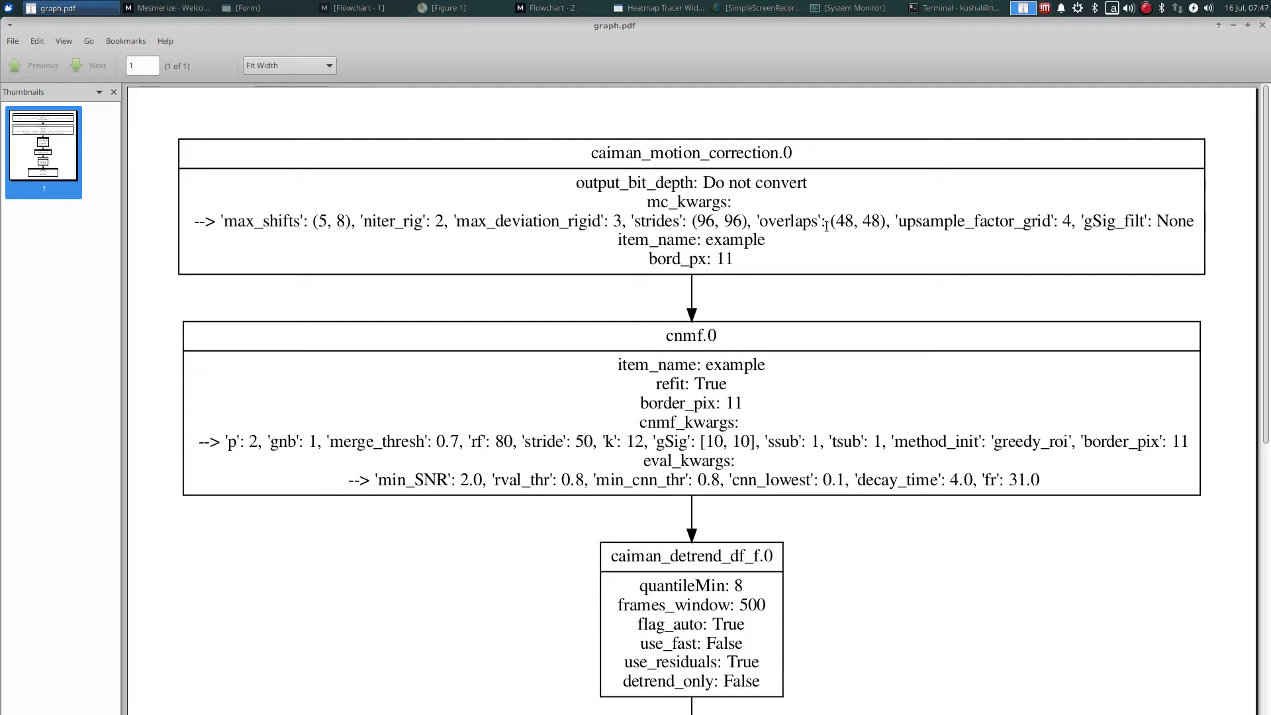
# Scroll down graph.pdf through the node boxes to tuning_curves and fcluster.
pyautogui.scroll(-3)
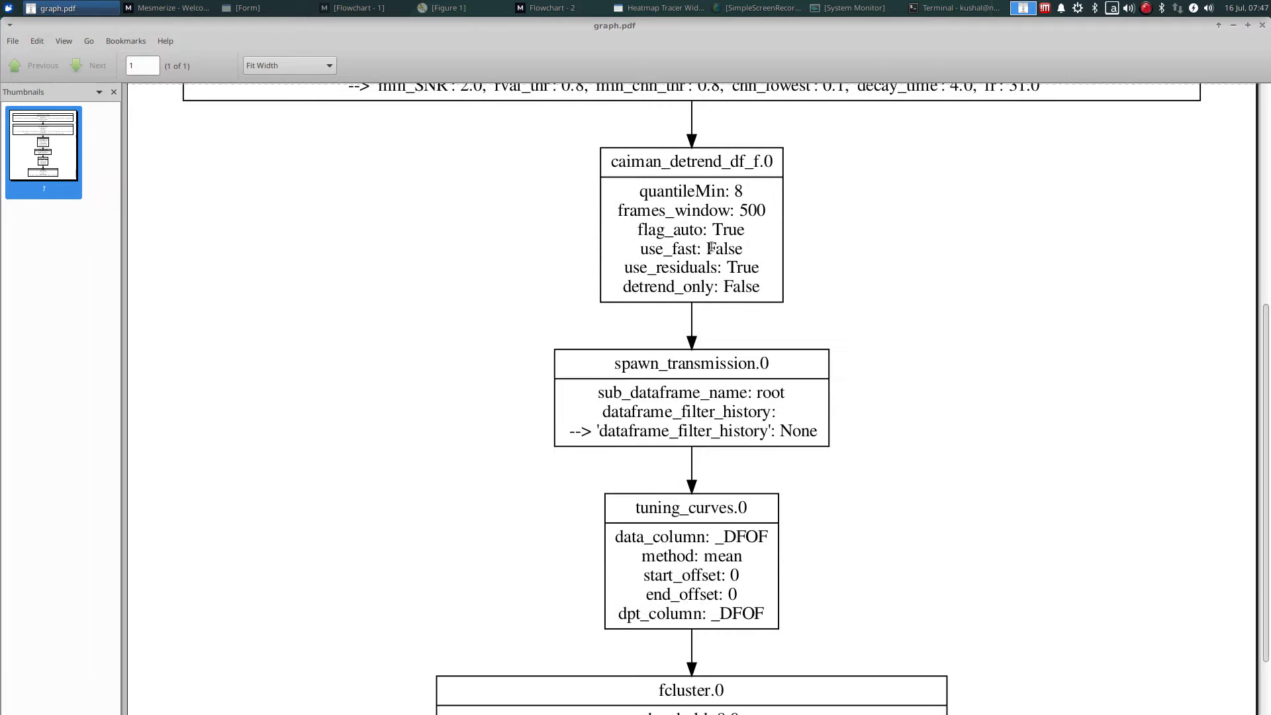
pyautogui.scroll(-3)
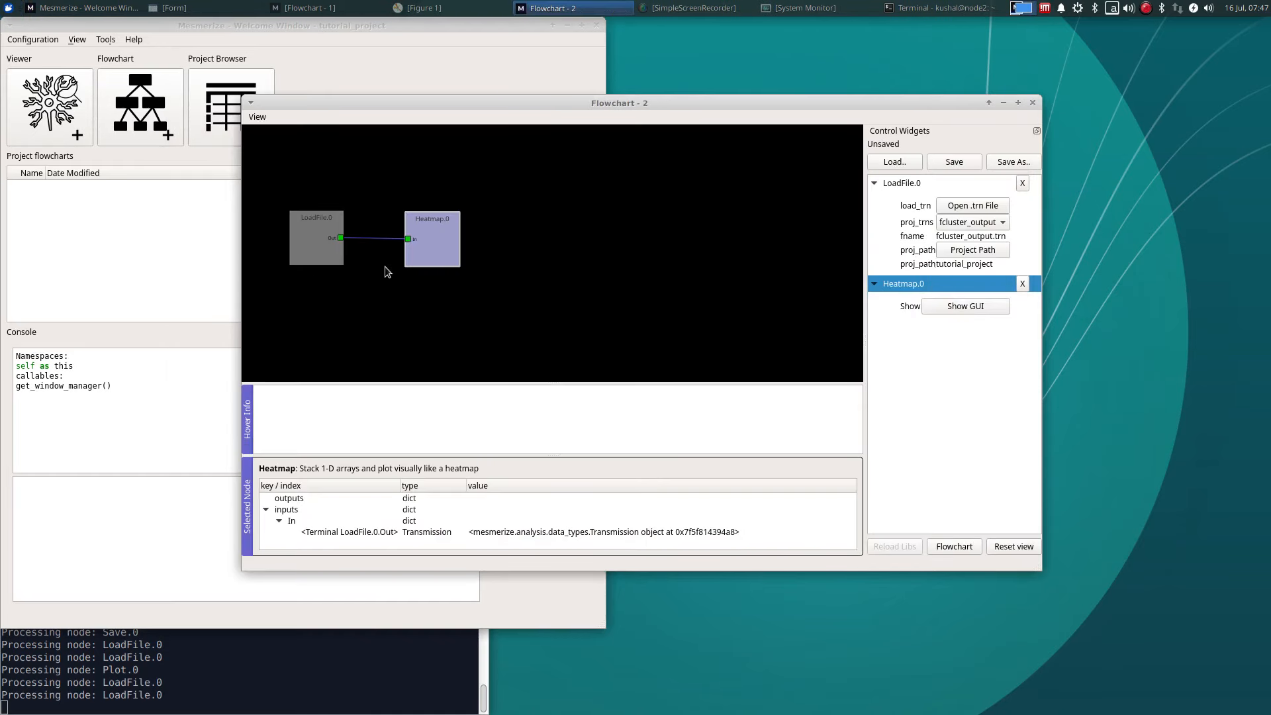
# Close the Heatmap Tracer Widget and Flowchart-2, switching to Flowchart-1 via the taskbar.
pyautogui.click(337, 239)
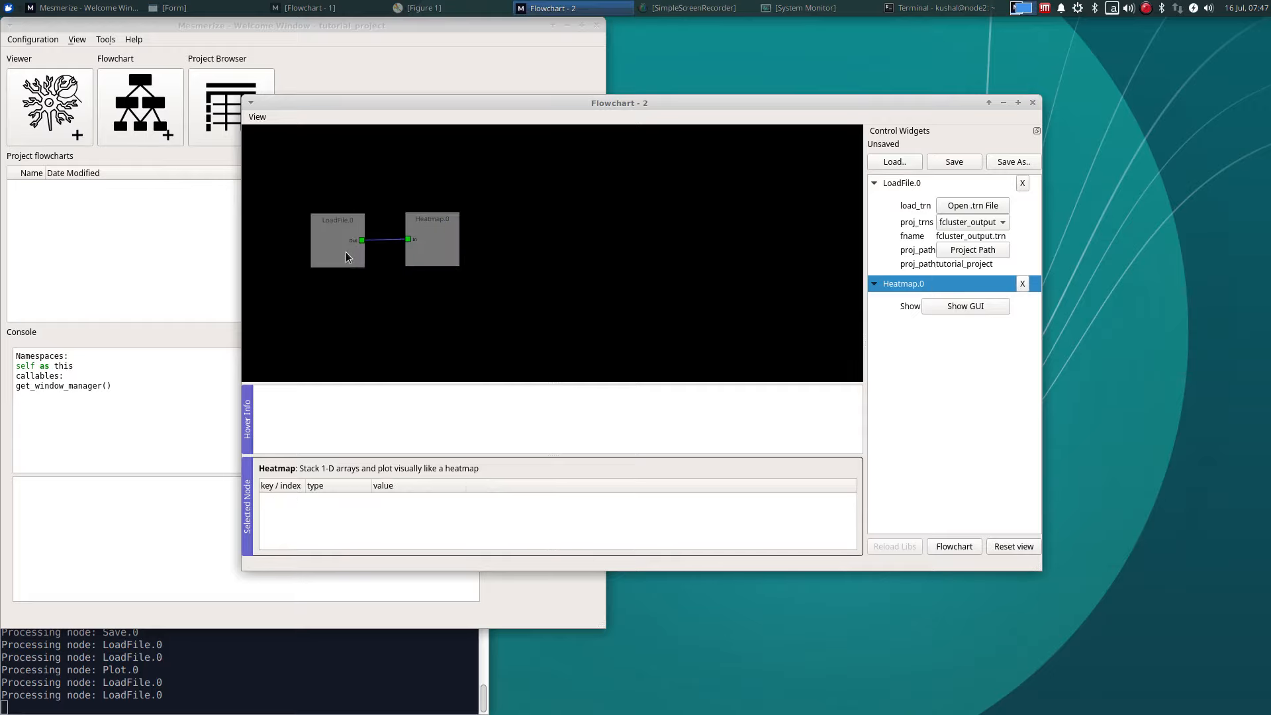
pyautogui.moveTo(610, 116)
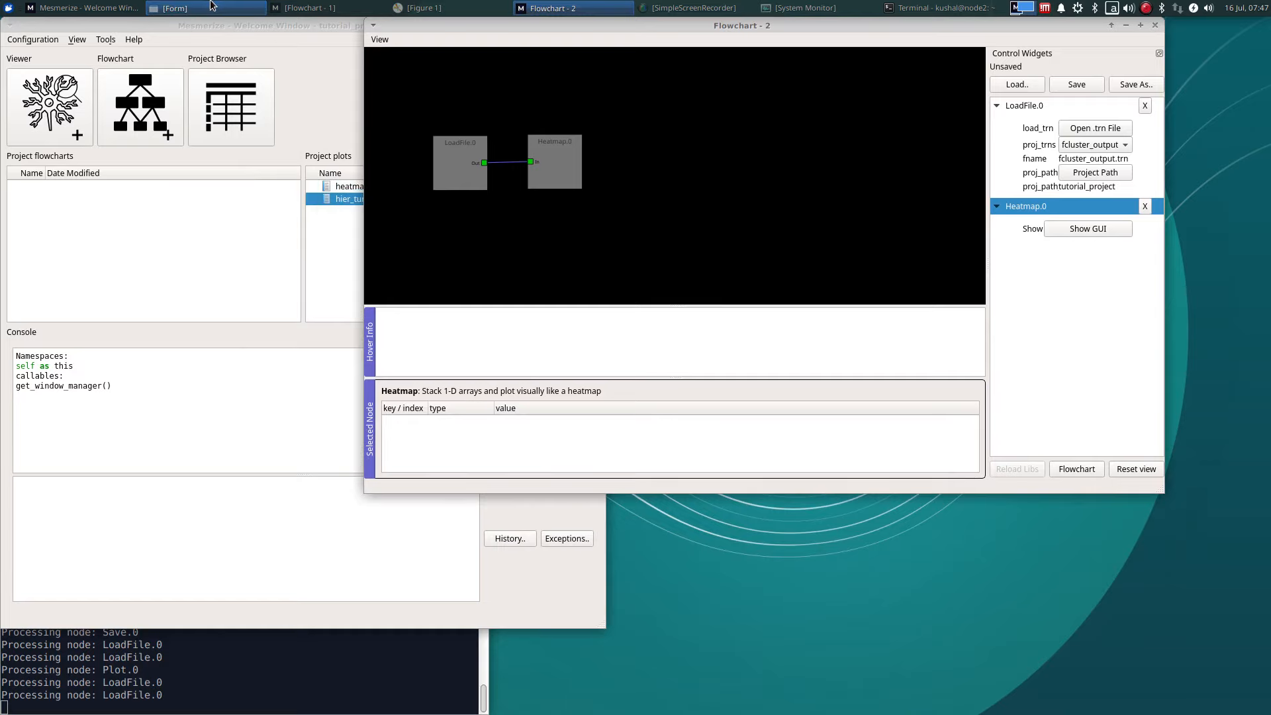
pyautogui.click(306, 7)
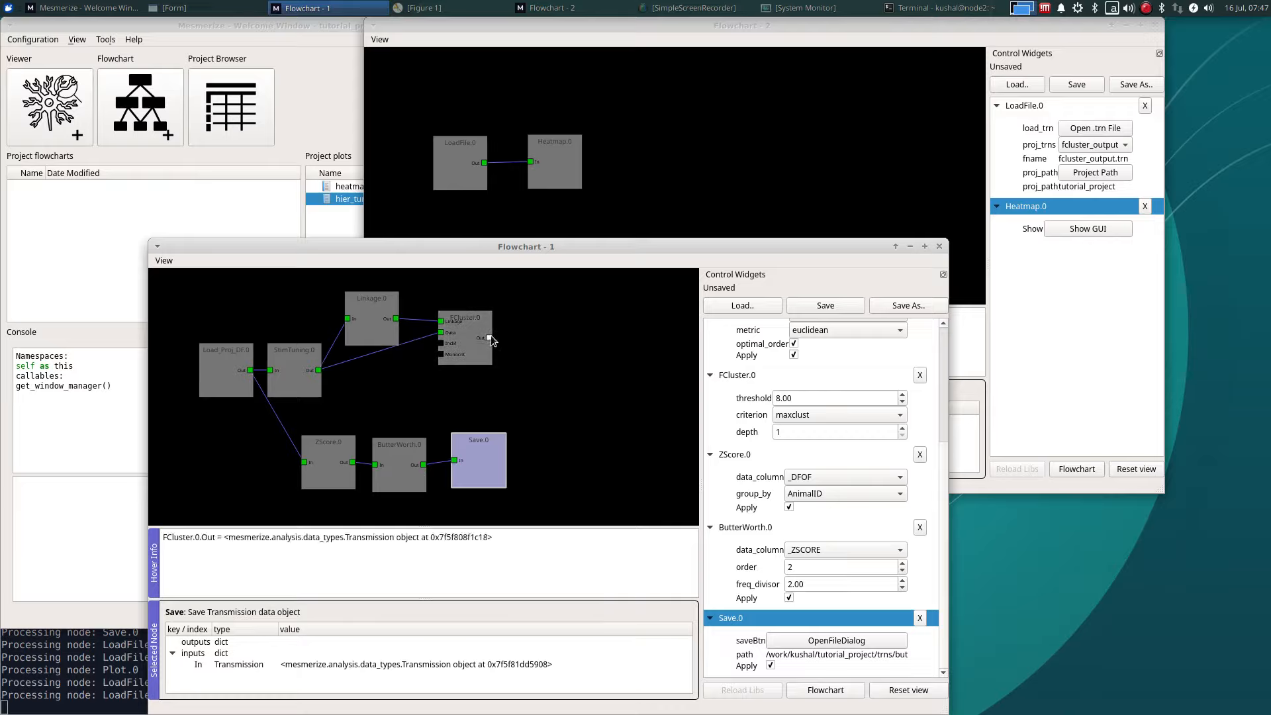
pyautogui.moveTo(565, 230)
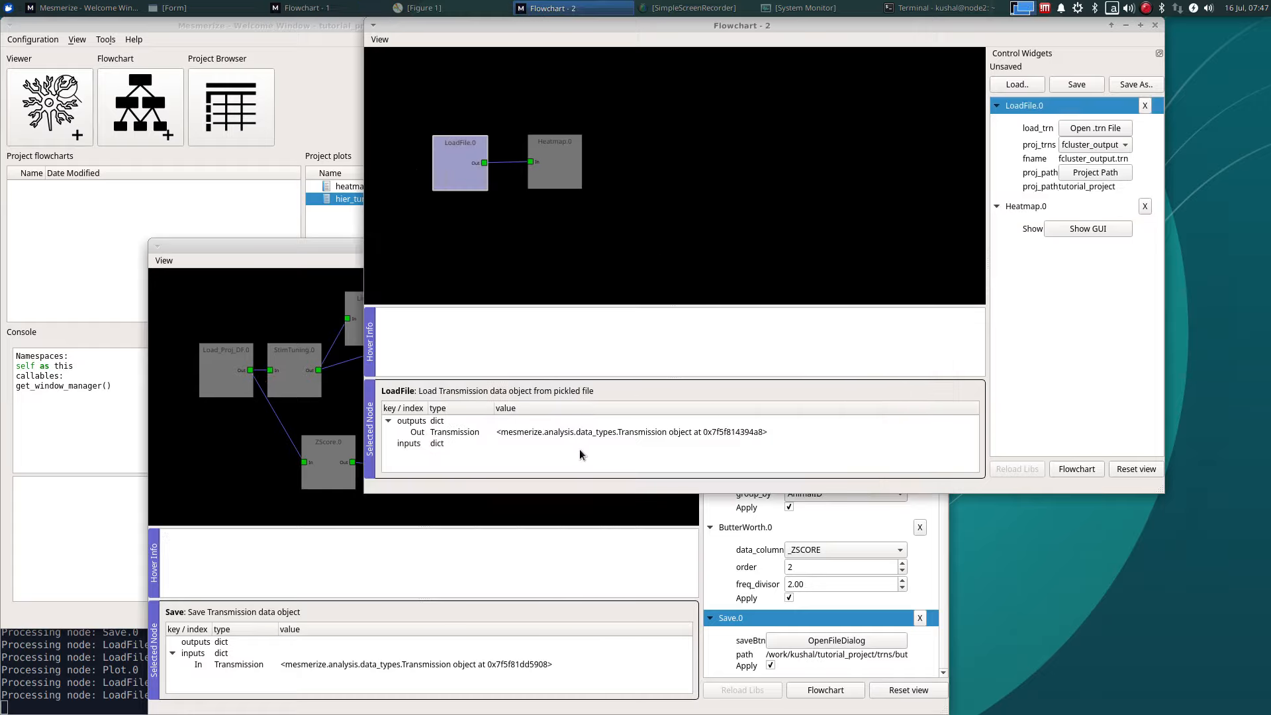
pyautogui.click(325, 7)
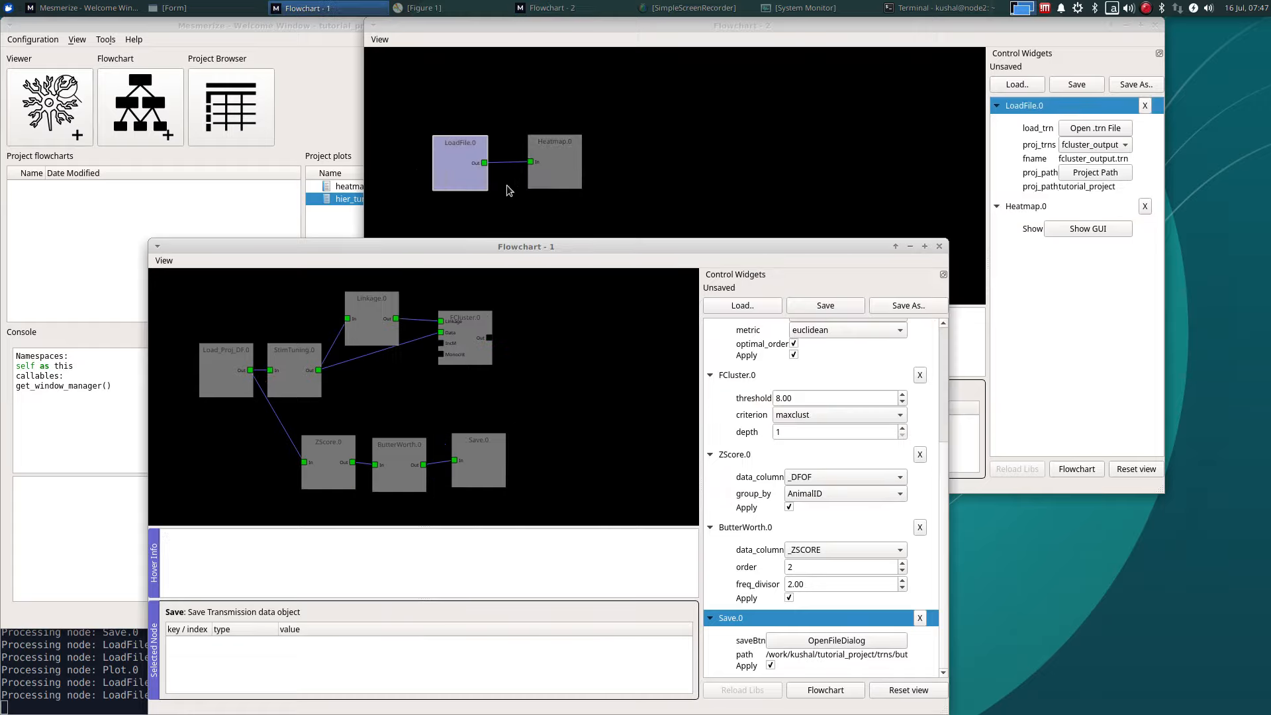
pyautogui.click(487, 521)
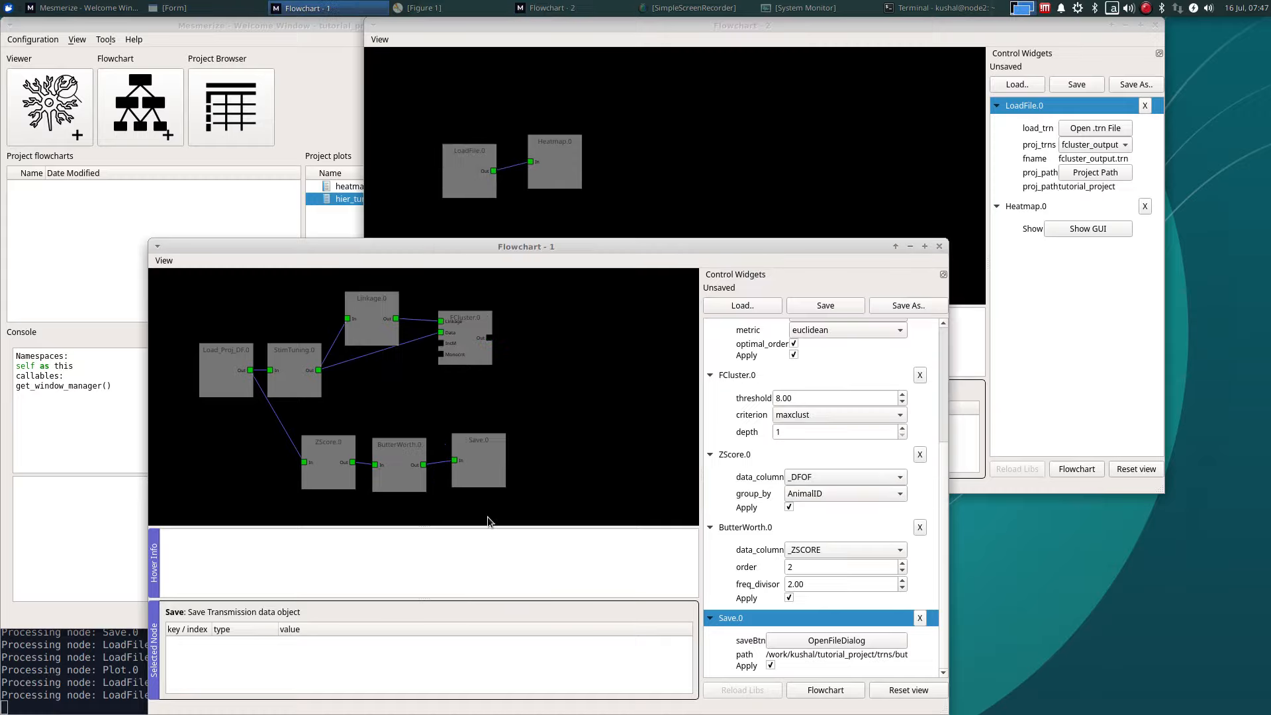
pyautogui.moveTo(430, 350)
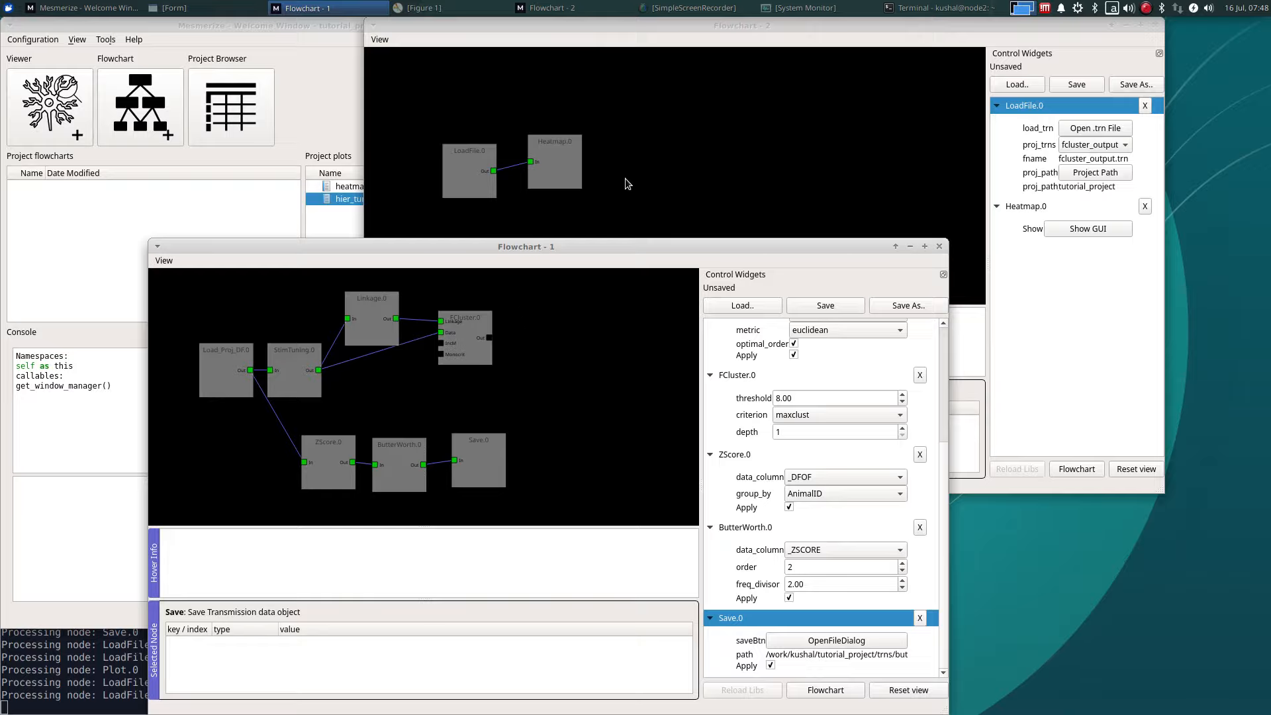
pyautogui.moveTo(712, 254)
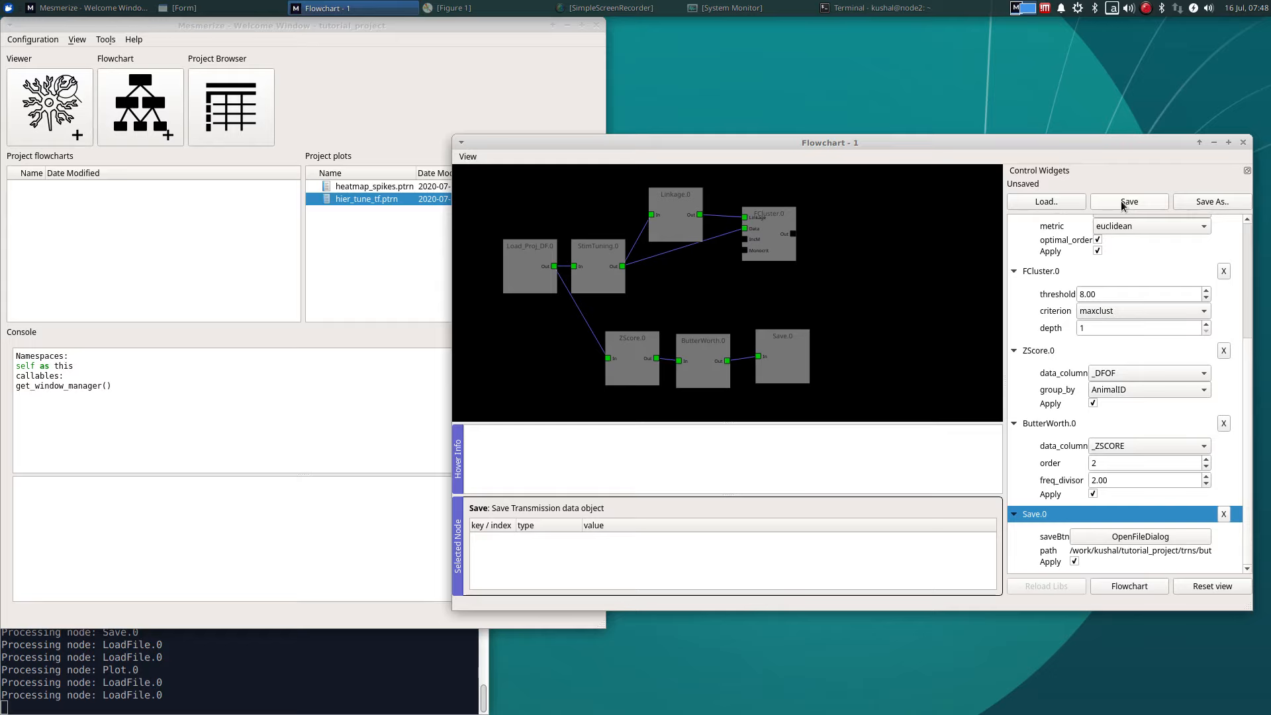
# Save the clustering flowchart as hier_clustering.fc in tutorial_project/flowcharts.
pyautogui.click(1129, 201)
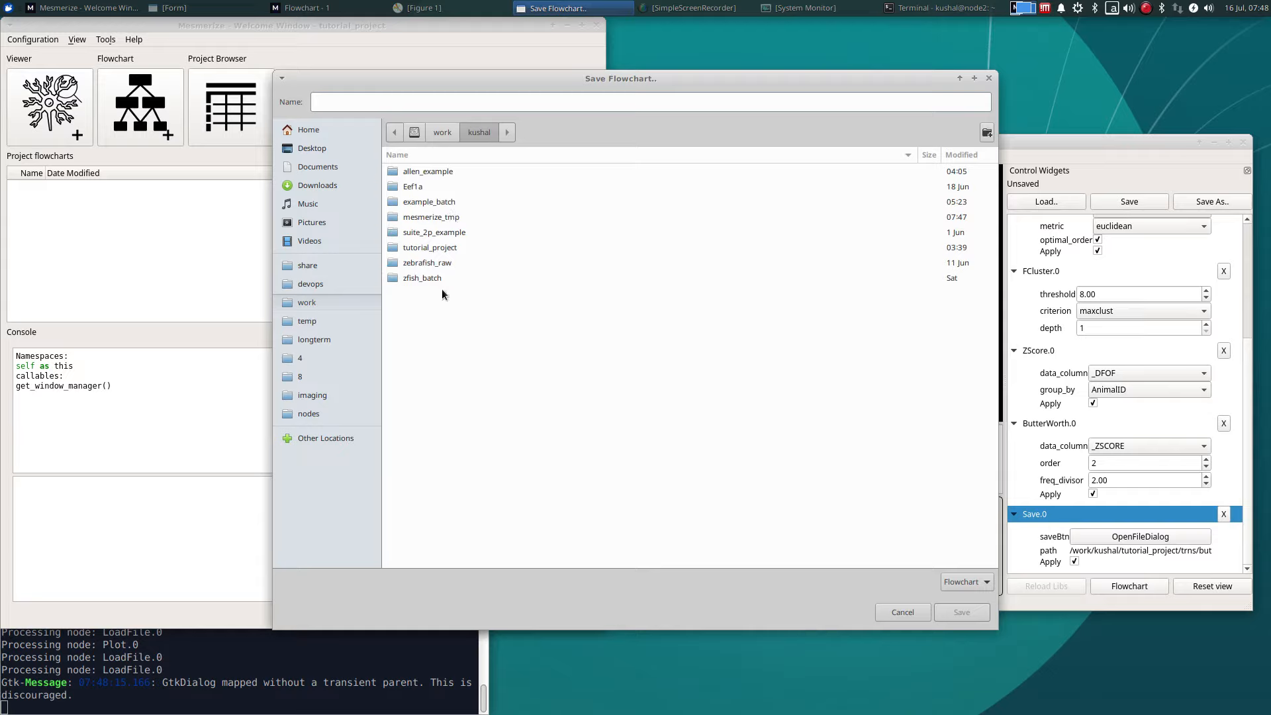
pyautogui.moveTo(451, 248)
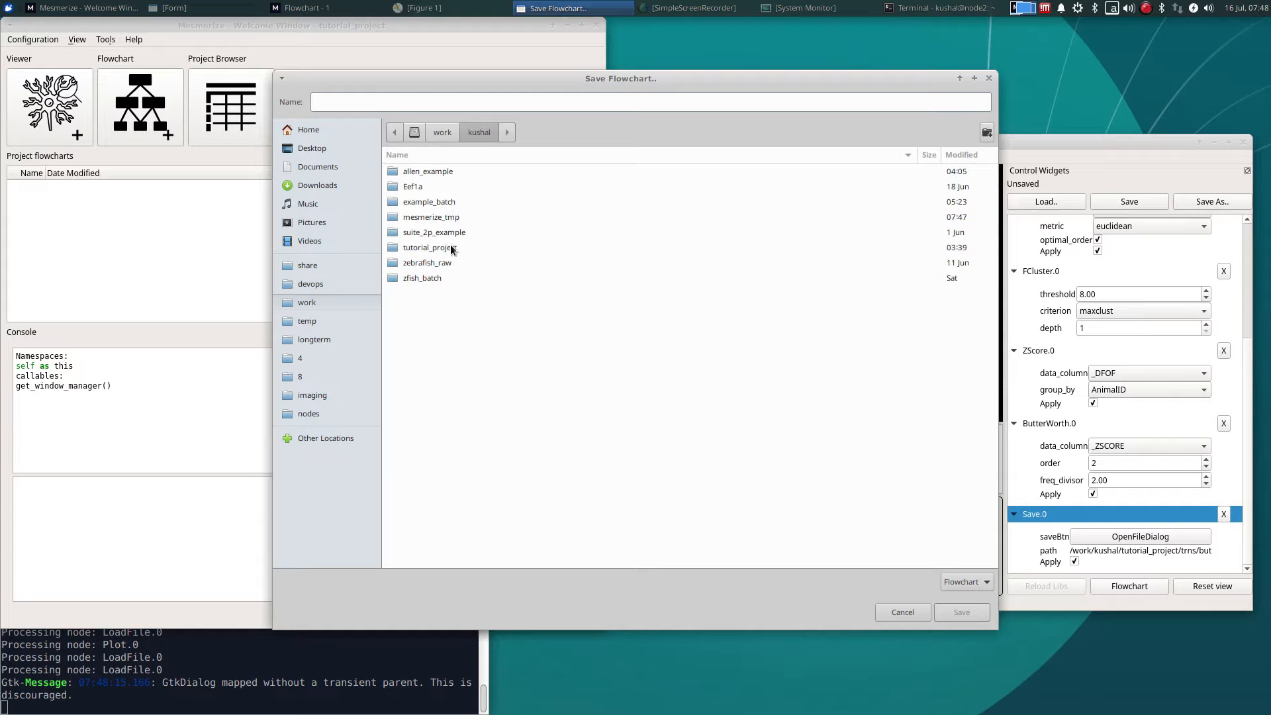
pyautogui.doubleClick(430, 247)
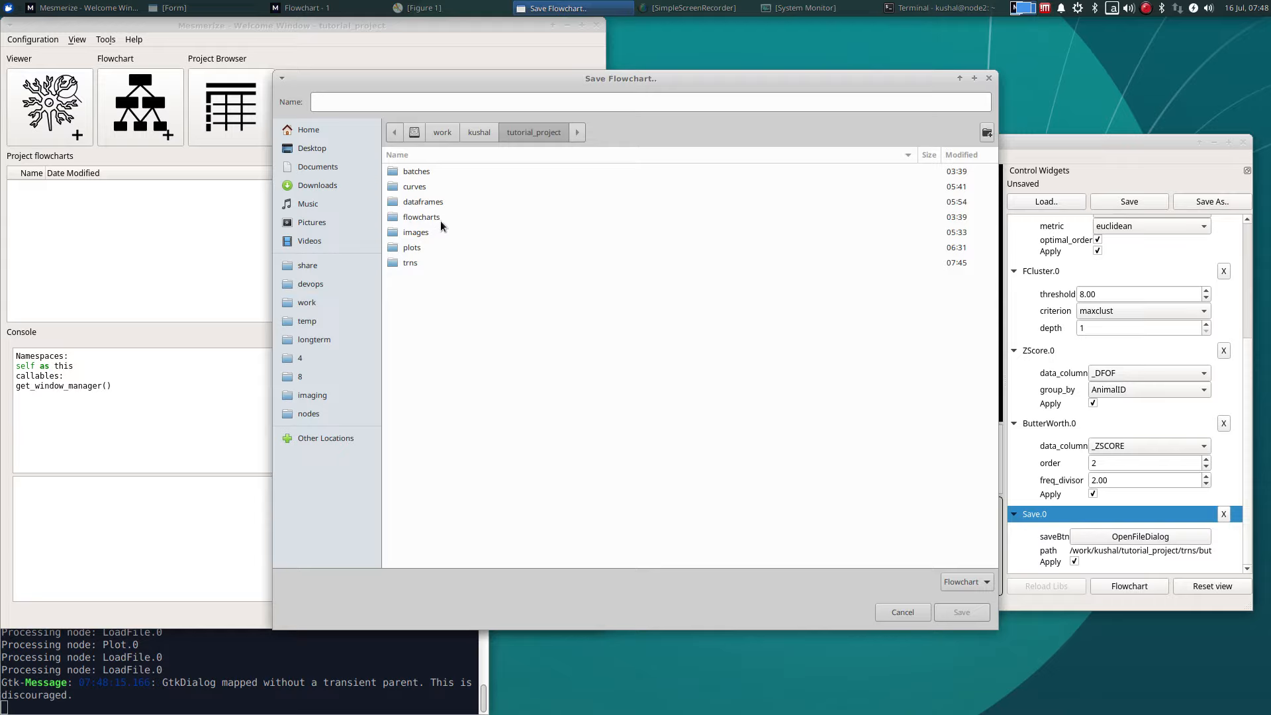
pyautogui.doubleClick(421, 216)
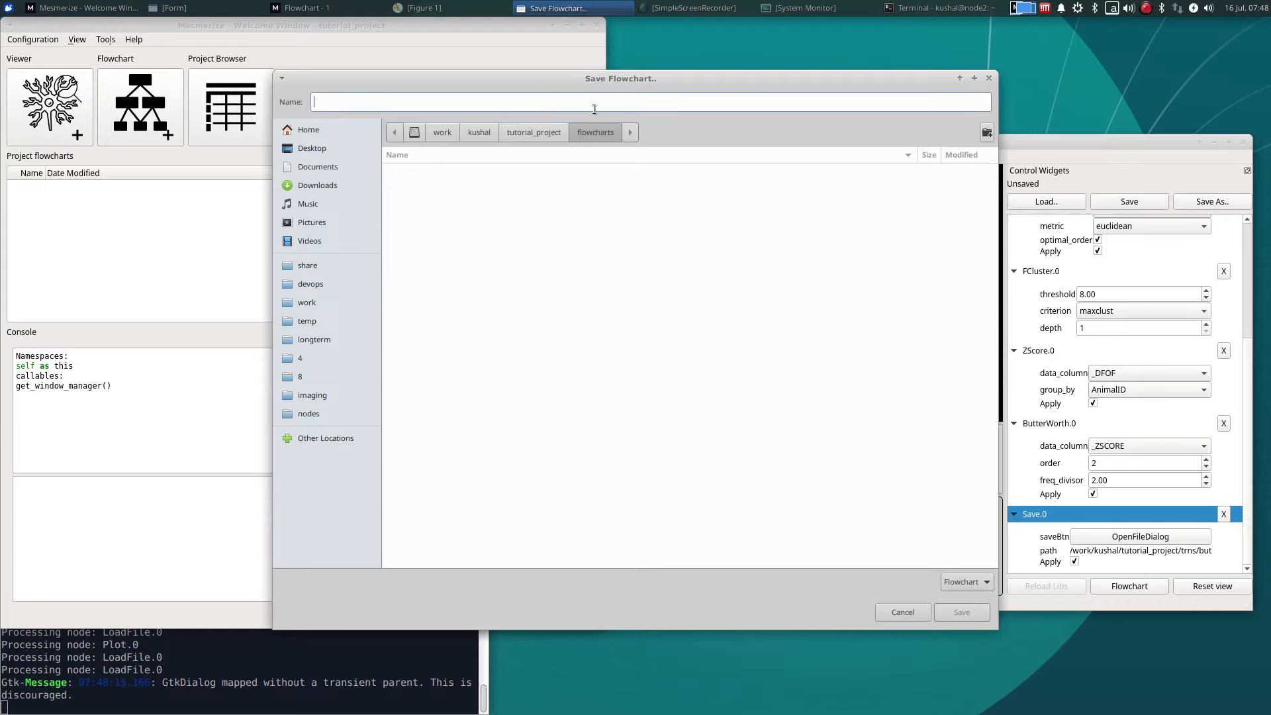
pyautogui.write('hier_clustering')
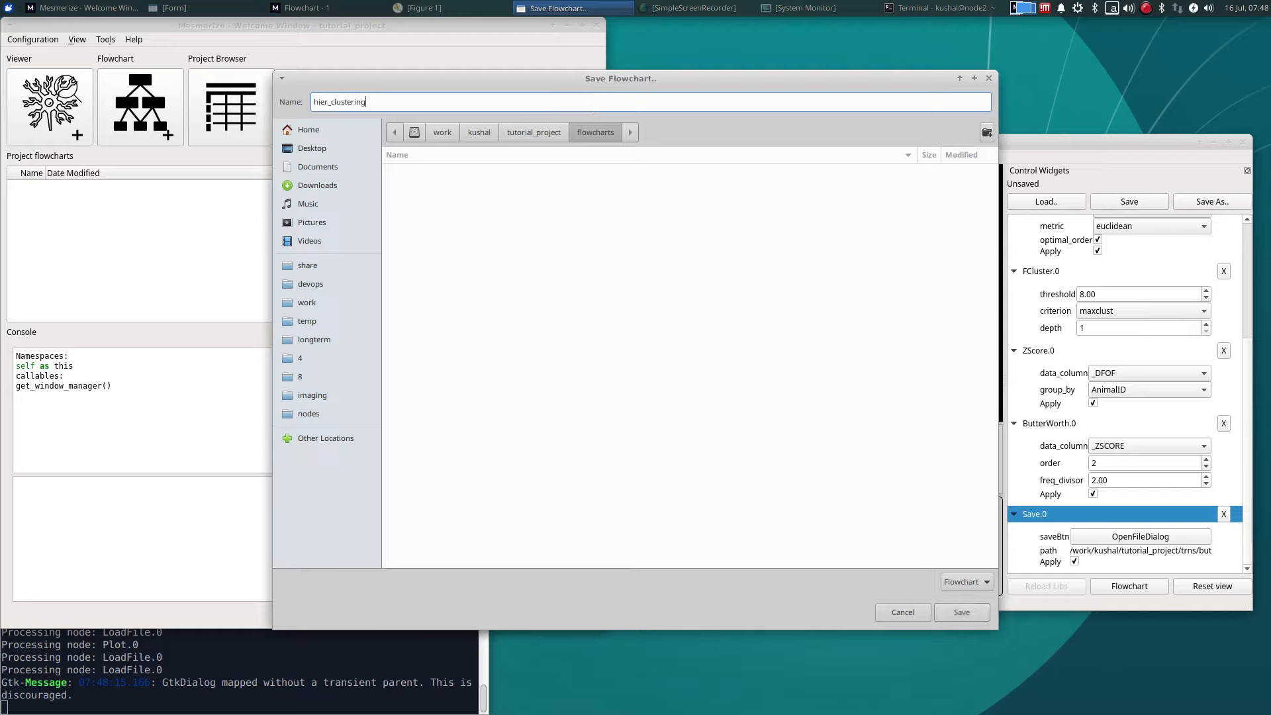
pyautogui.write('.')
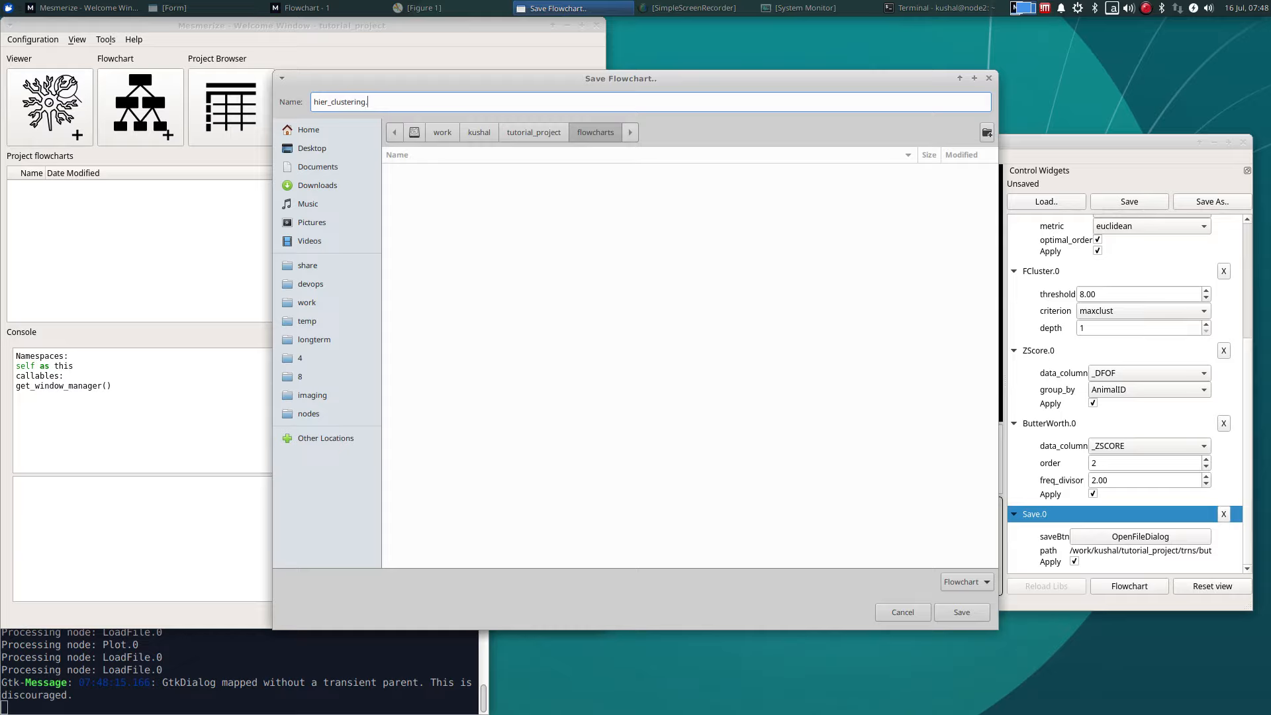
pyautogui.write('fc')
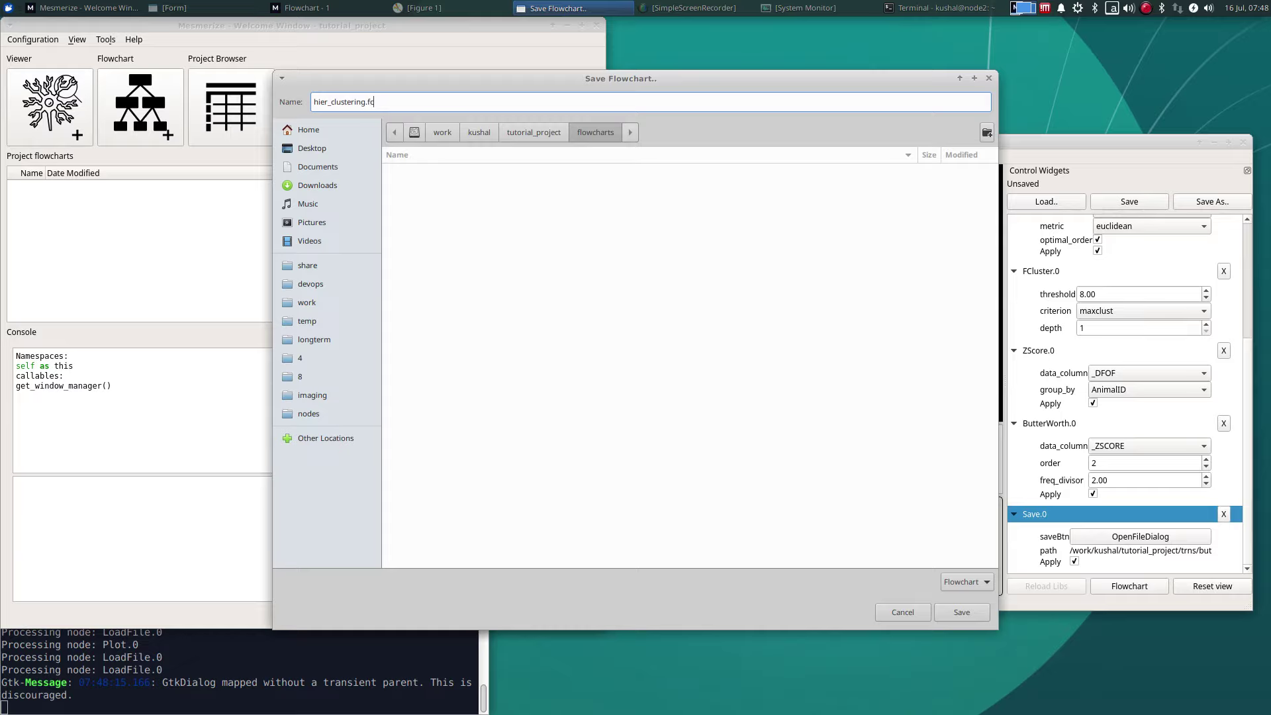
pyautogui.click(961, 612)
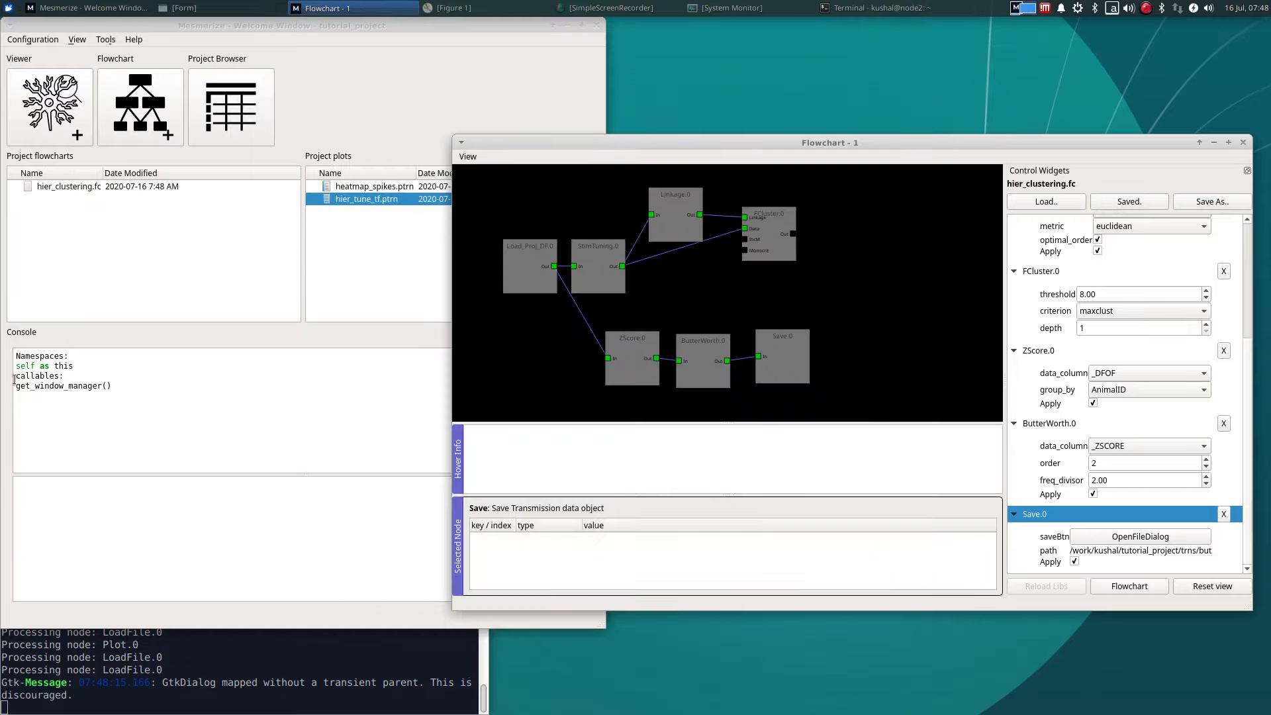
pyautogui.click(1129, 201)
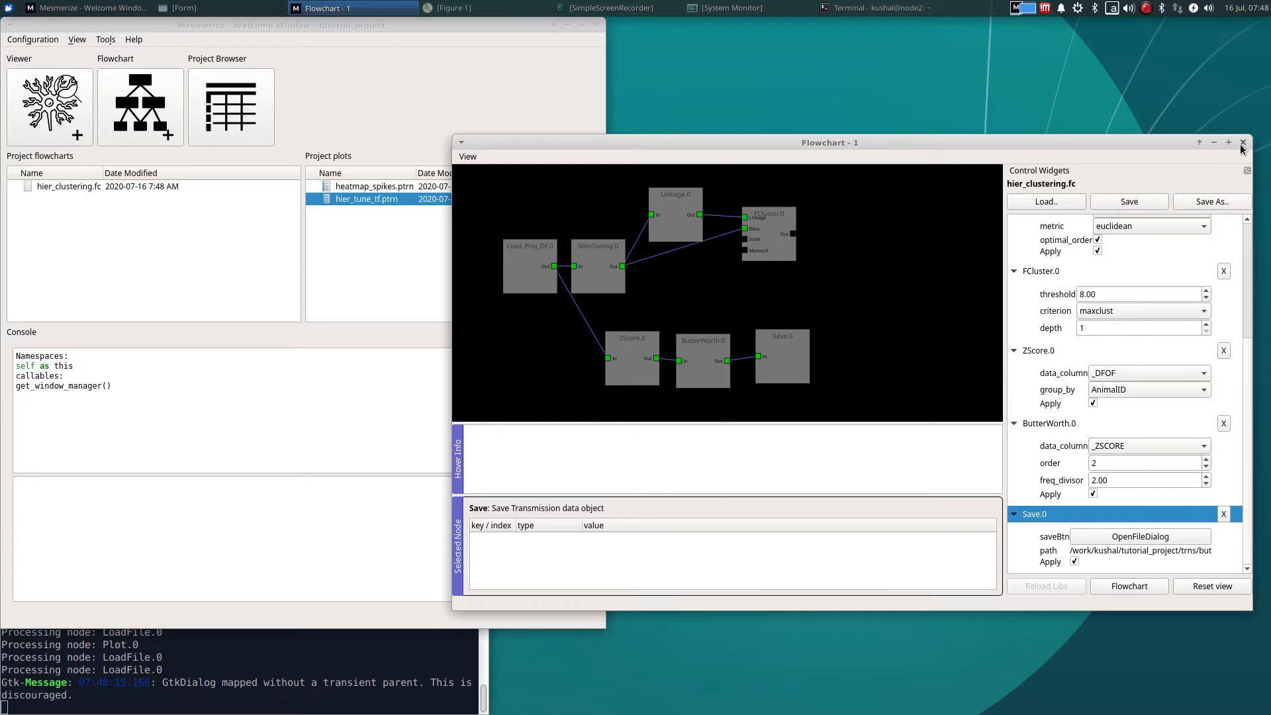
# Close the flowchart and welcome windows, then relaunch with 'mesmerize -v0.2' in Terminal.
pyautogui.click(1242, 143)
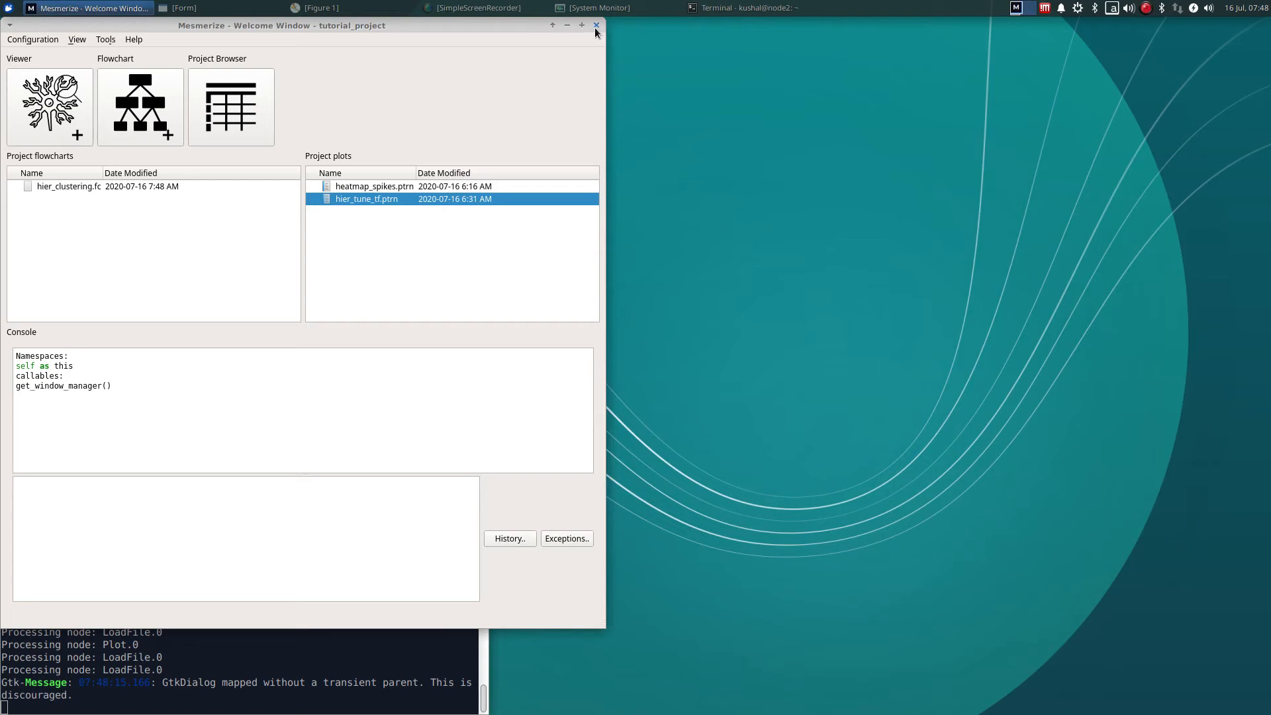
pyautogui.click(596, 25)
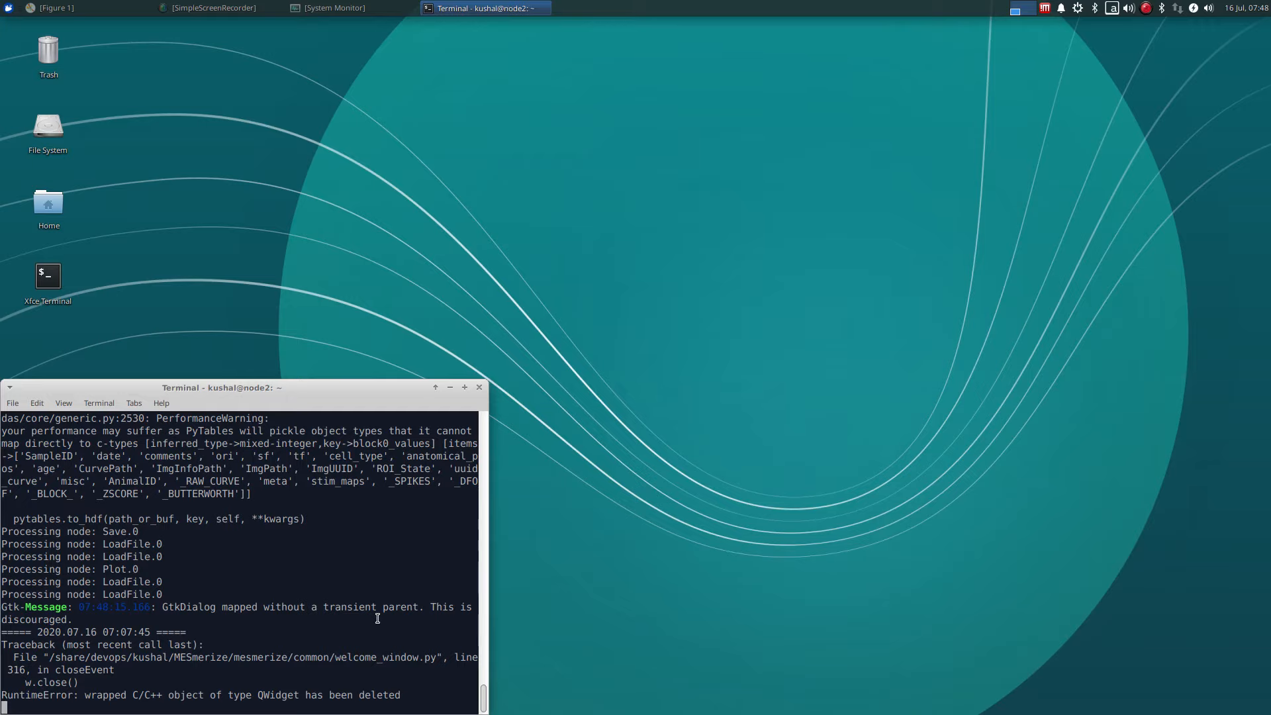
pyautogui.click(80, 7)
pyautogui.write('mesmerize -v0.2')
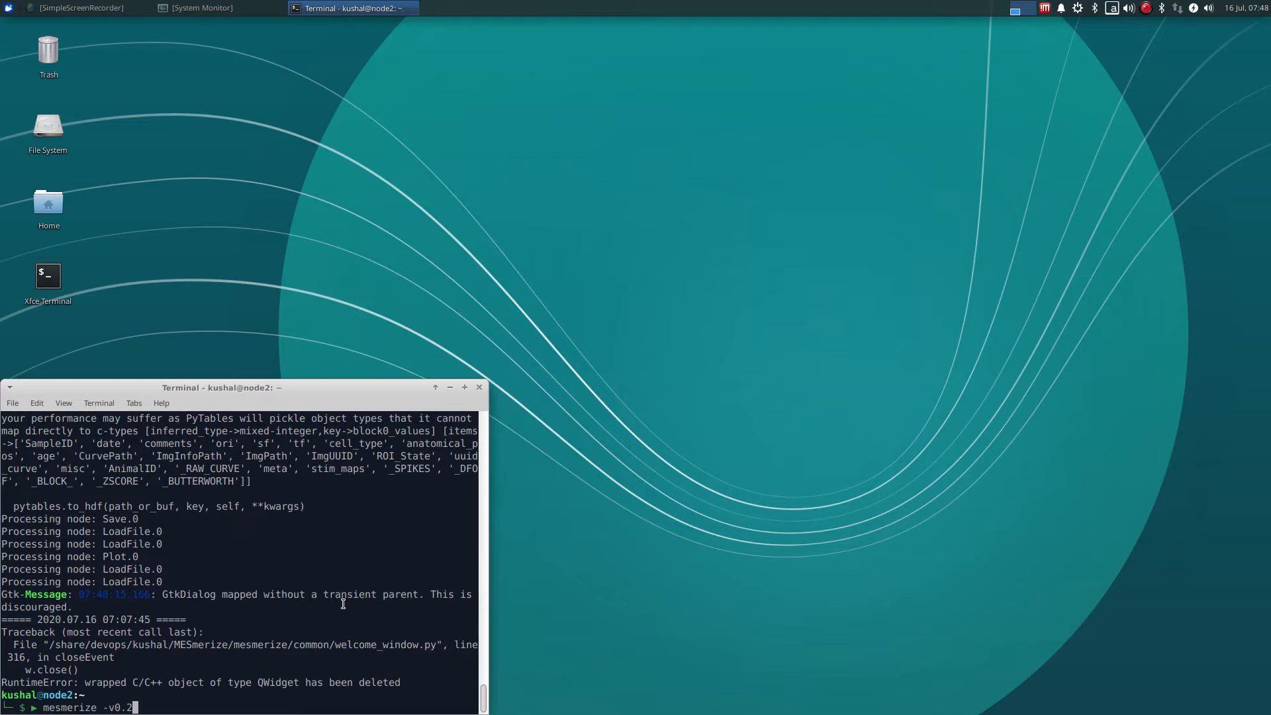
pyautogui.press('Return')
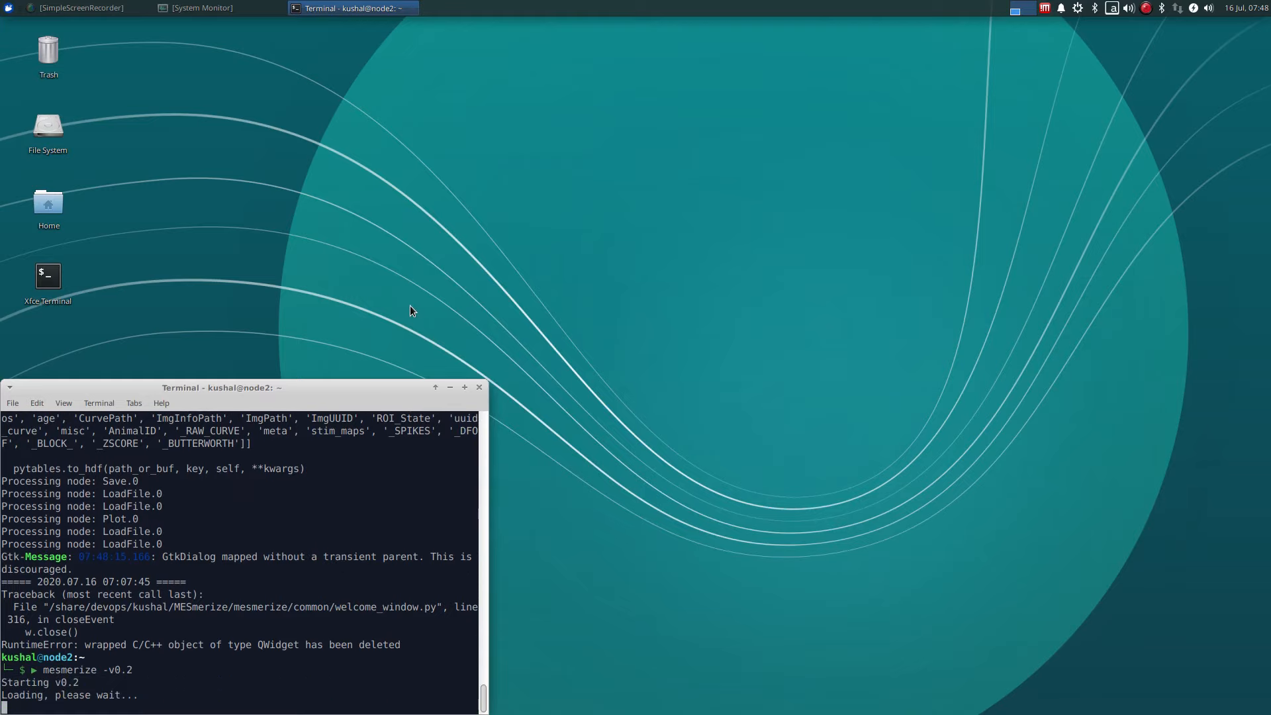
pyautogui.moveTo(398, 315)
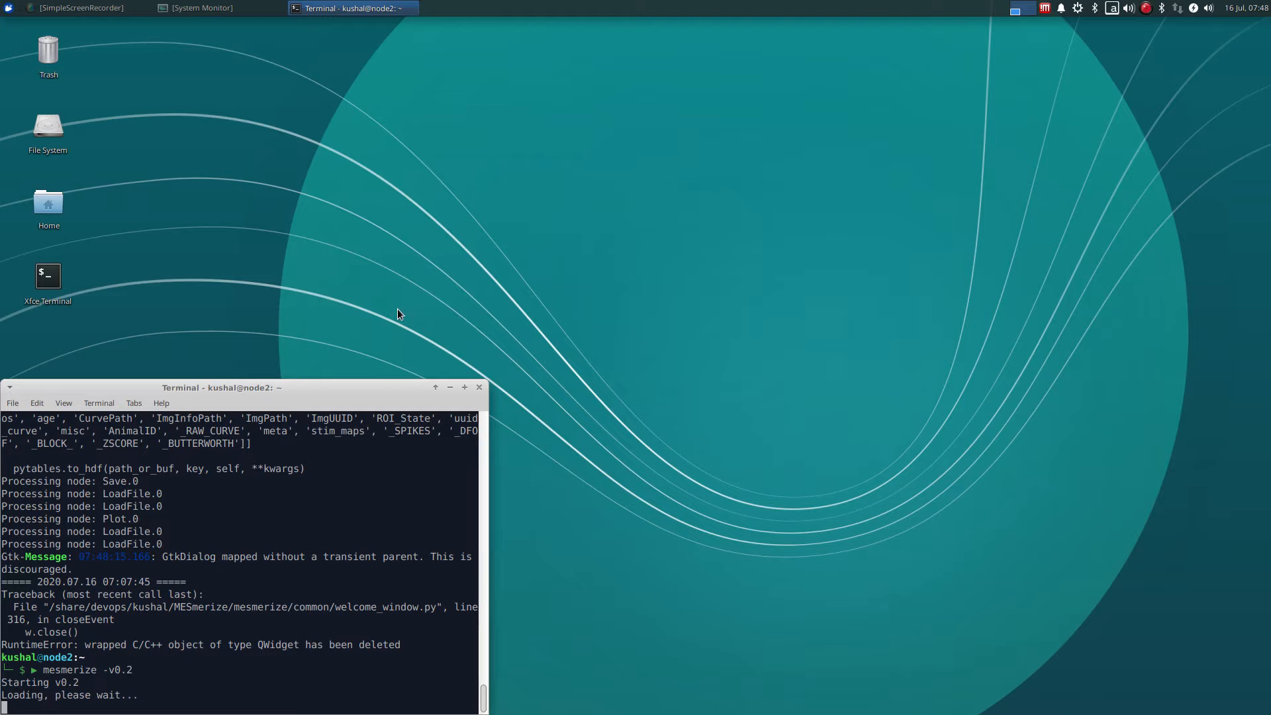
pyautogui.moveTo(377, 346)
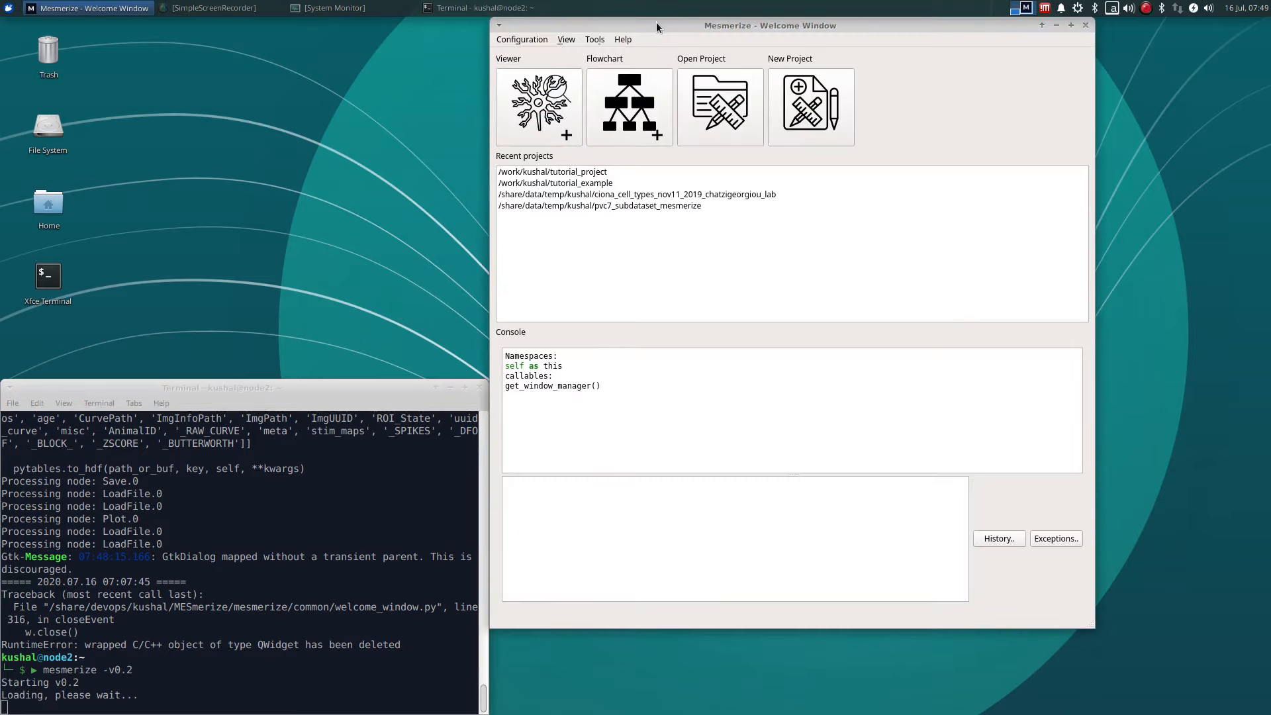
# Open the existing project /work/kushal/tutorial_project.
pyautogui.click(718, 106)
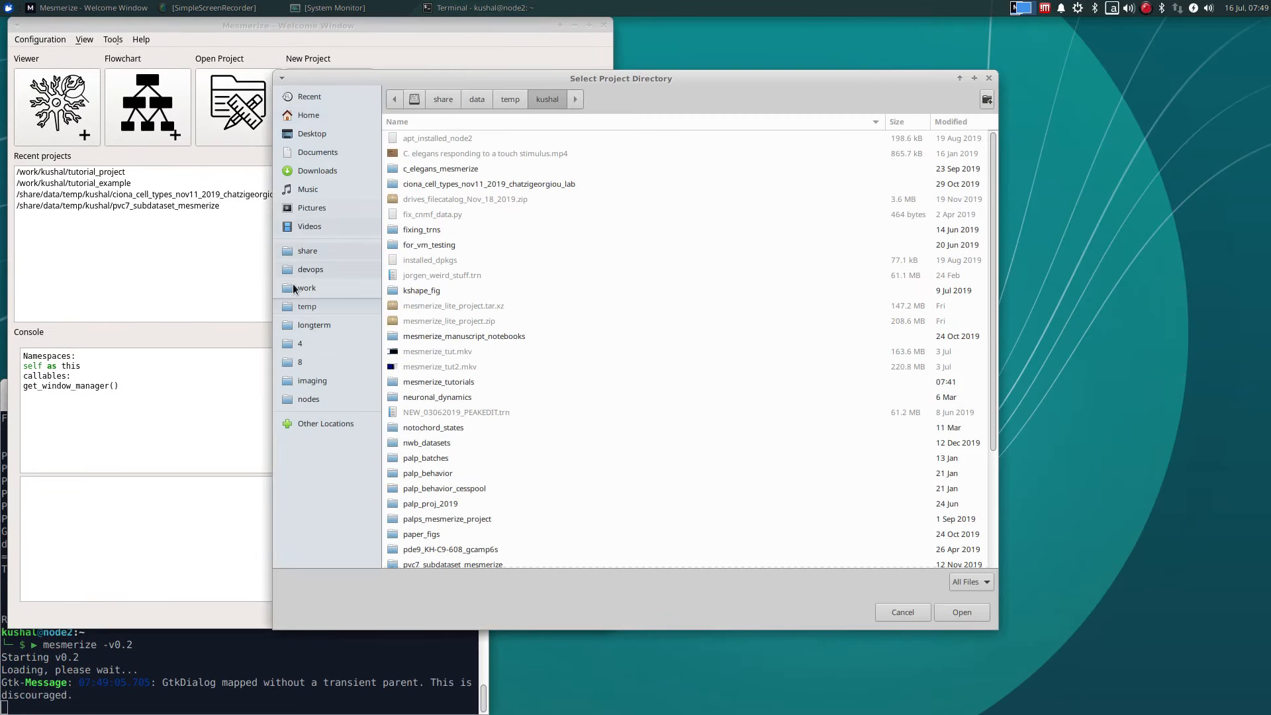
pyautogui.click(306, 288)
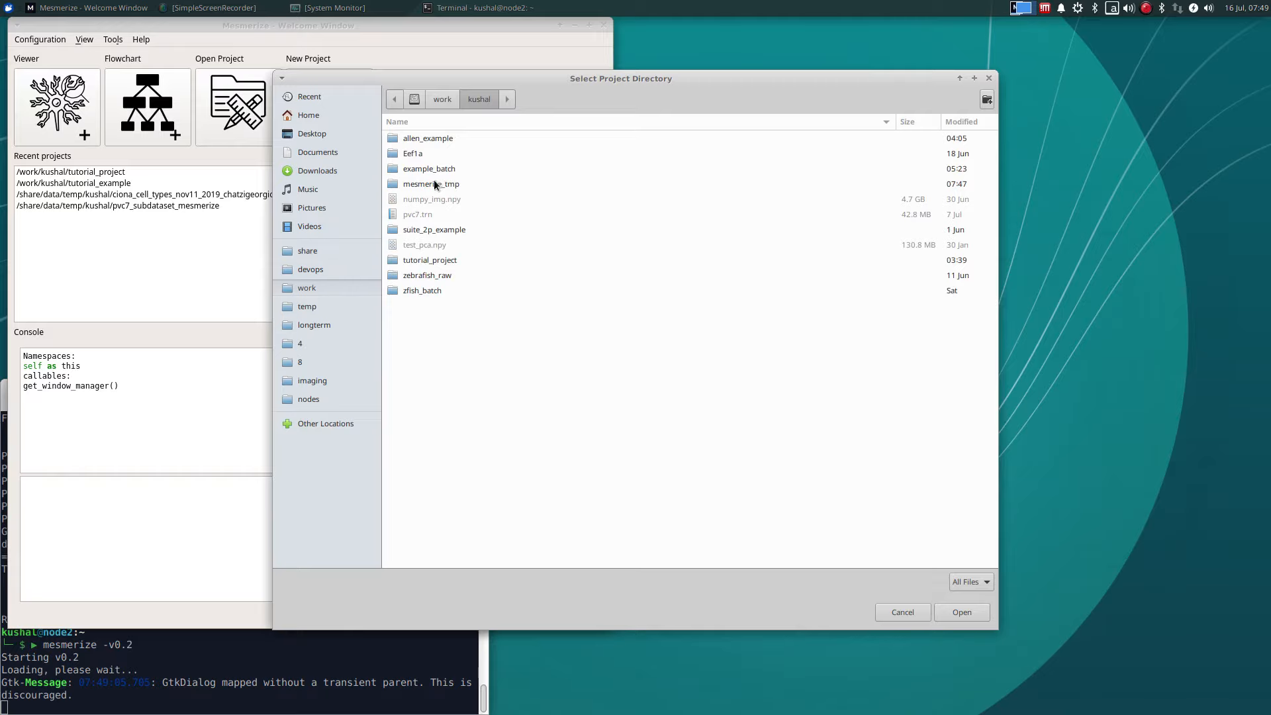
pyautogui.click(430, 260)
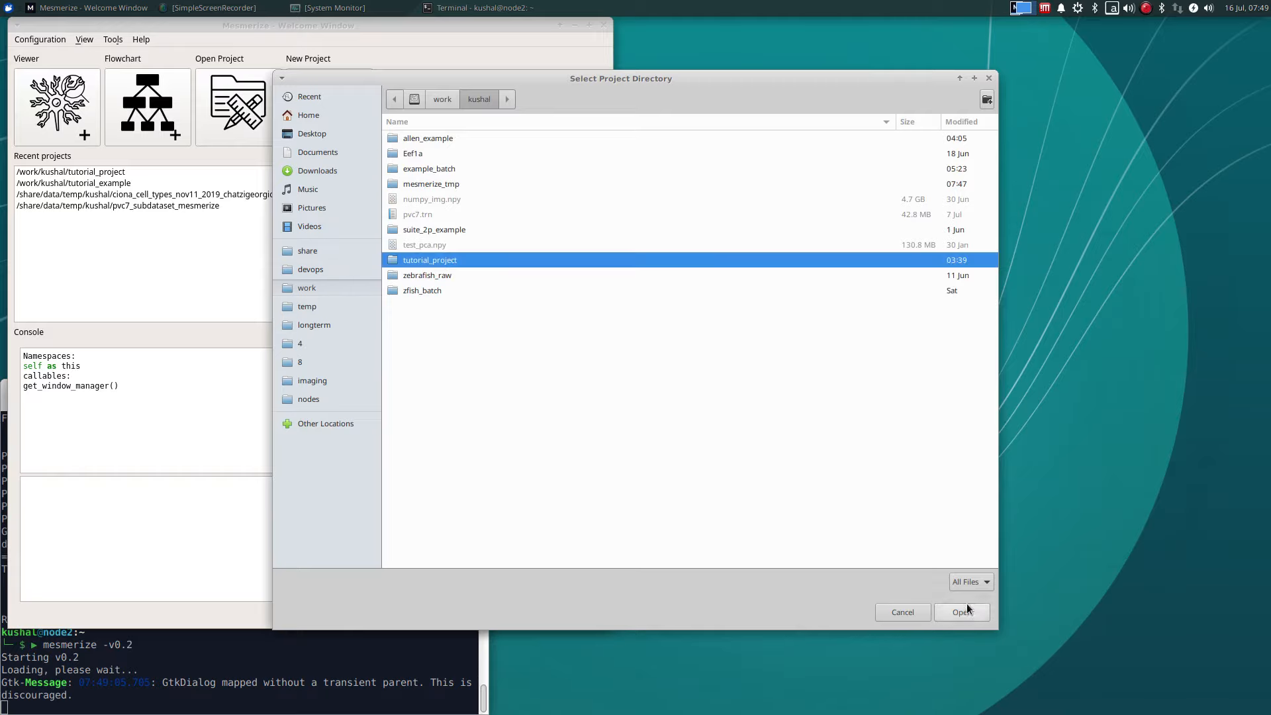
pyautogui.click(962, 612)
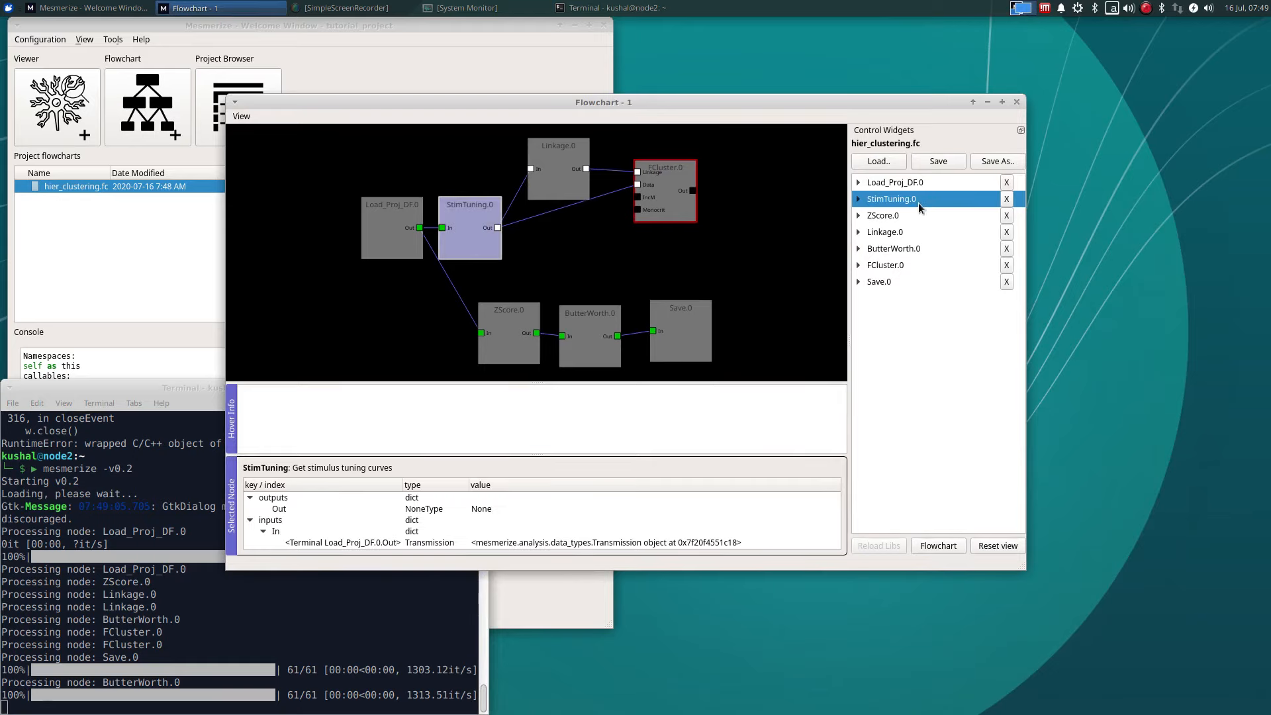
# Expand the StimTuning.0, ZScore.0, Linkage.0, ButterWorth.0 and FCluster.0 settings.
pyautogui.click(858, 199)
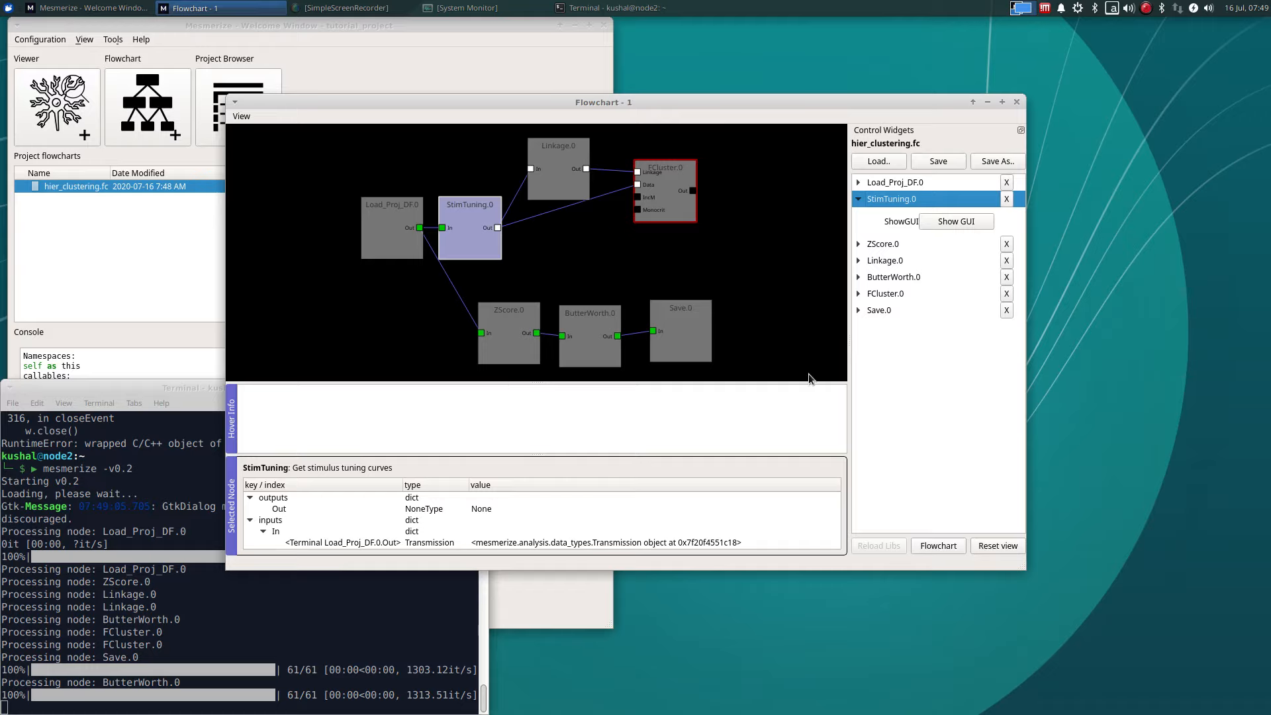
pyautogui.moveTo(604, 344)
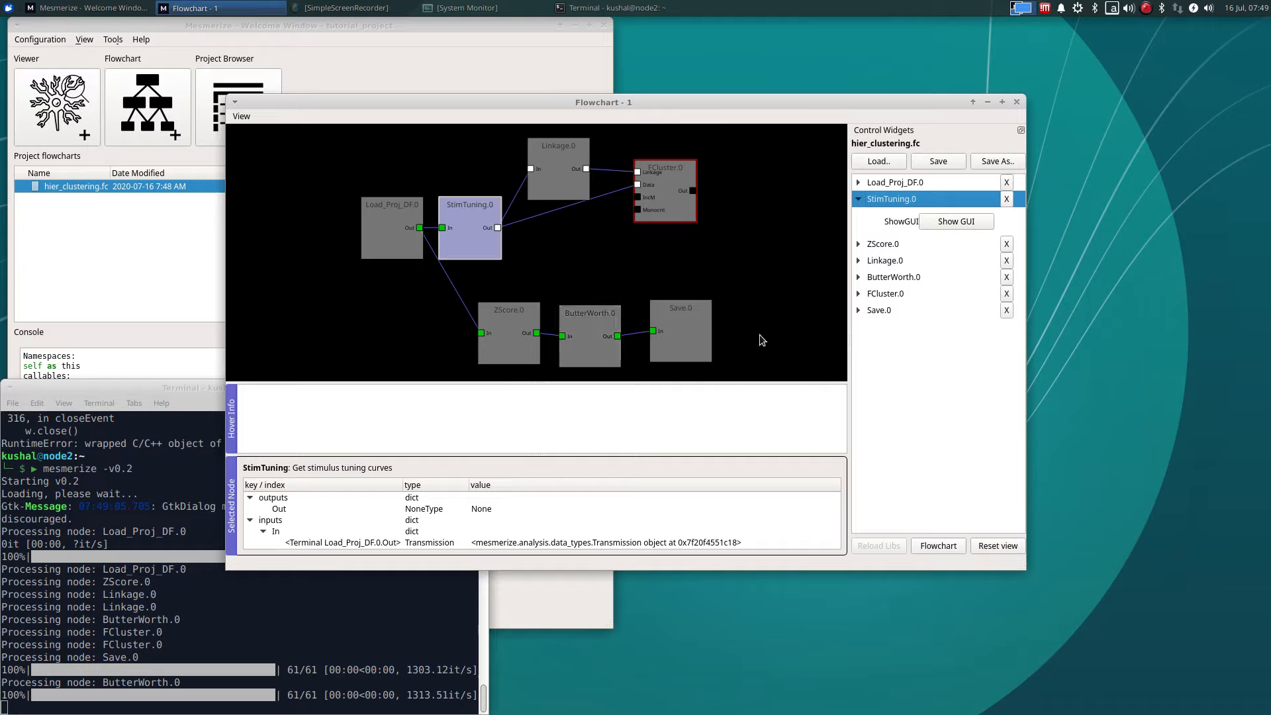
pyautogui.moveTo(624, 224)
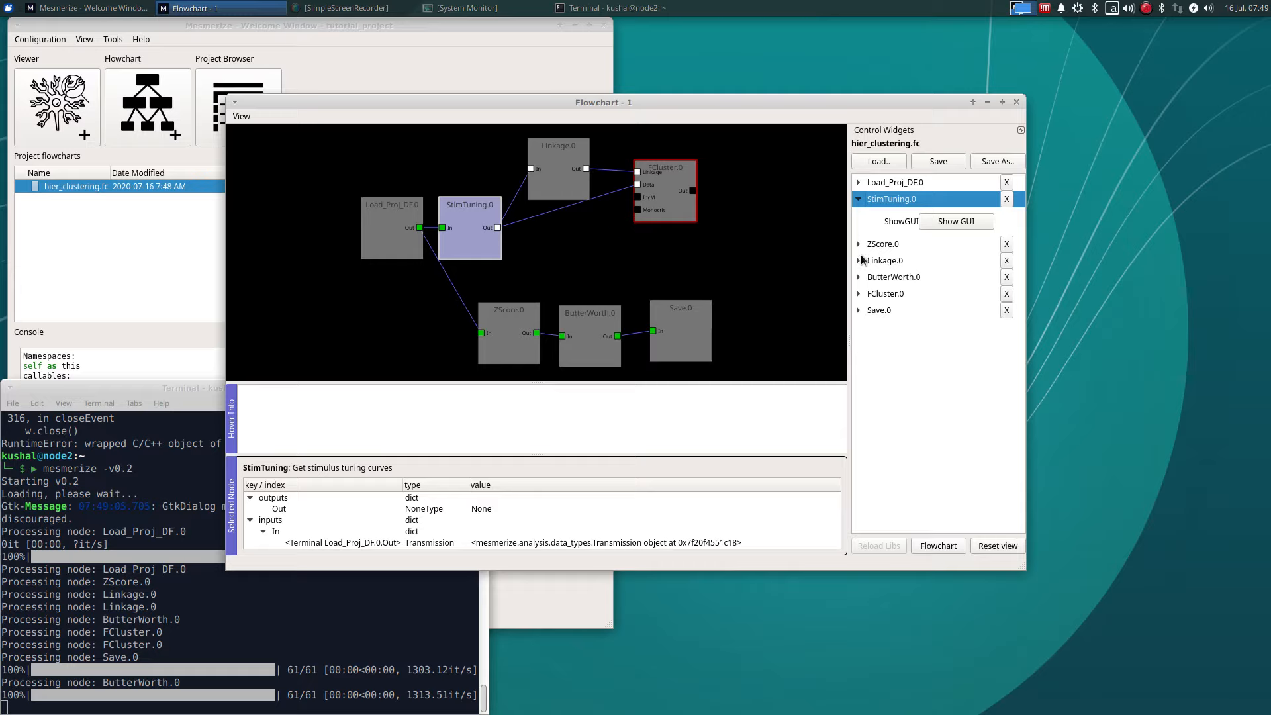
pyautogui.click(883, 243)
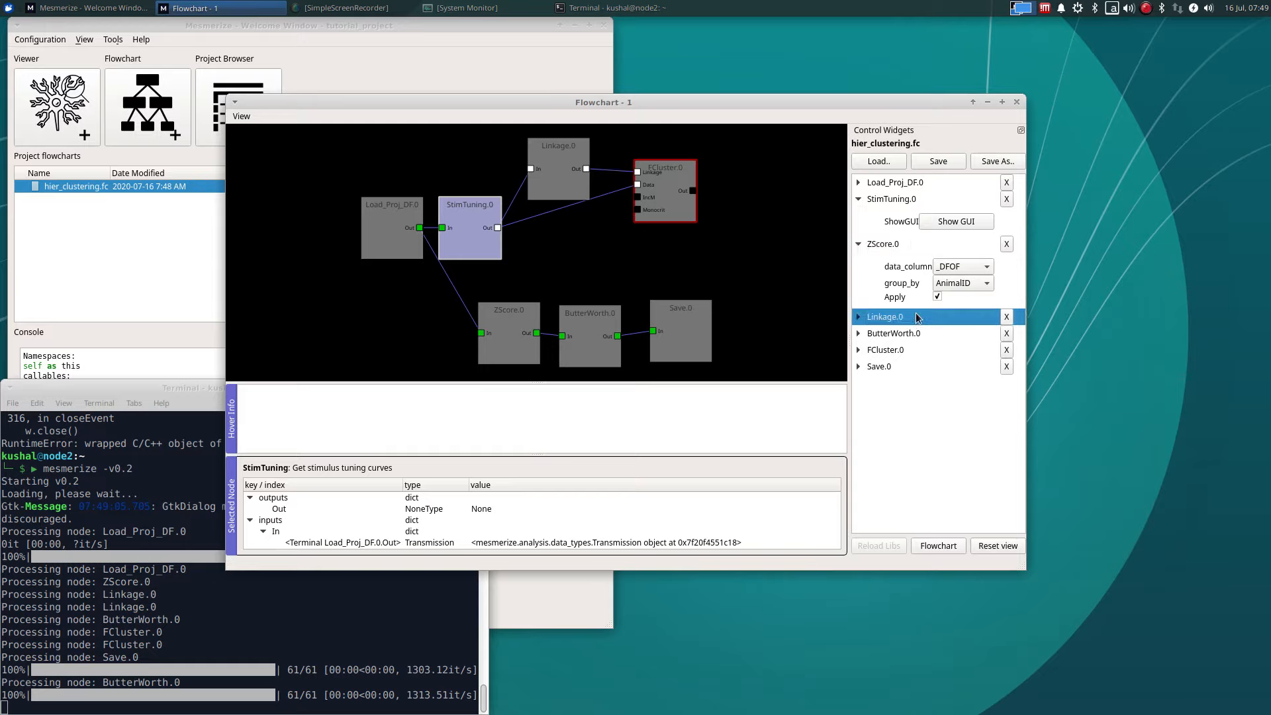
pyautogui.click(885, 317)
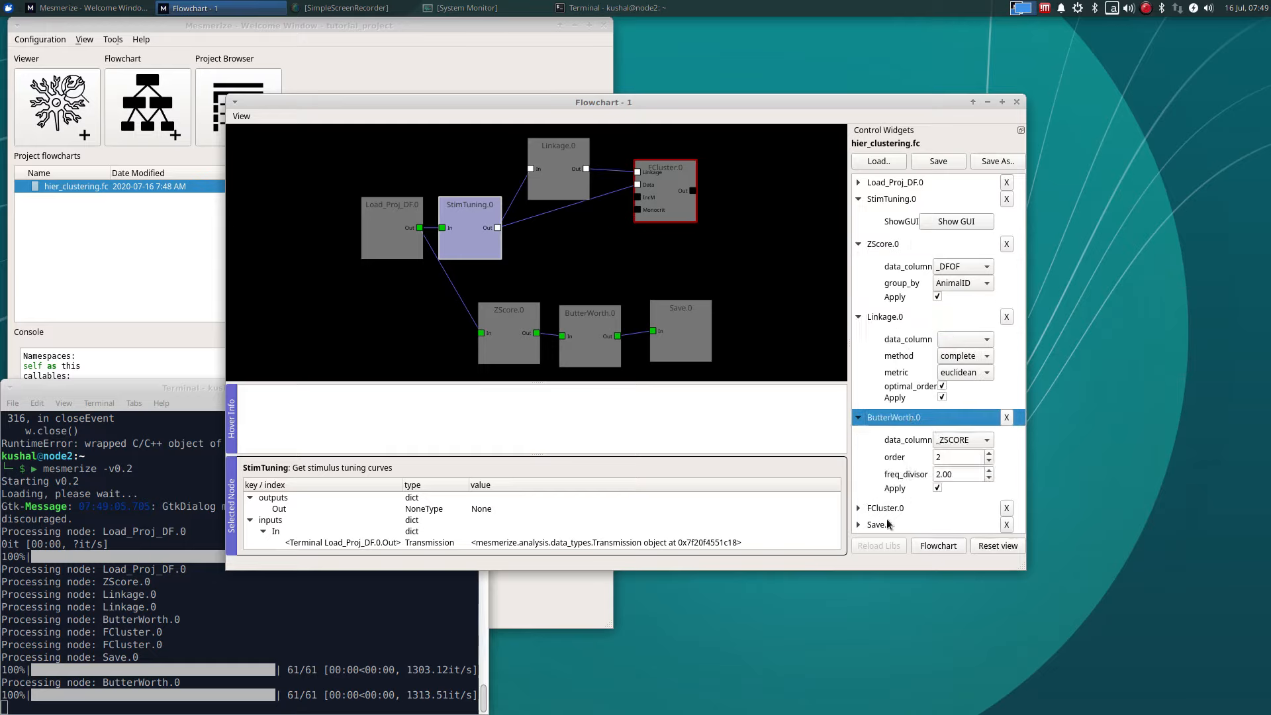
pyautogui.click(886, 508)
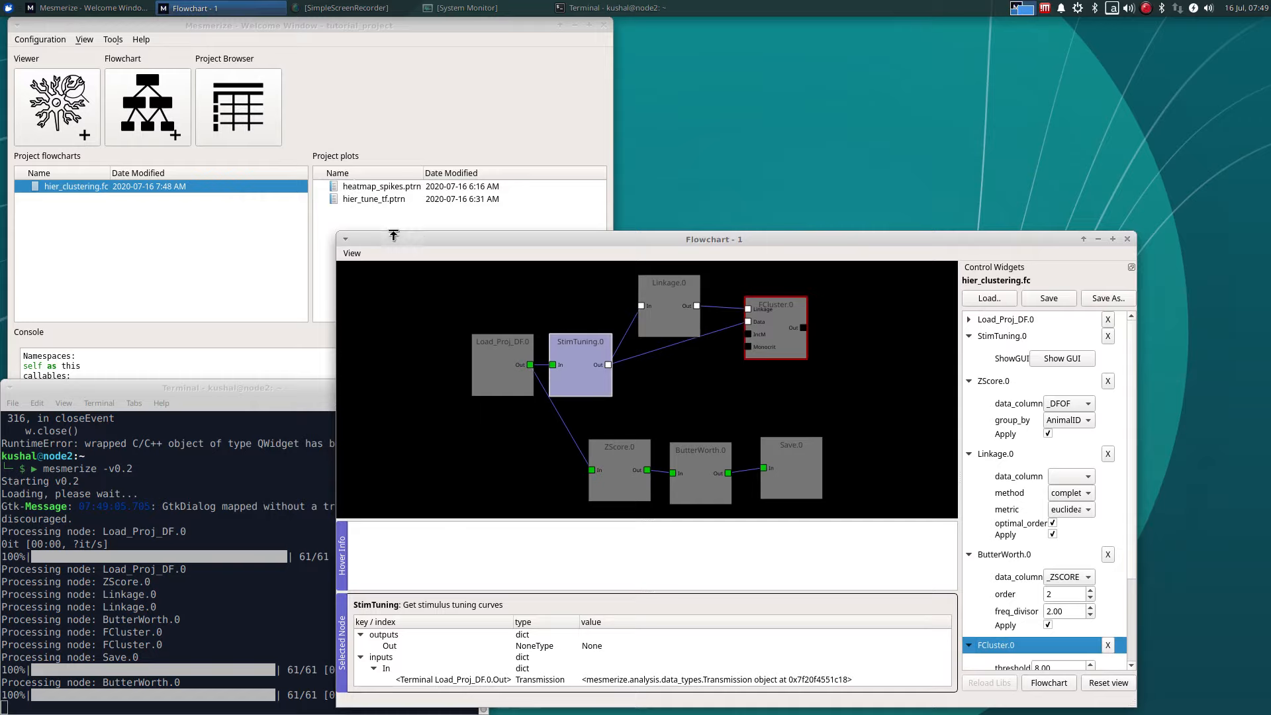
pyautogui.moveTo(794, 367)
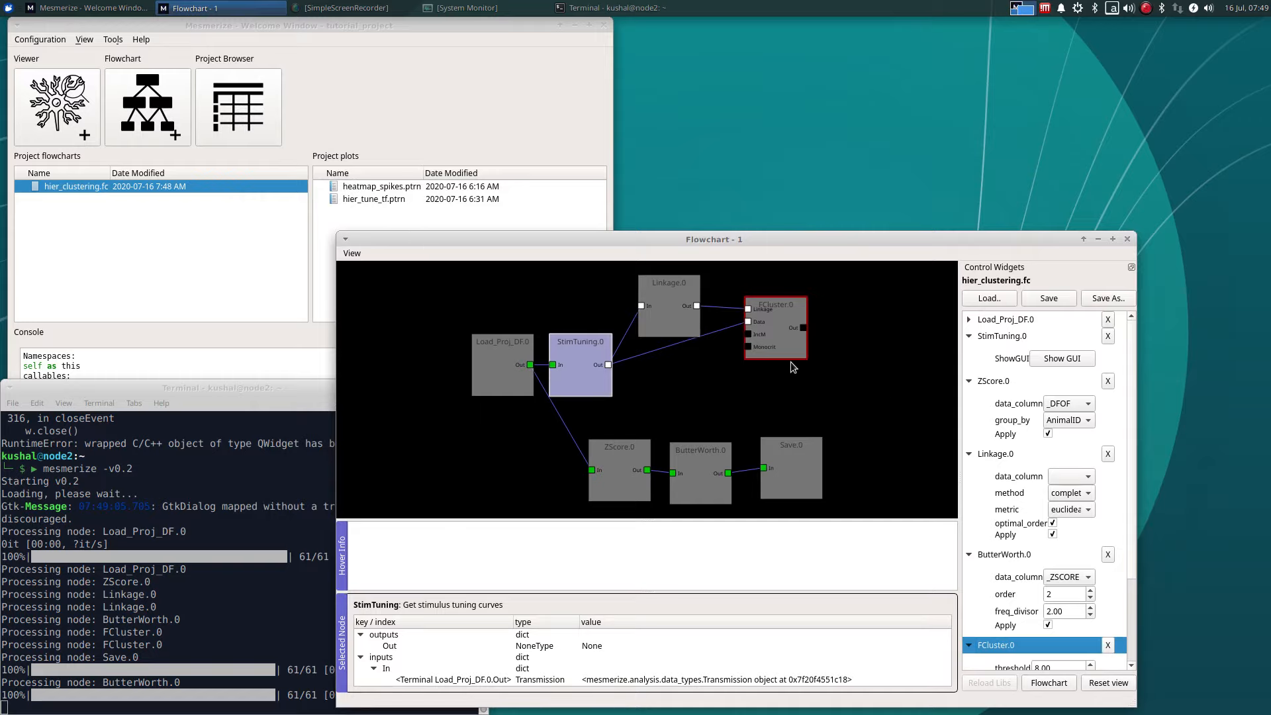
pyautogui.click(8, 7)
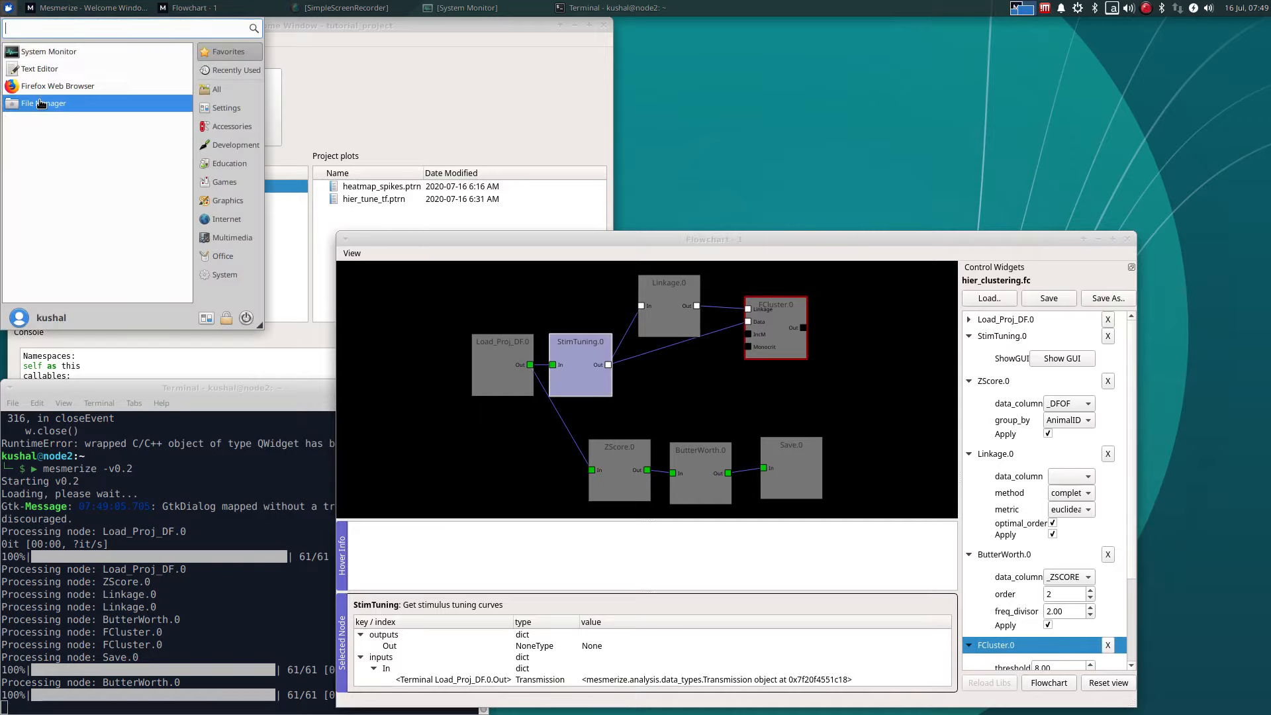
# Browse File Manager to tutorial_project/trns and select all three .trn files.
pyautogui.click(43, 103)
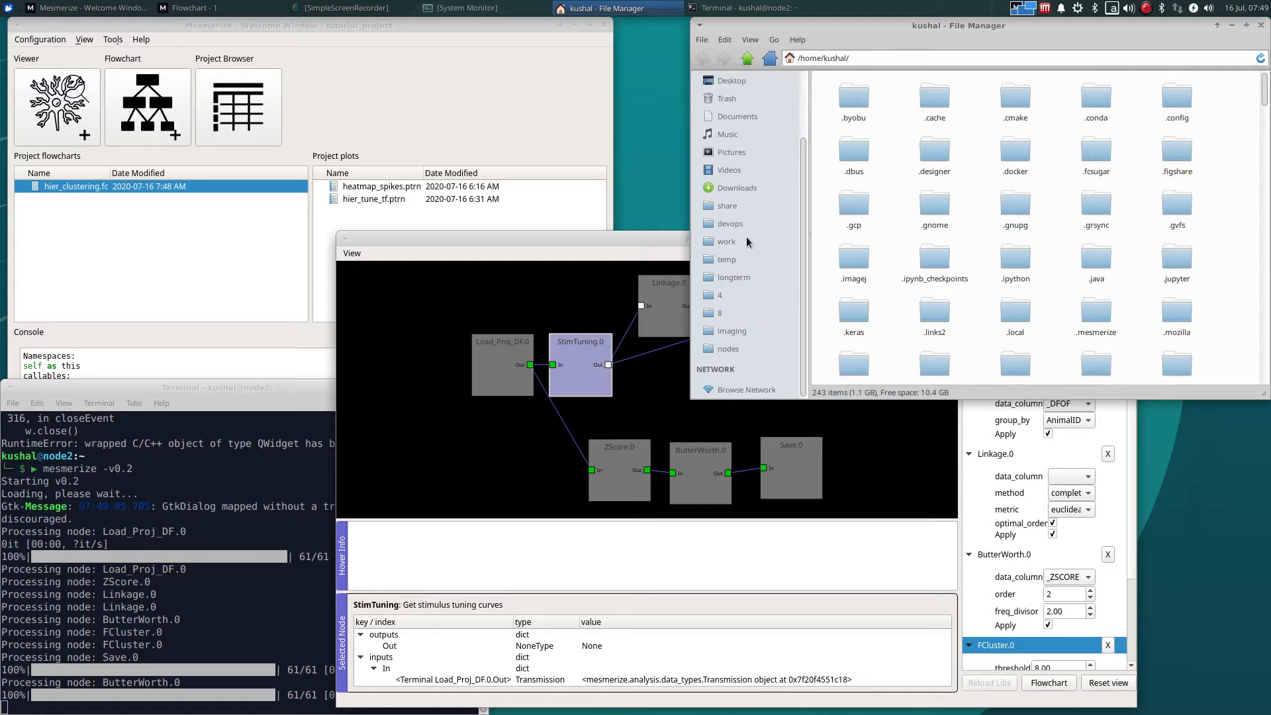
pyautogui.click(727, 241)
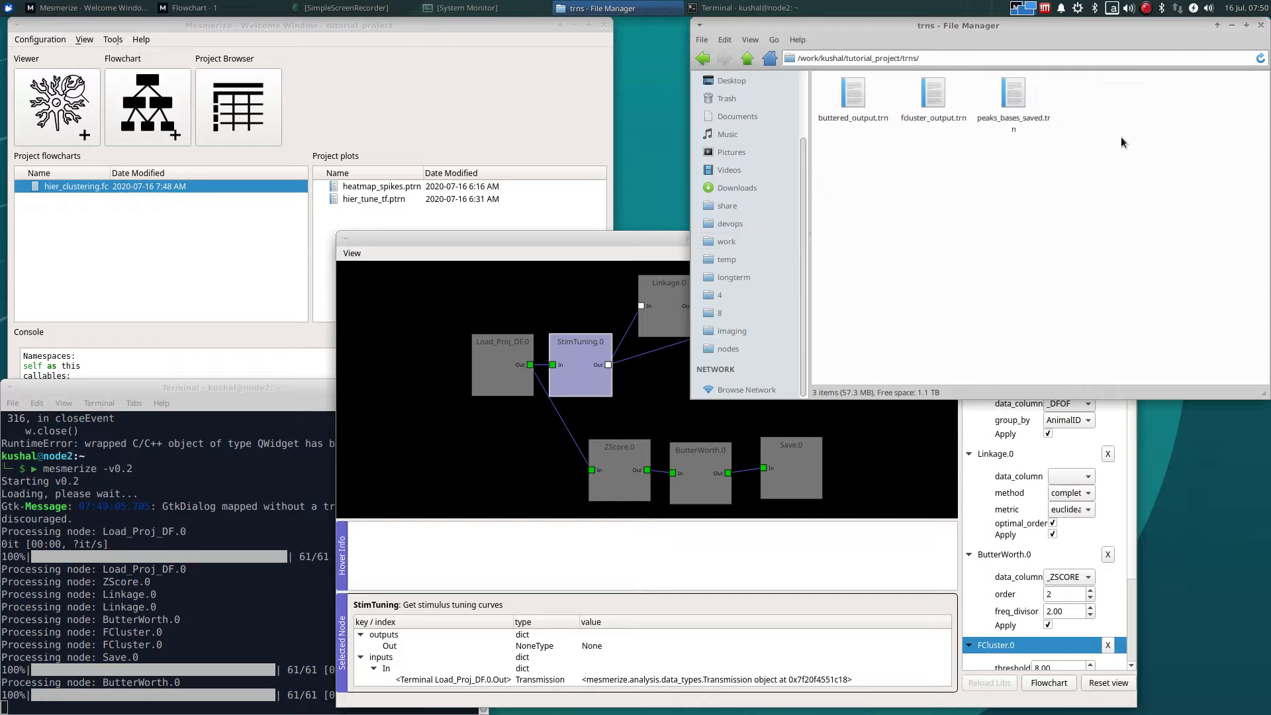
pyautogui.moveTo(1018, 185)
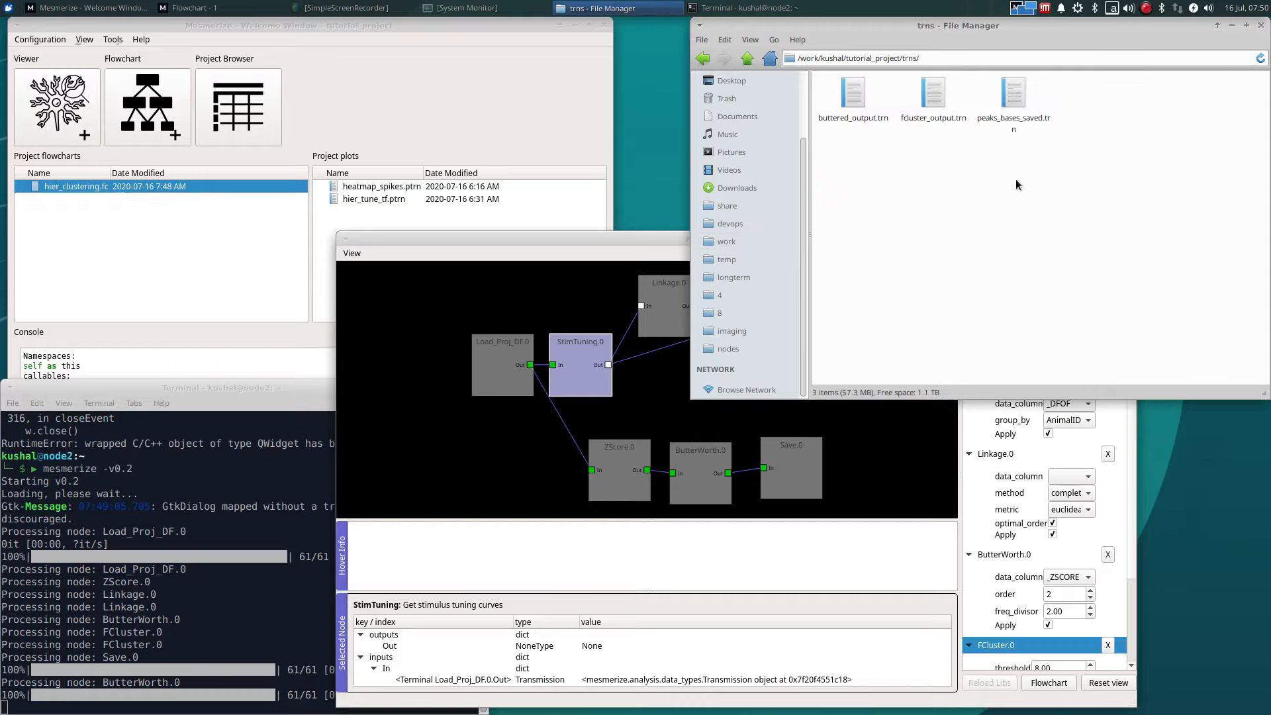
pyautogui.moveTo(944, 207)
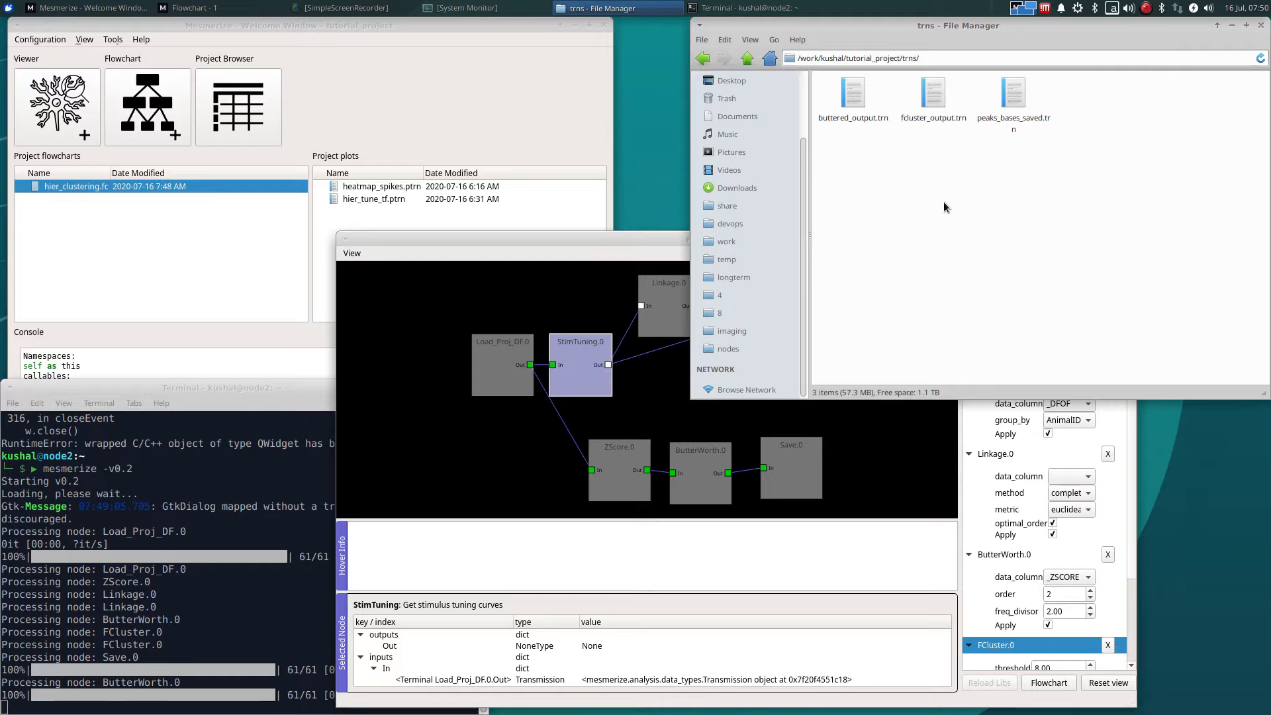
pyautogui.press('ctrl+a')
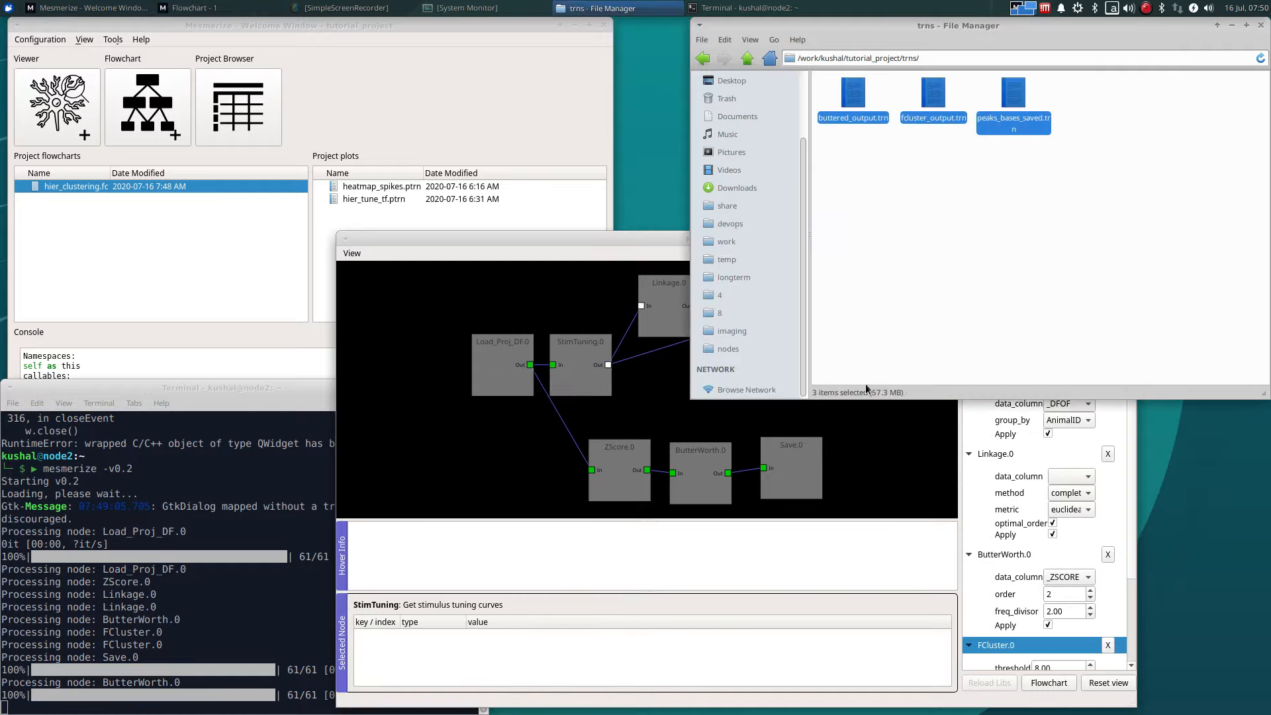
pyautogui.click(195, 7)
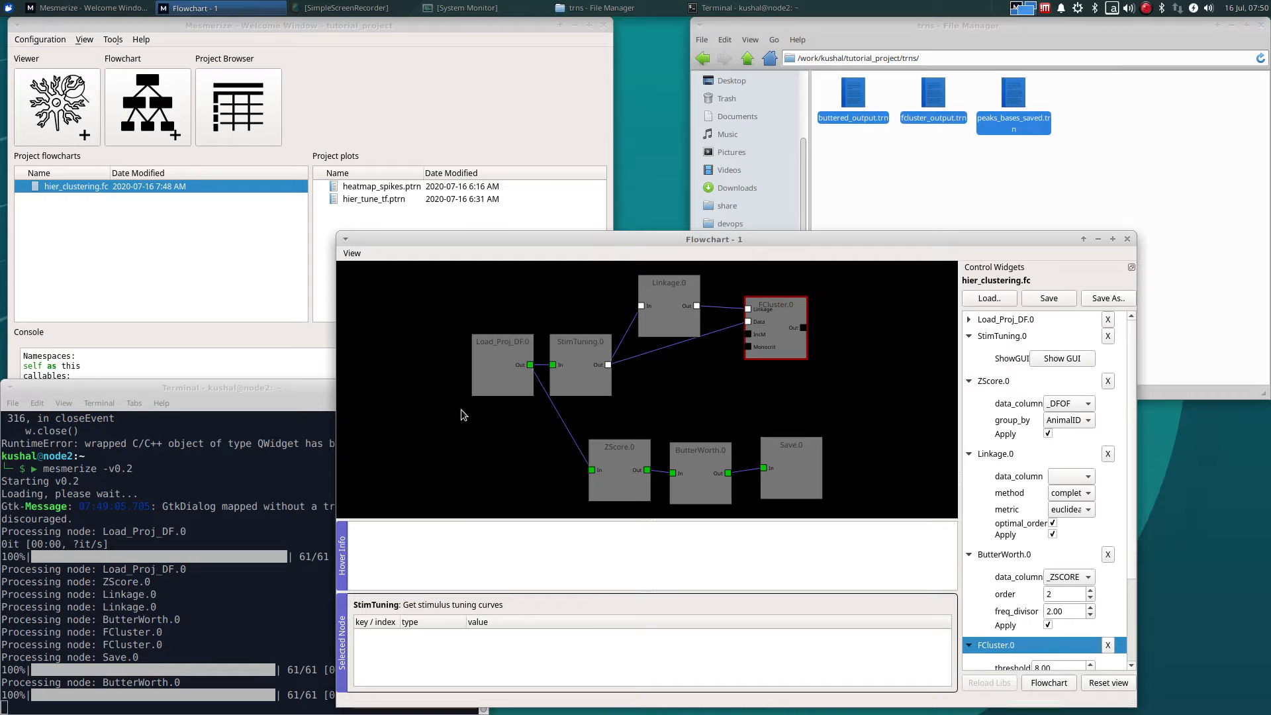
pyautogui.moveTo(727, 436)
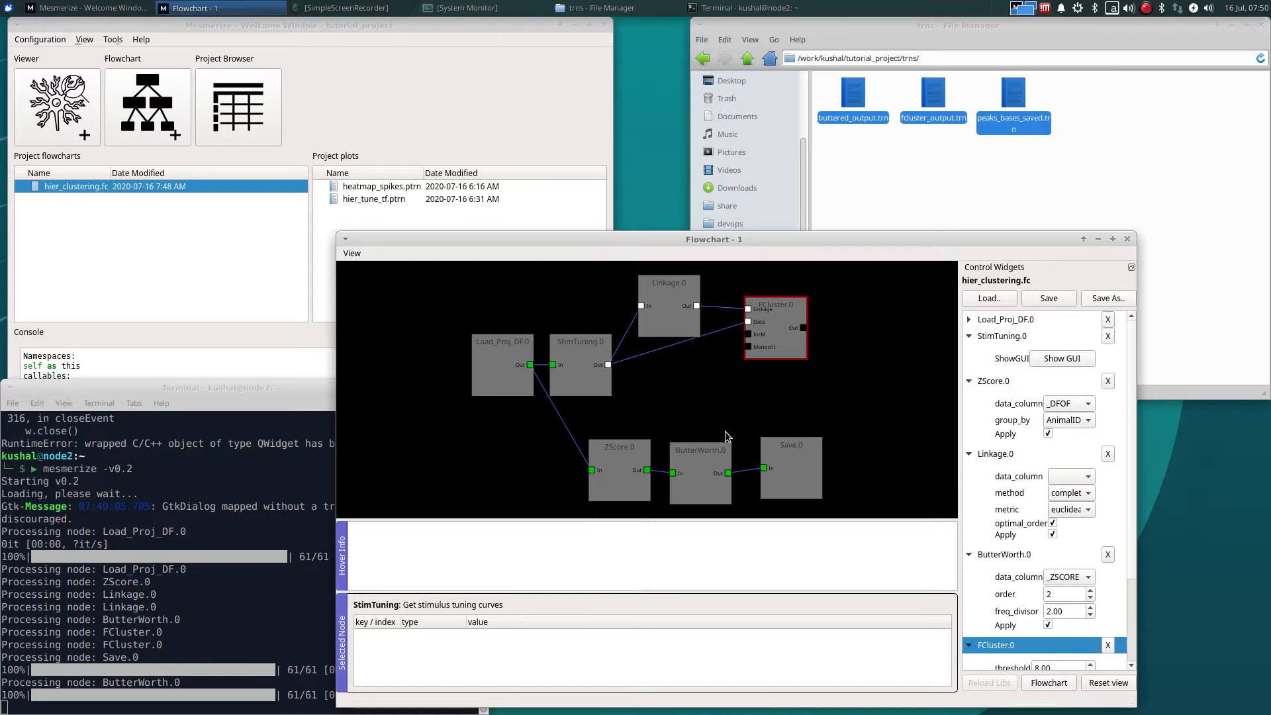